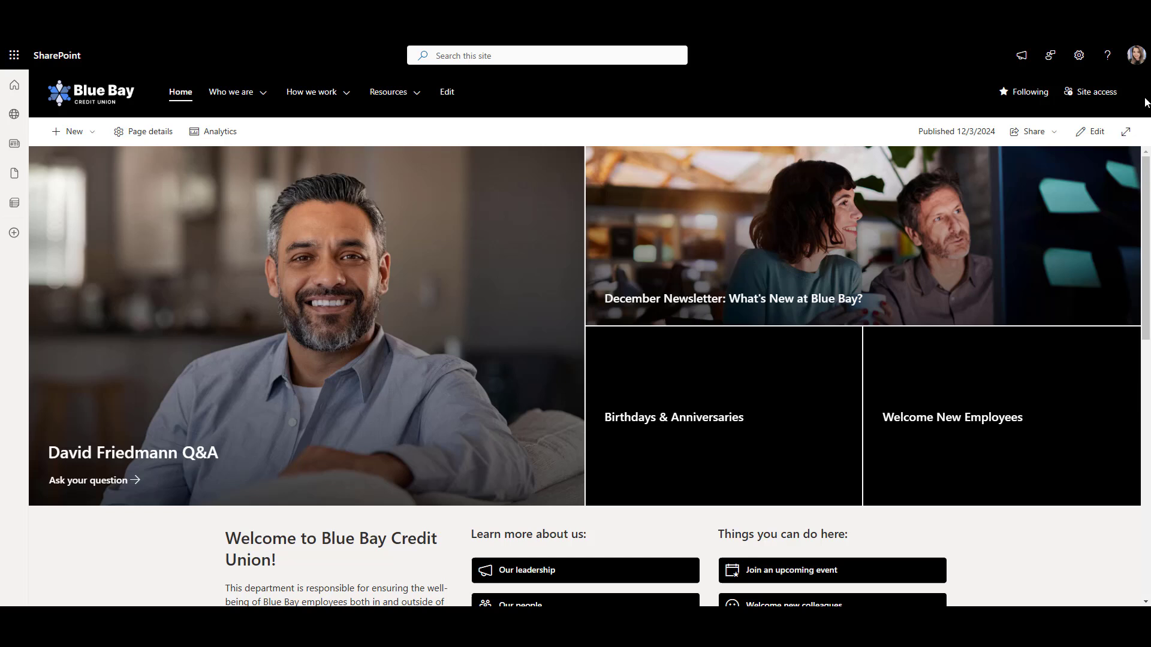
{"action": "mouse_move", "coordinate": [1078, 55]}
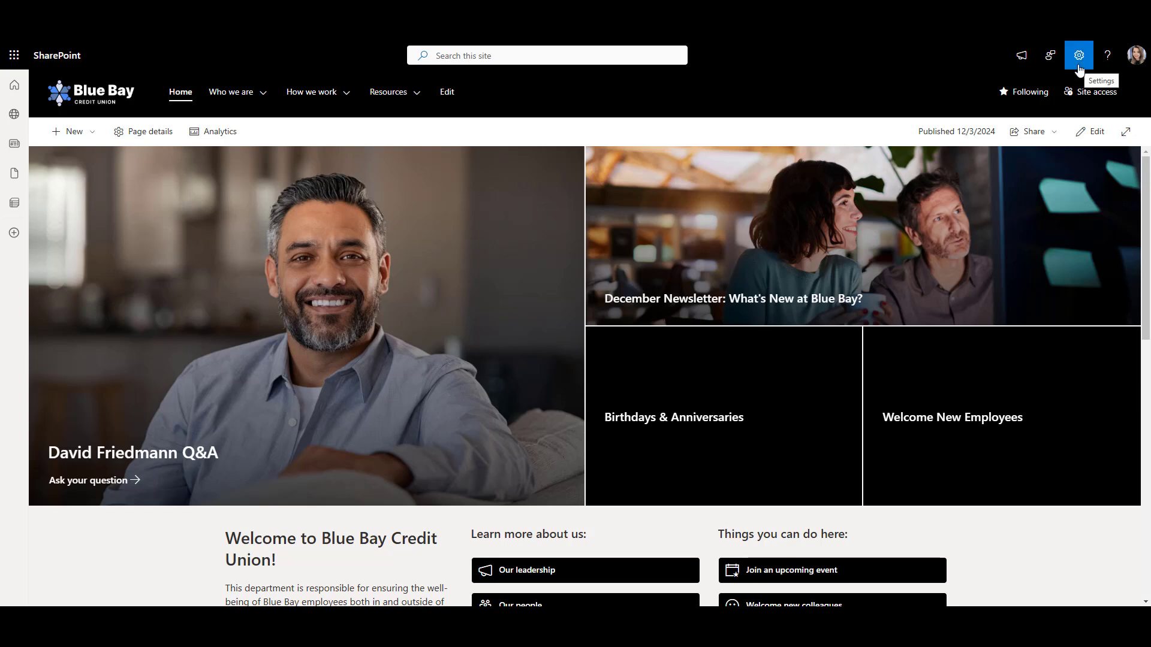
Bring up Change the look from the Blue Bay site's Settings gear.
{"action": "left_click", "coordinate": [1078, 55]}
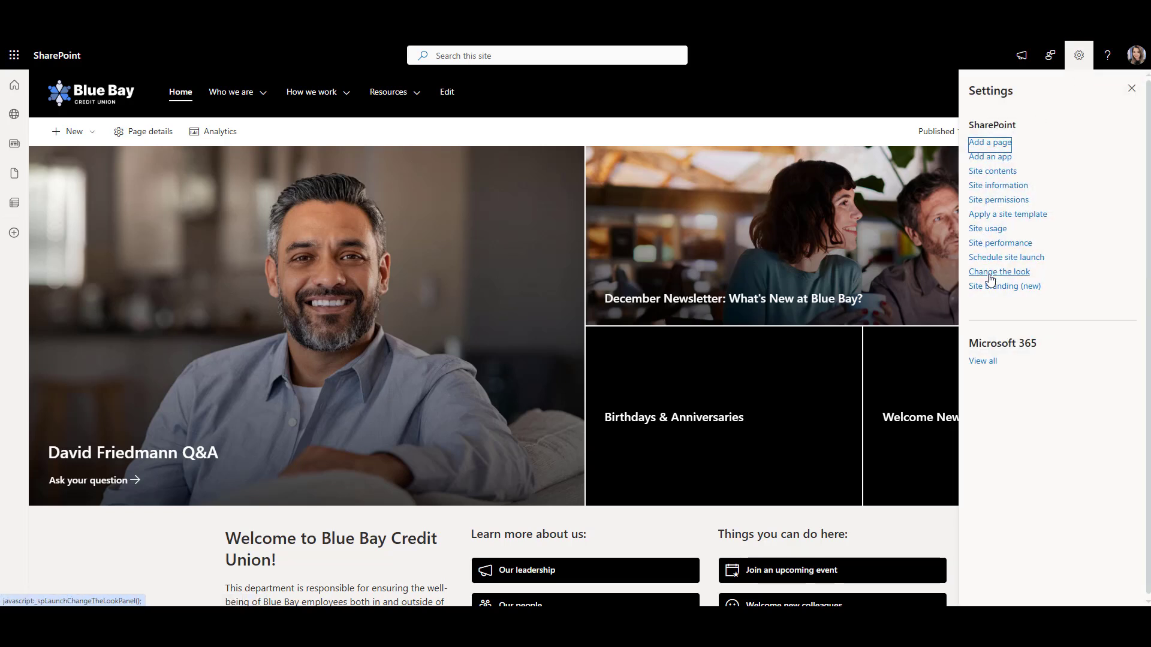
{"action": "left_click", "coordinate": [998, 271]}
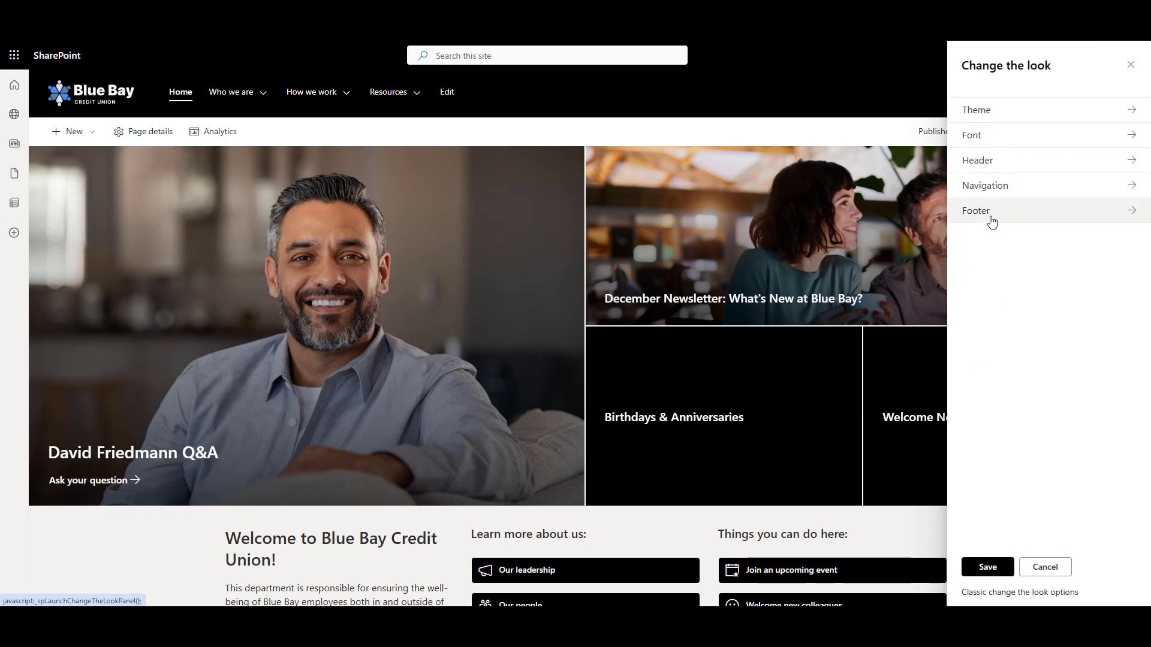
{"action": "mouse_move", "coordinate": [996, 83]}
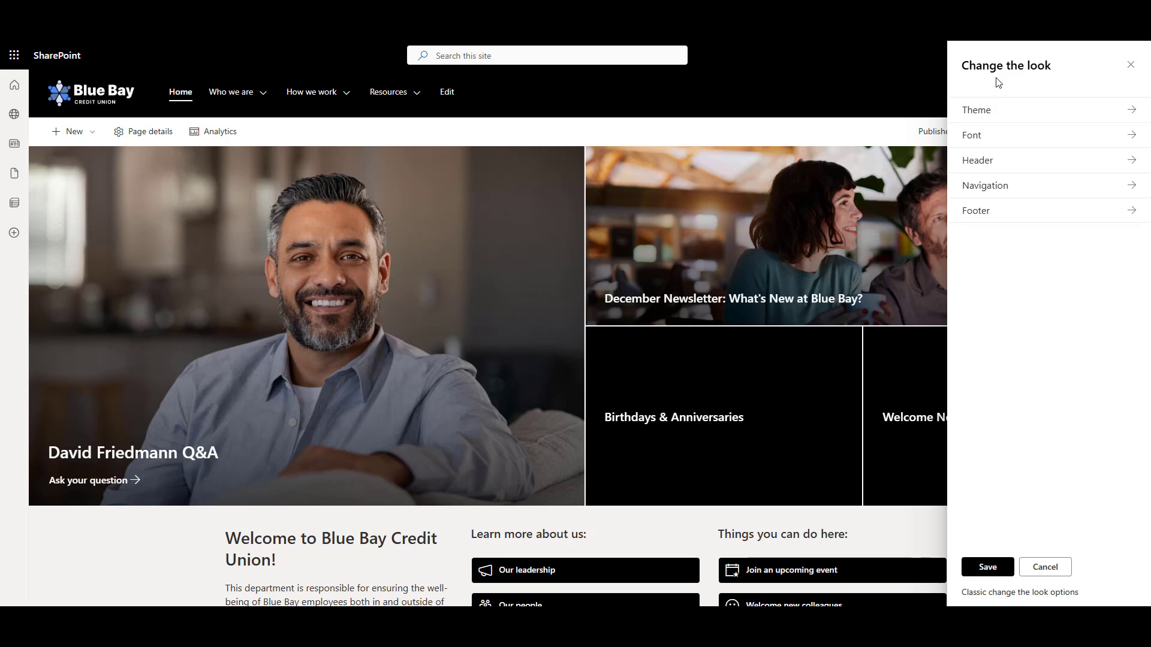
{"action": "mouse_move", "coordinate": [1006, 114]}
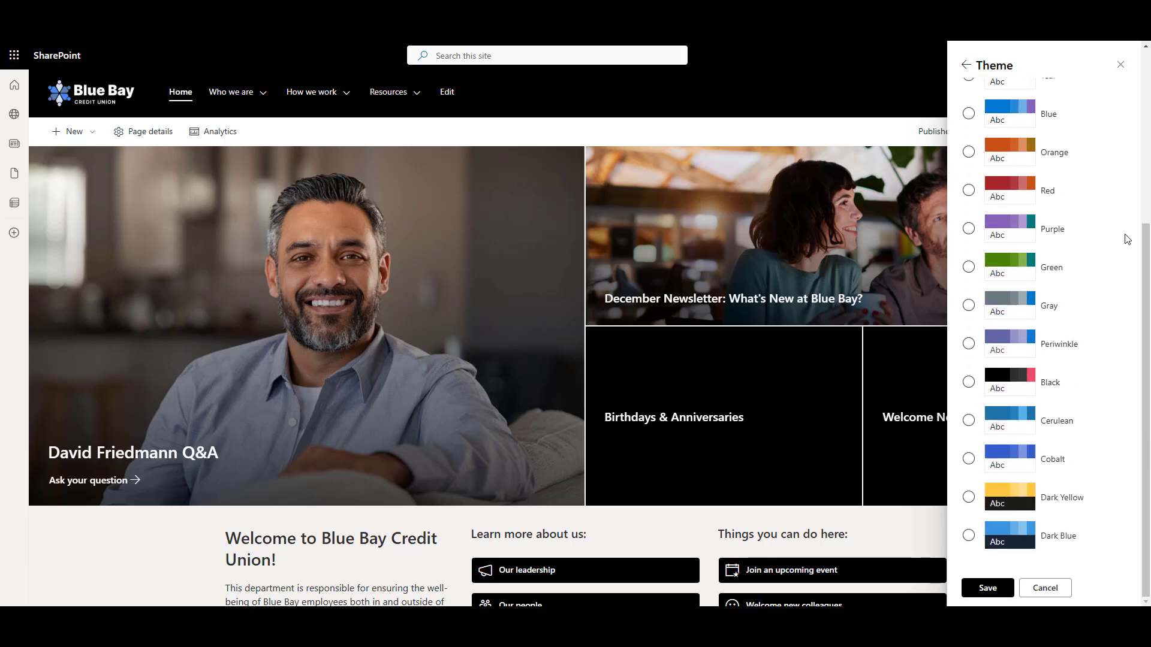
Preview the Purple and Green themes, then pick Black and start customising its colours.
{"action": "left_click", "coordinate": [969, 228]}
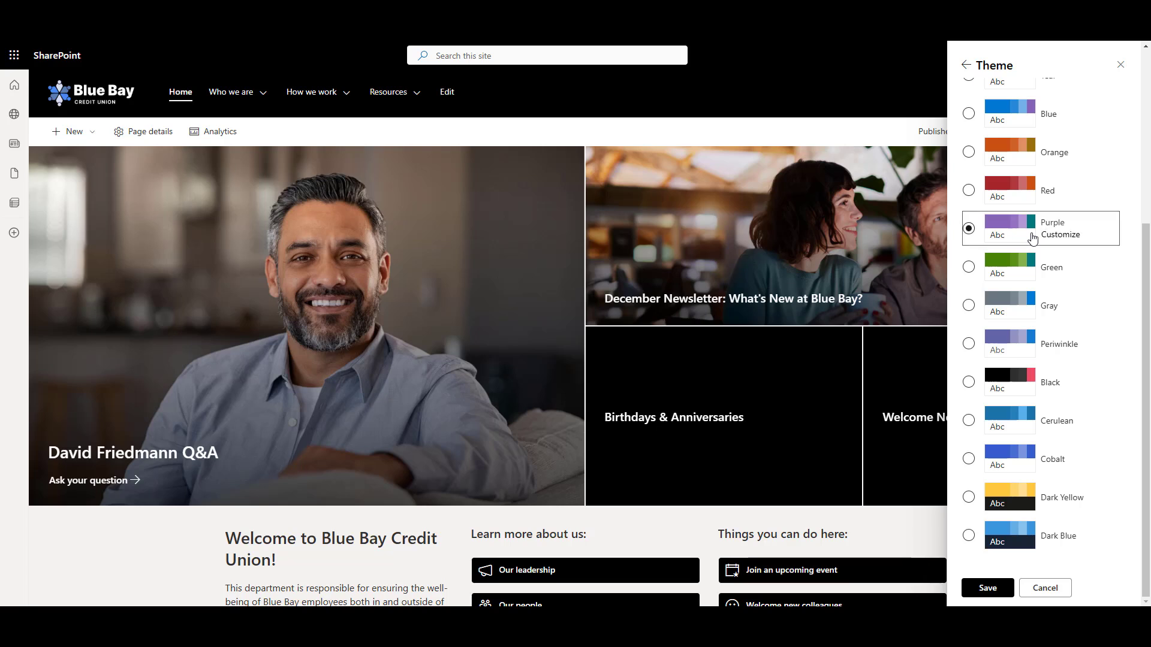
{"action": "left_click", "coordinate": [969, 266]}
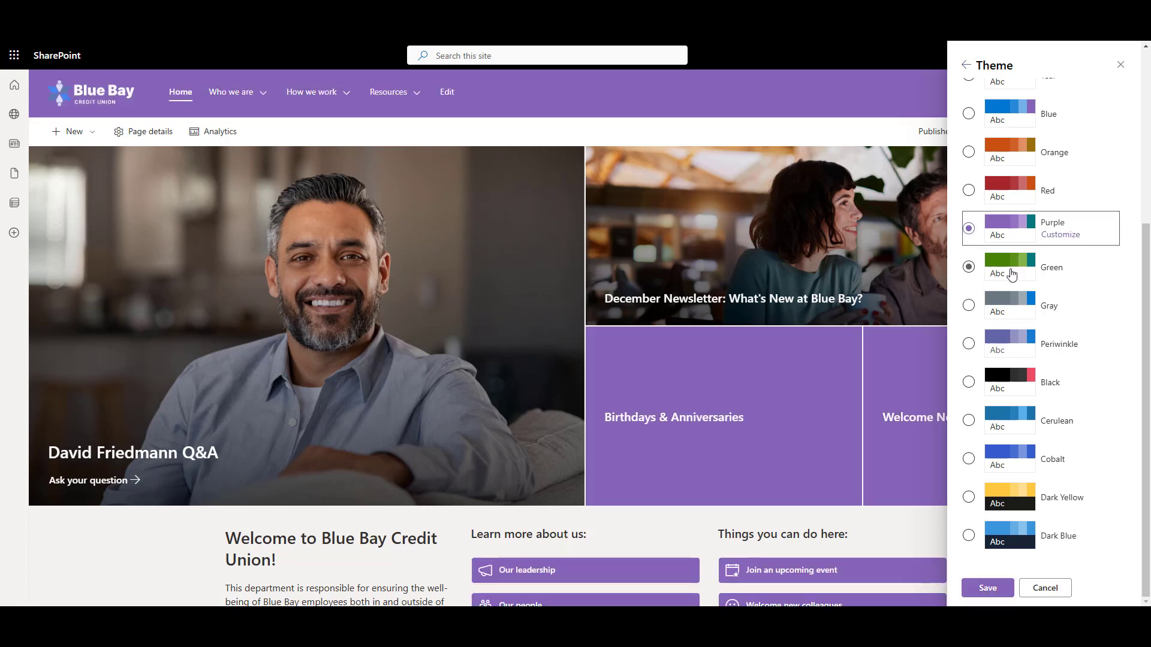
{"action": "left_click", "coordinate": [968, 266]}
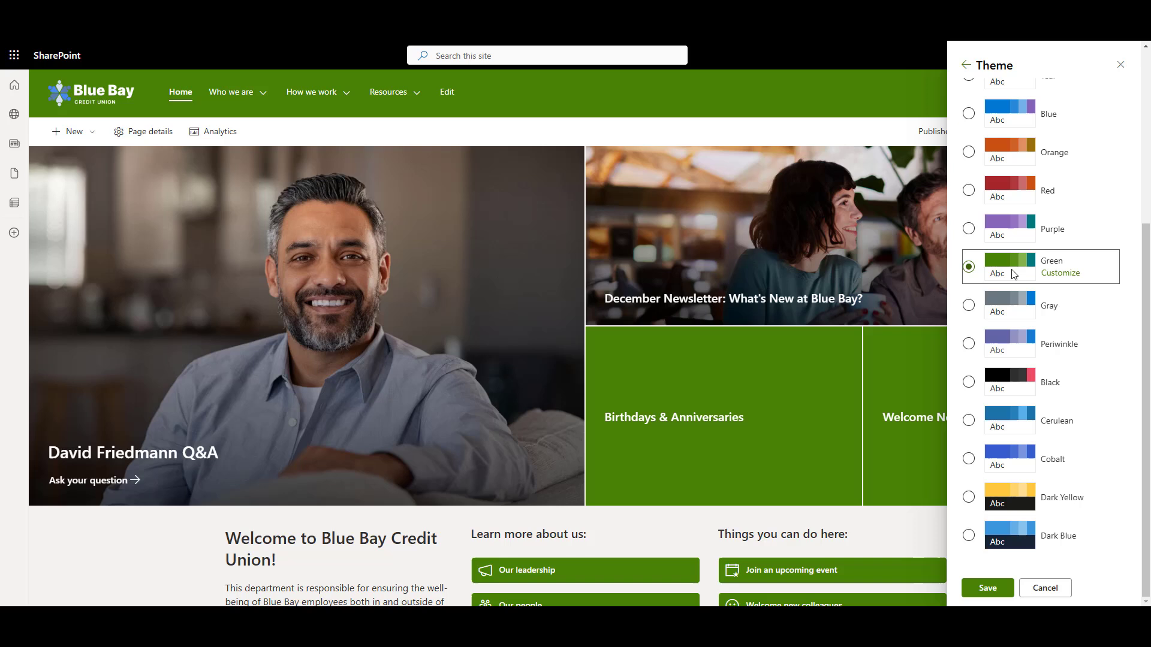
{"action": "left_click", "coordinate": [969, 382]}
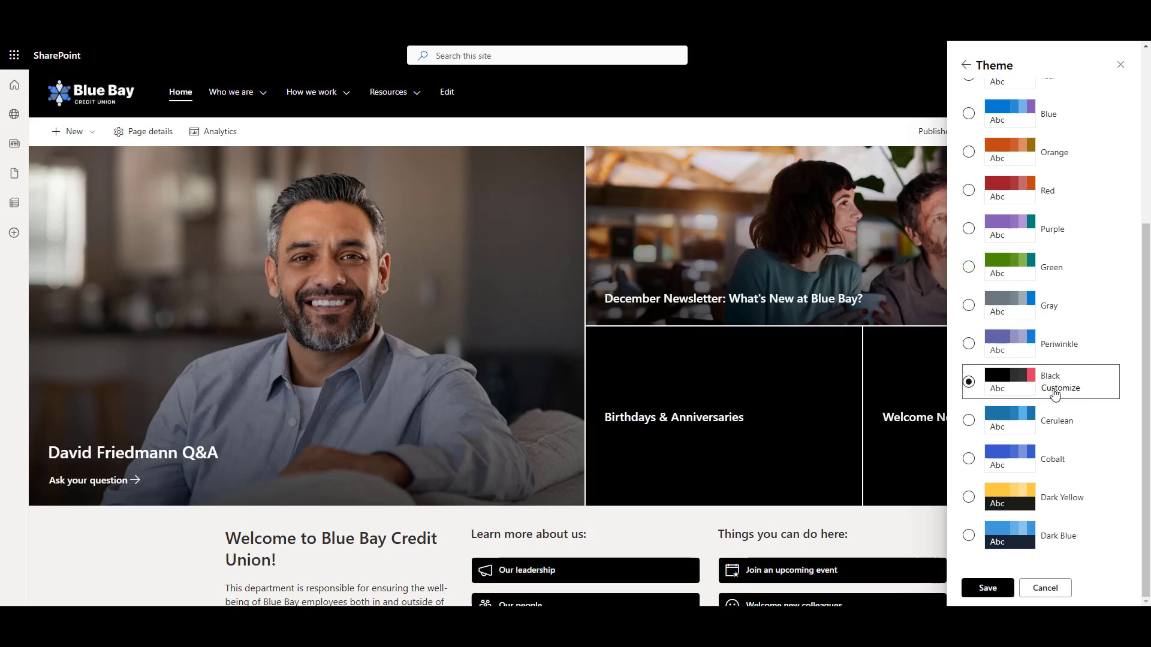
{"action": "left_click", "coordinate": [1058, 388]}
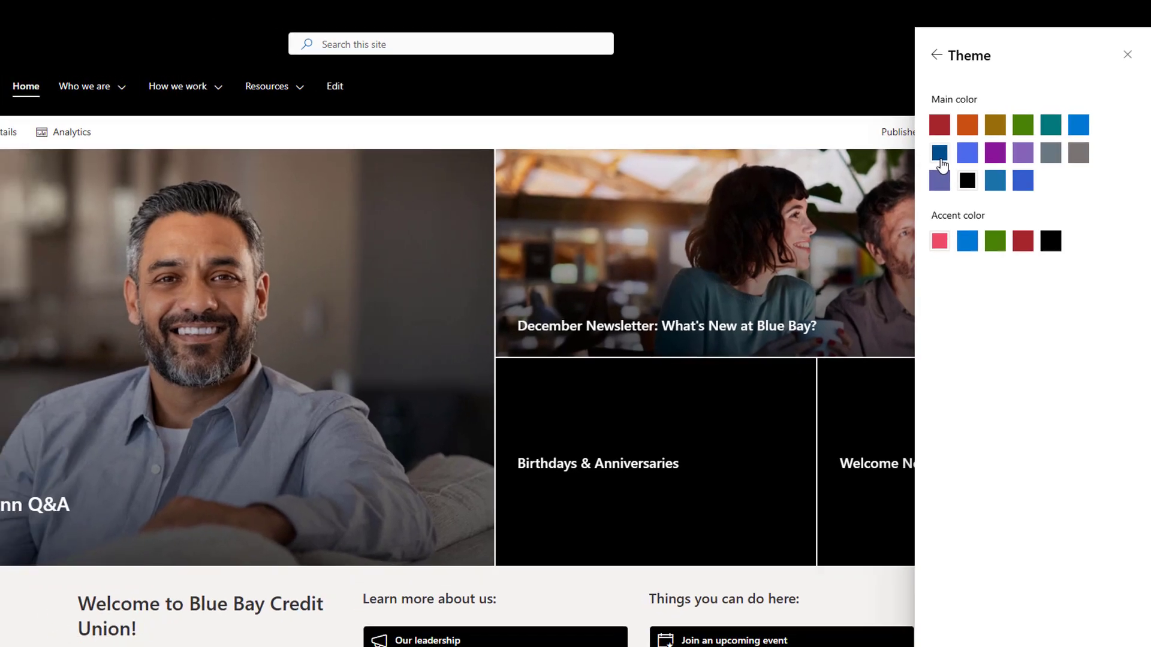
Try a dark blue main colour, return to black, and try the green accent colour.
{"action": "left_click", "coordinate": [939, 154]}
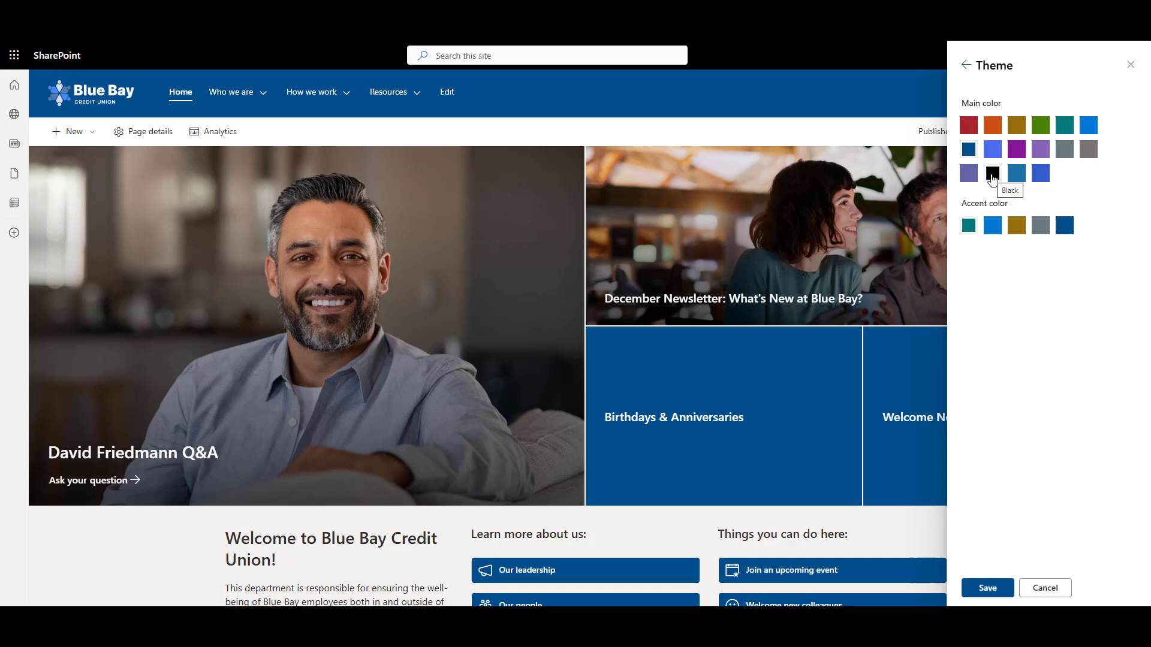
{"action": "left_click", "coordinate": [992, 174]}
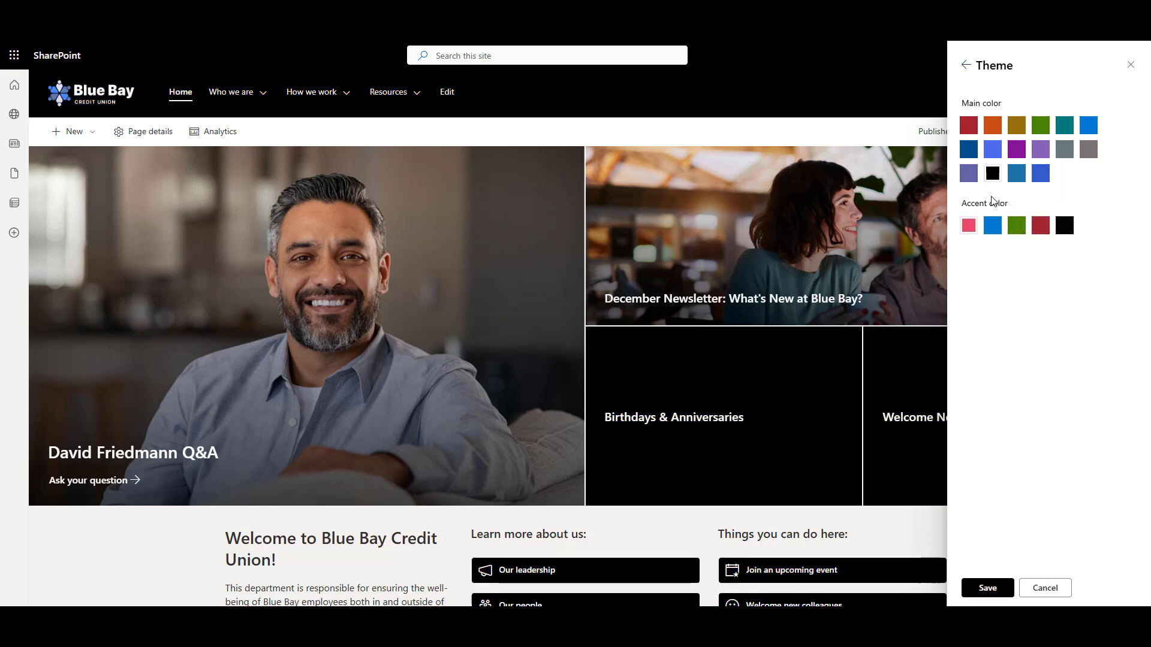
{"action": "left_click", "coordinate": [1017, 225]}
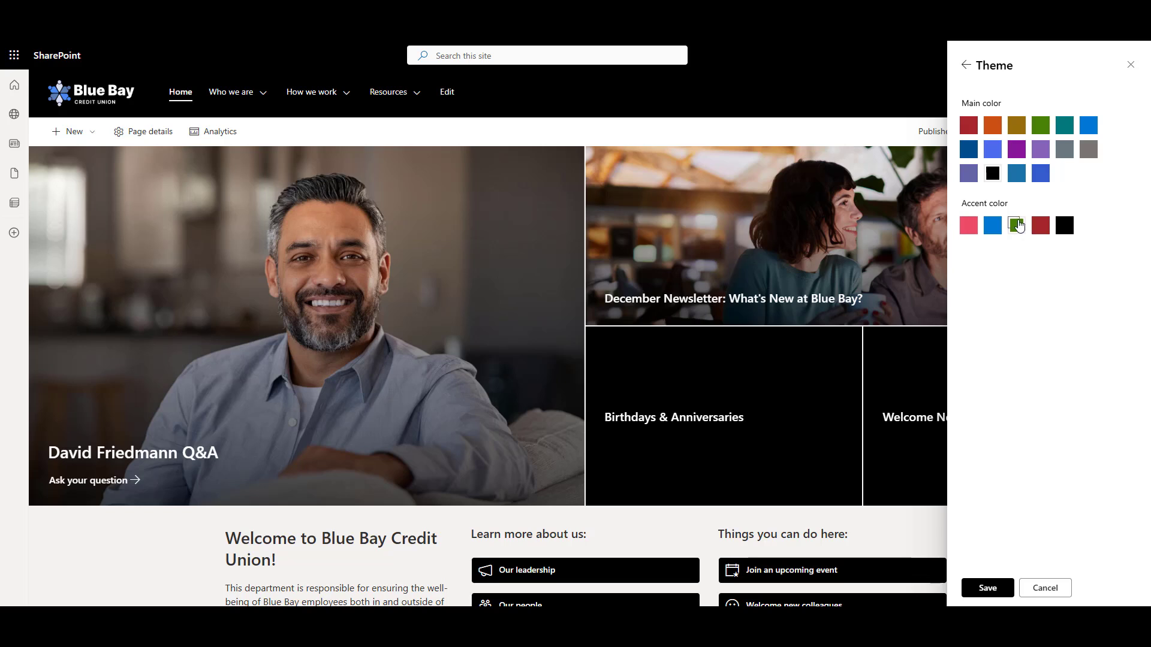
{"action": "left_click", "coordinate": [967, 226]}
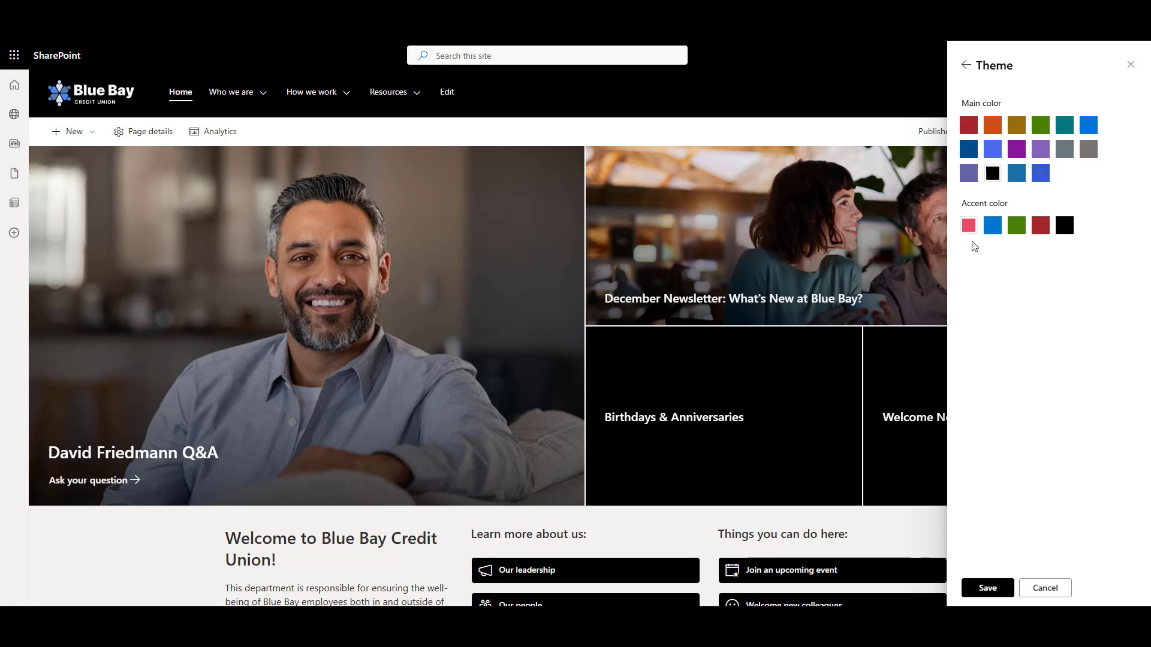
{"action": "mouse_move", "coordinate": [981, 272]}
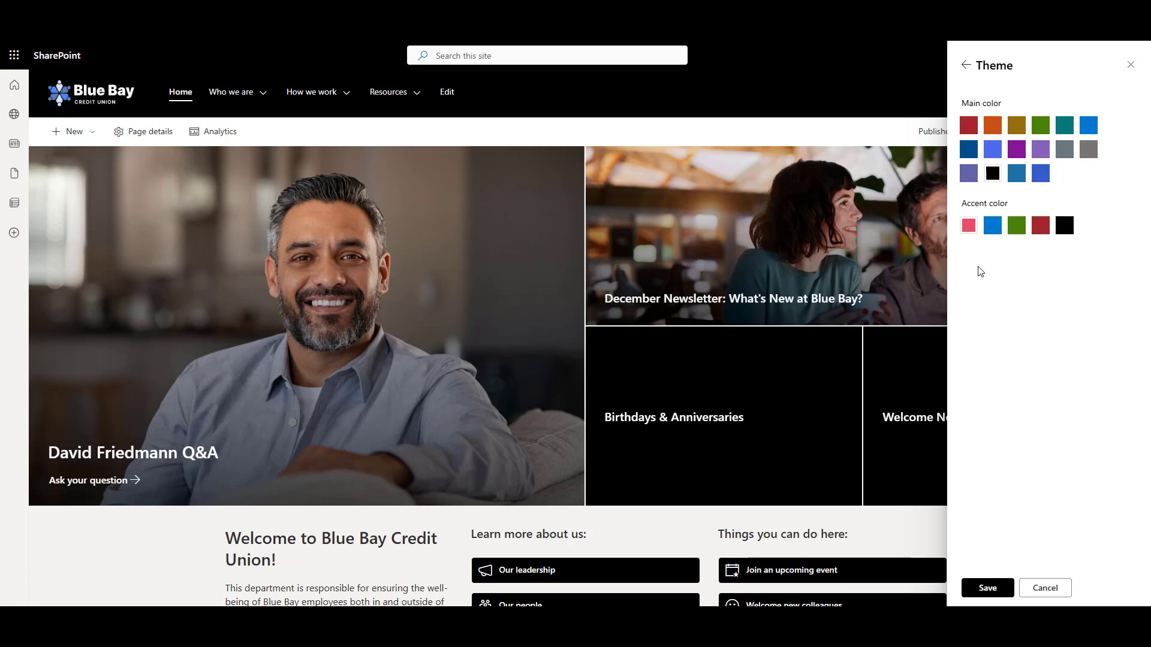
{"action": "mouse_move", "coordinate": [981, 290]}
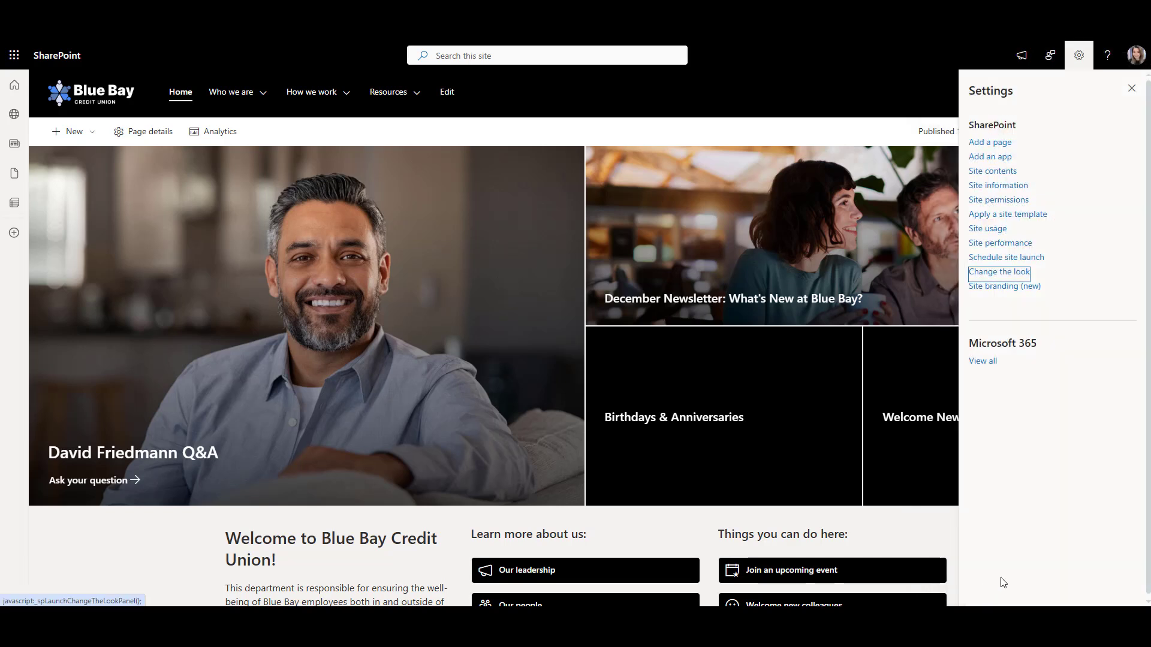
{"action": "left_click", "coordinate": [1131, 88]}
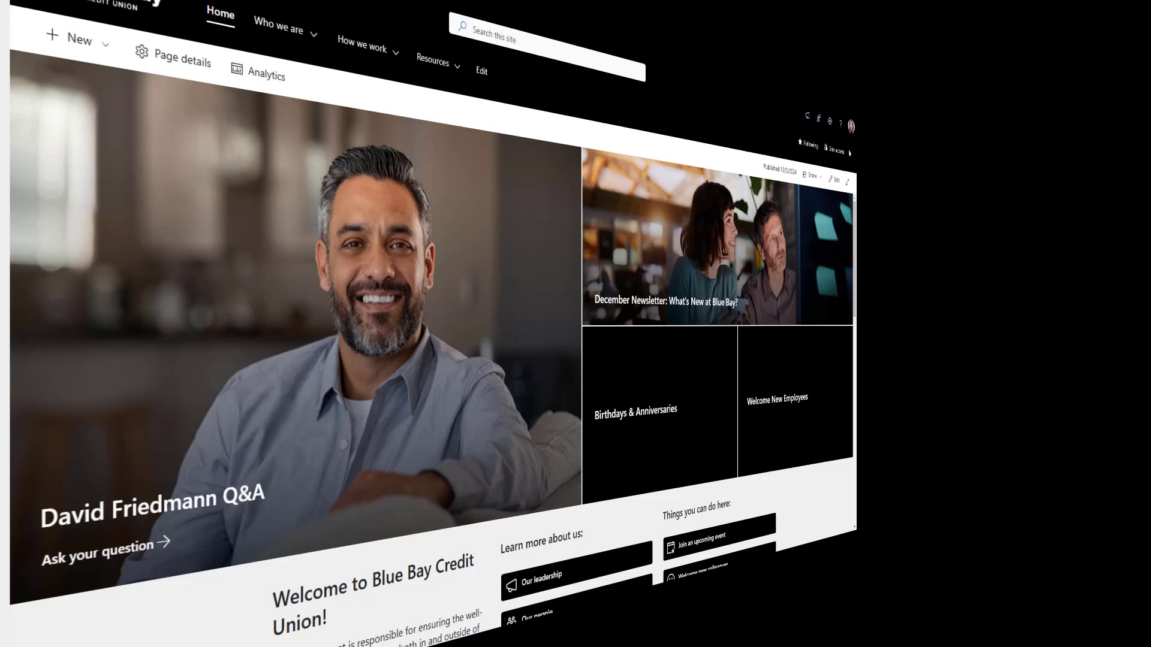
{"action": "left_click", "coordinate": [1078, 56]}
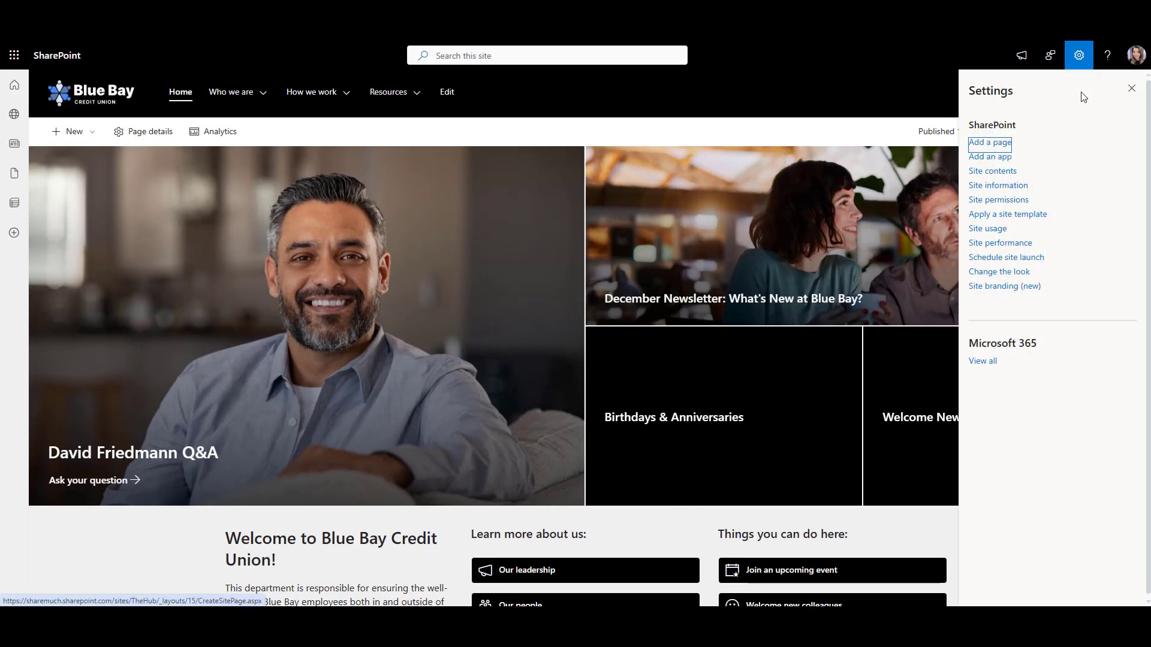
{"action": "mouse_move", "coordinate": [1004, 287]}
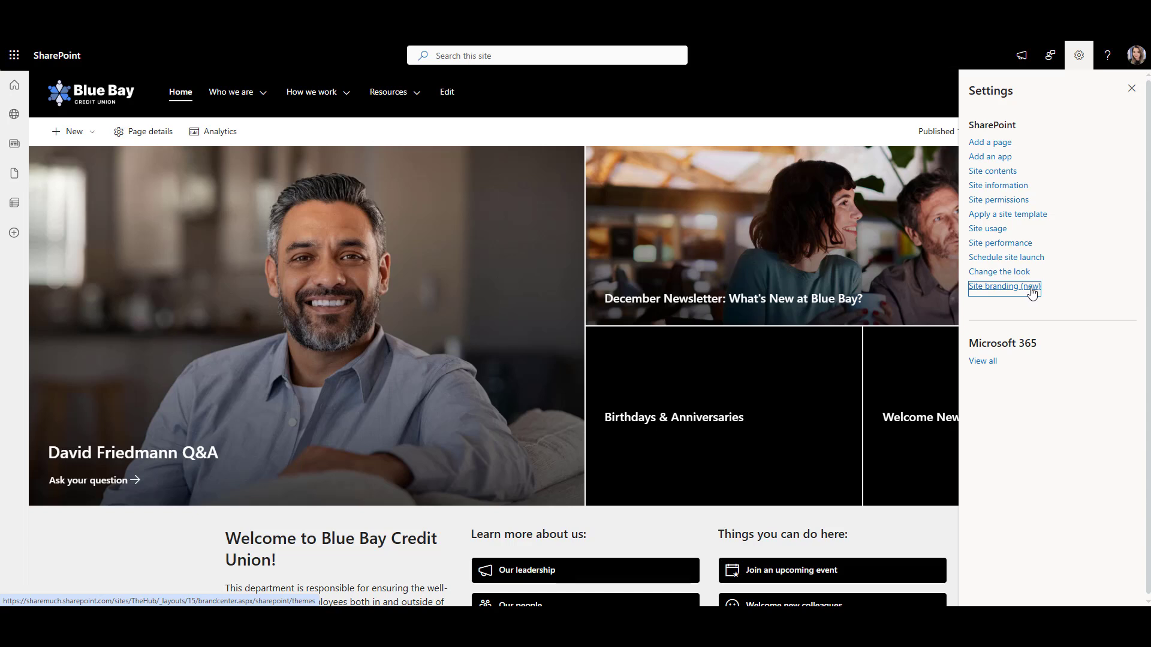
Start a new theme and set its primary colour to navy #12284C.
{"action": "left_click", "coordinate": [1002, 286]}
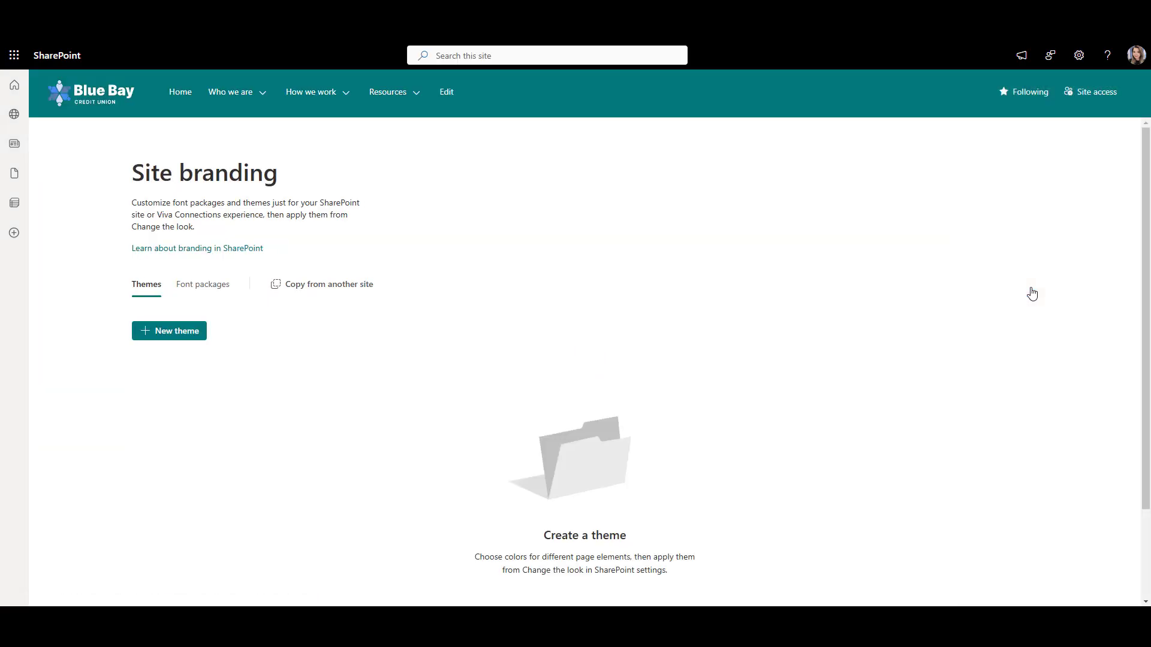
{"action": "mouse_move", "coordinate": [963, 290]}
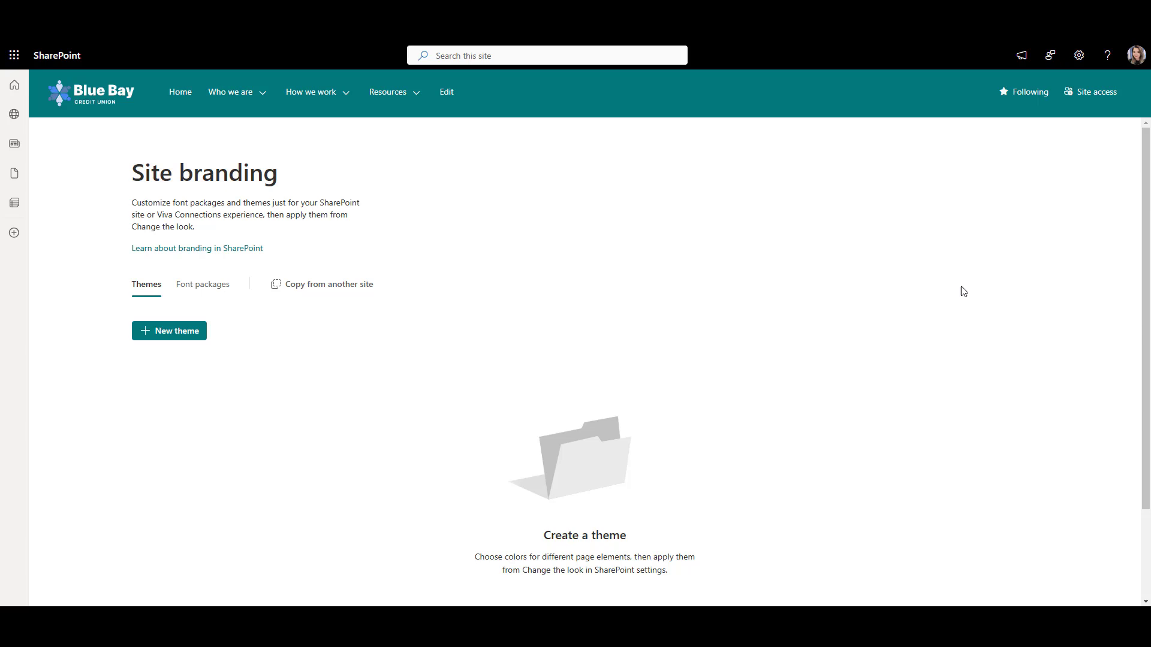
{"action": "mouse_move", "coordinate": [147, 373]}
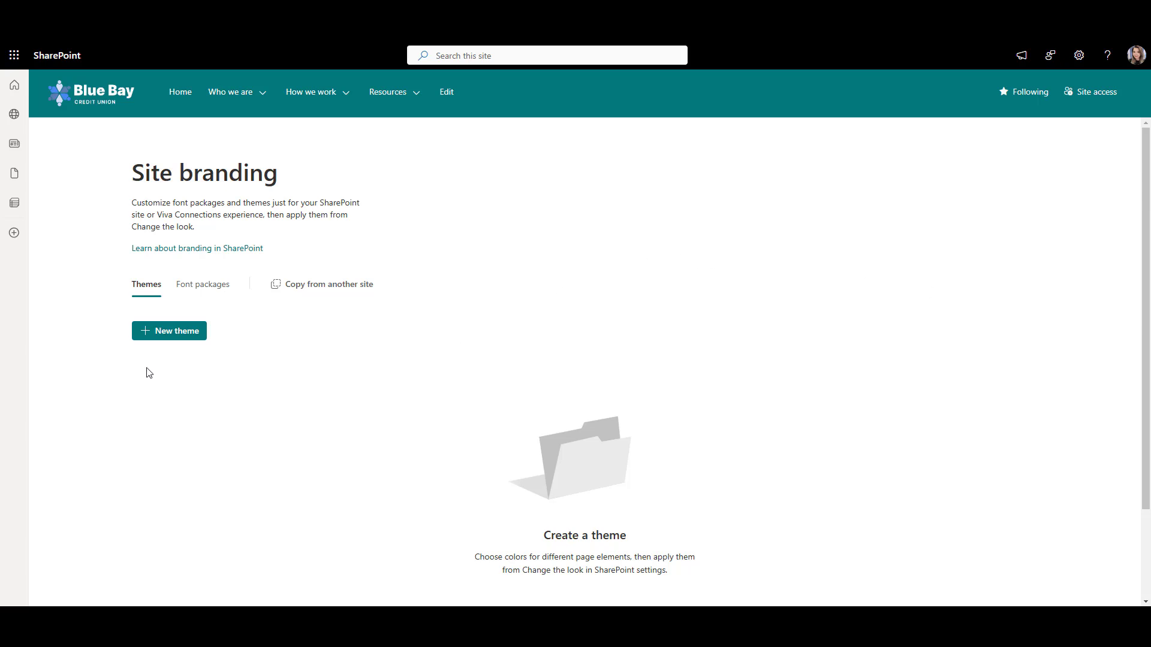
{"action": "mouse_move", "coordinate": [149, 351]}
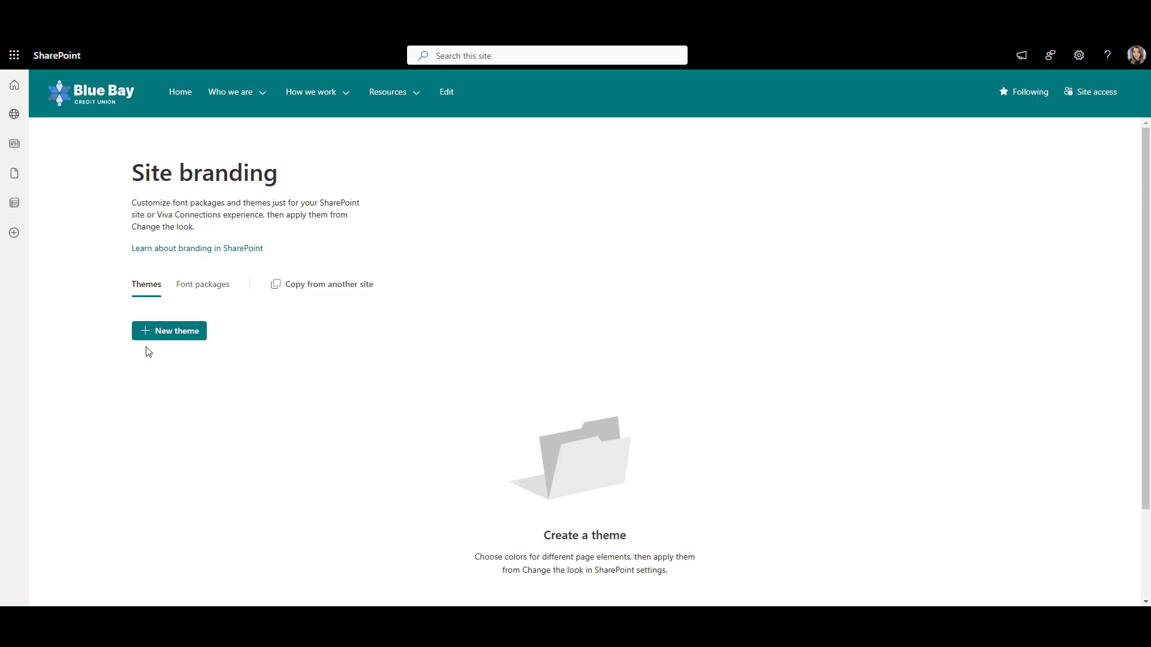
{"action": "left_click", "coordinate": [168, 330]}
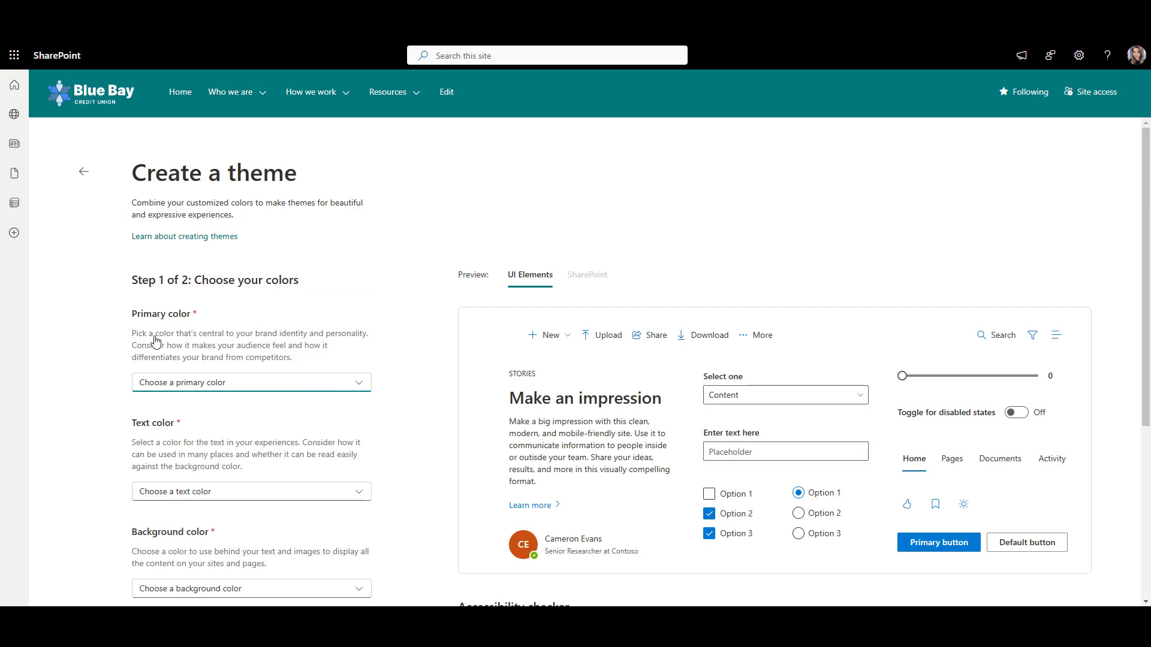
{"action": "scroll", "scroll_direction": "down", "scroll_amount": 3}
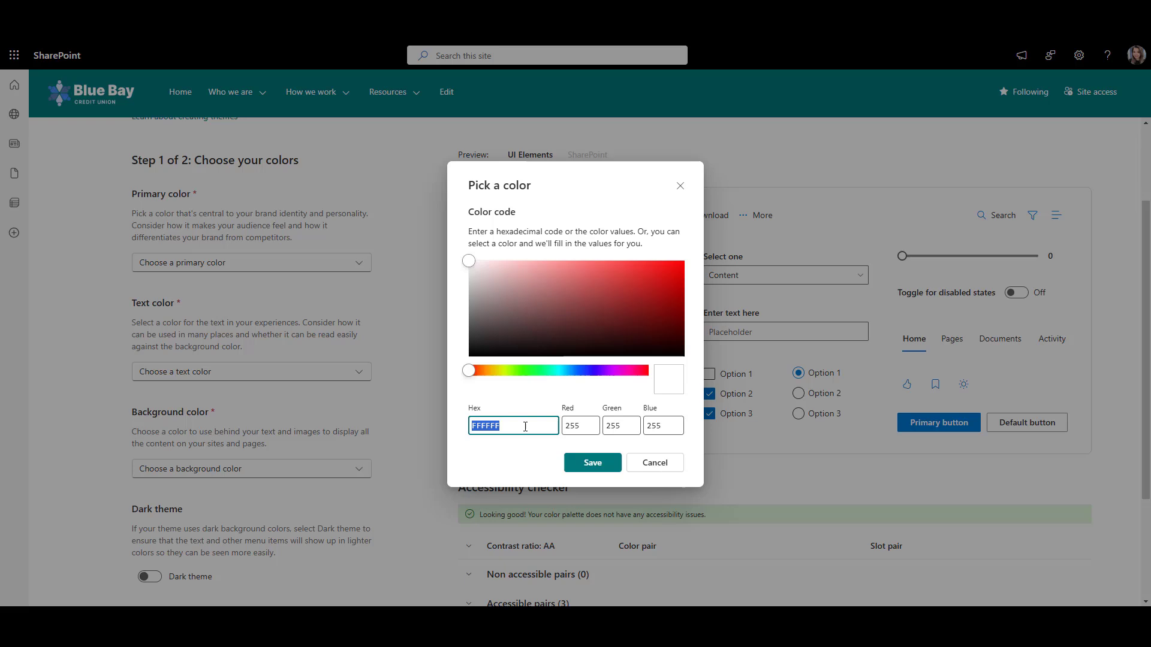
{"action": "type", "text": "12284C"}
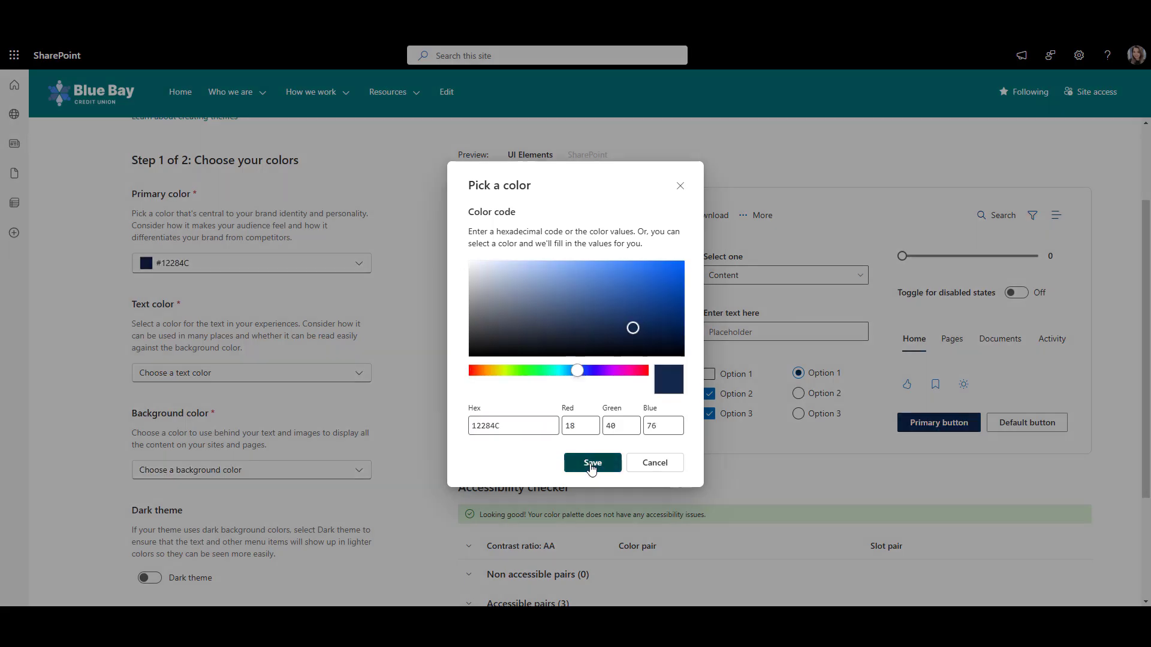
{"action": "left_click", "coordinate": [591, 463]}
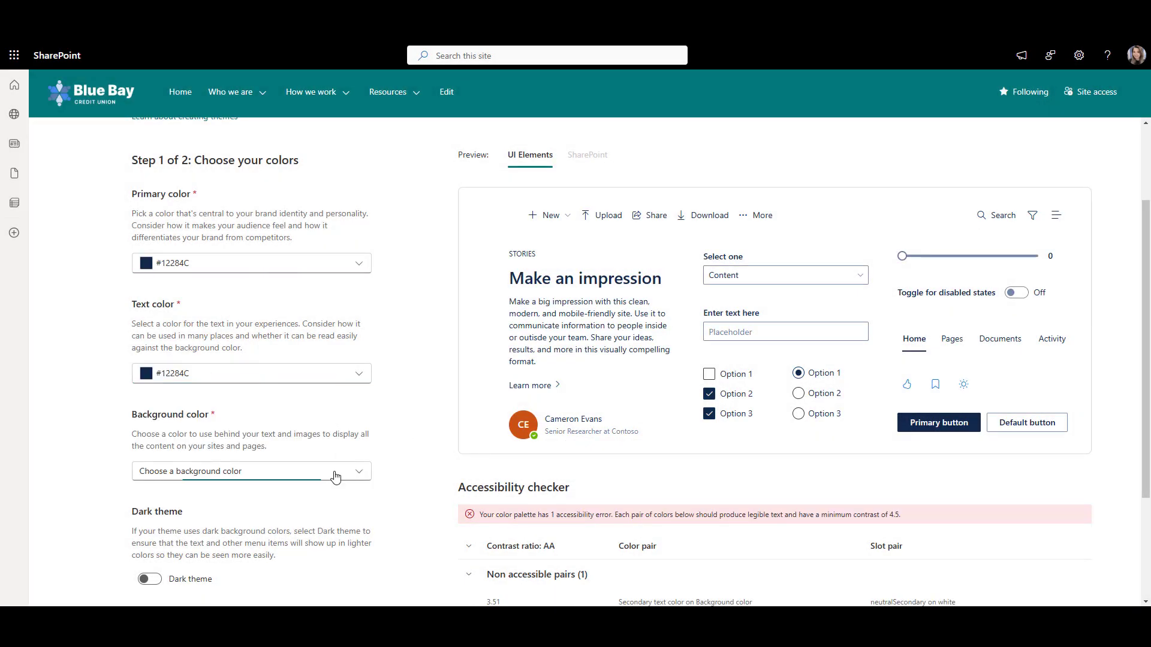
Keep a white background and save the custom accent colour 4788F2.
{"action": "left_click", "coordinate": [250, 470]}
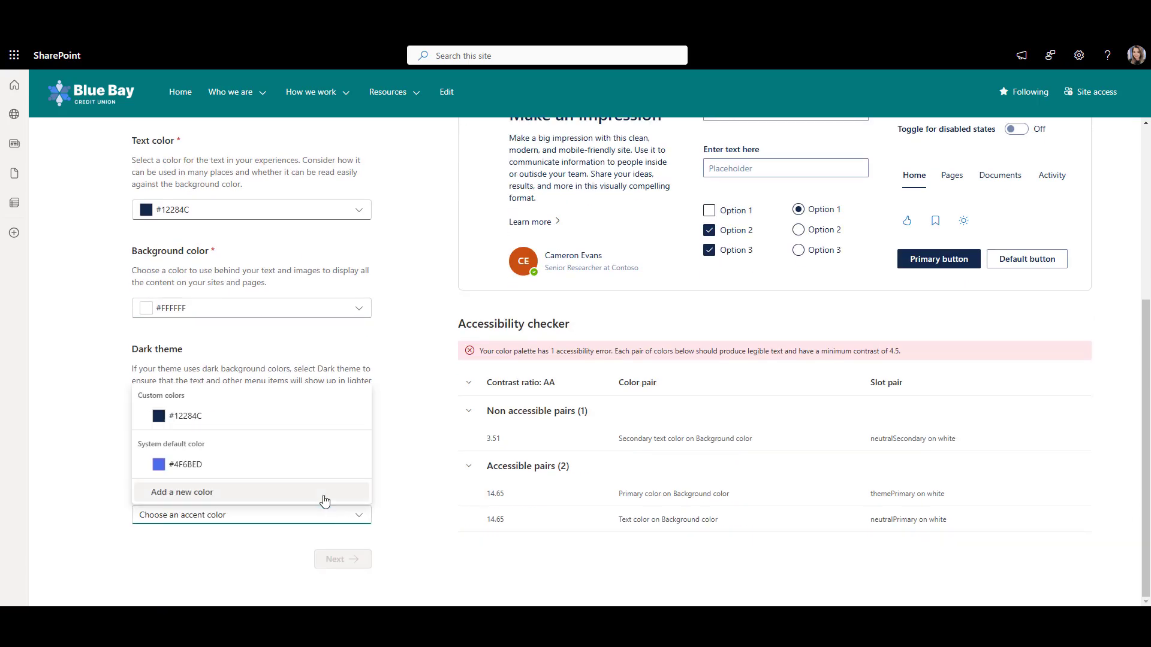
{"action": "left_click", "coordinate": [181, 492]}
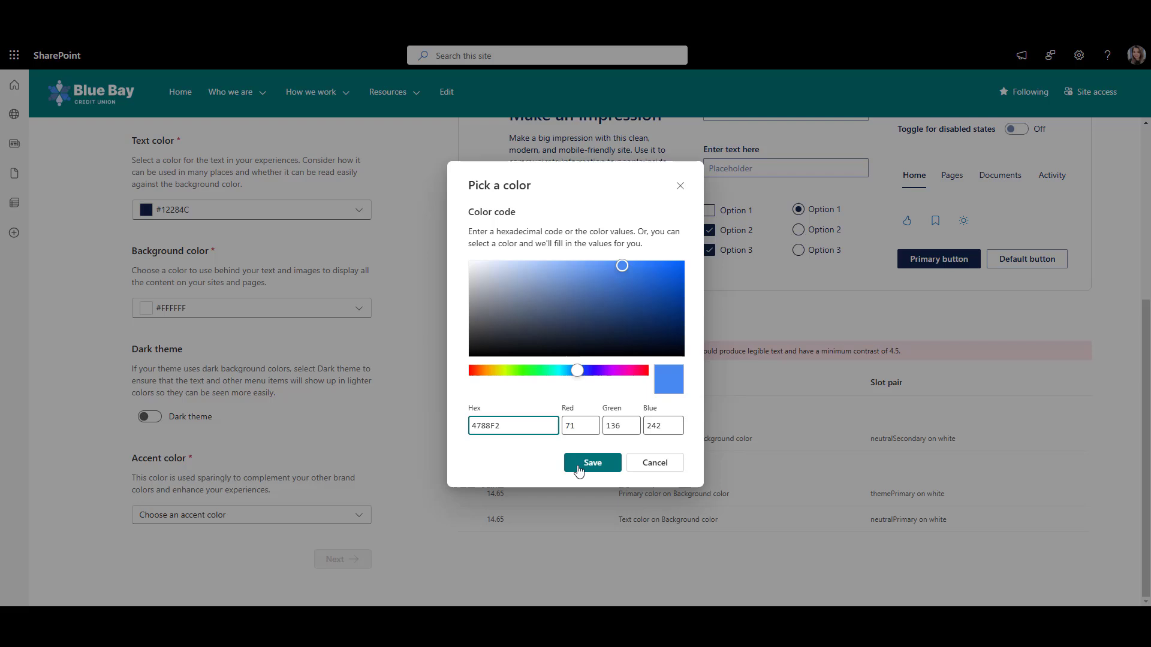
{"action": "left_click", "coordinate": [591, 462]}
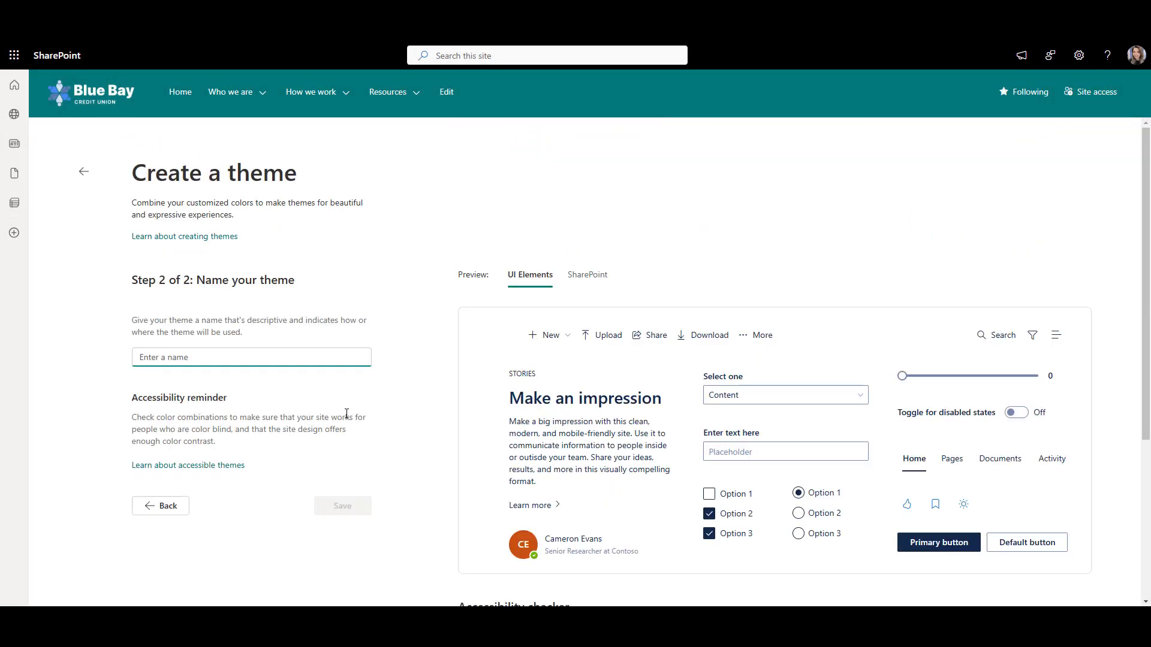
Save the theme as 'Blue Bay' and return to the site home page.
{"action": "type", "text": "Blue"}
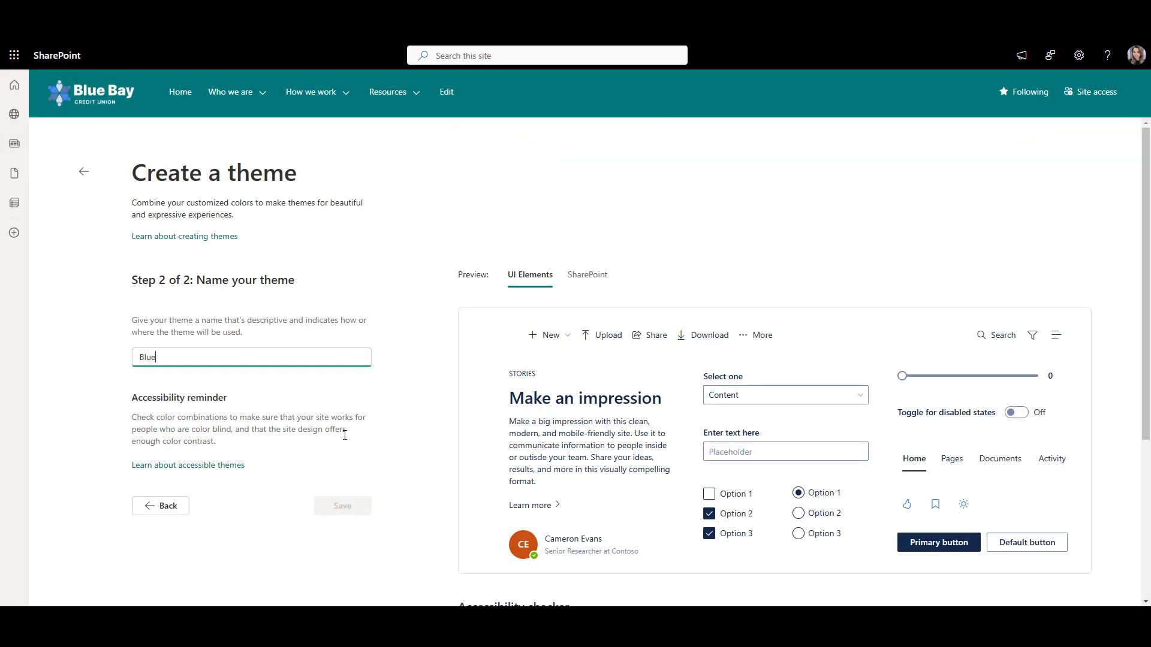
{"action": "type", "text": "Bay"}
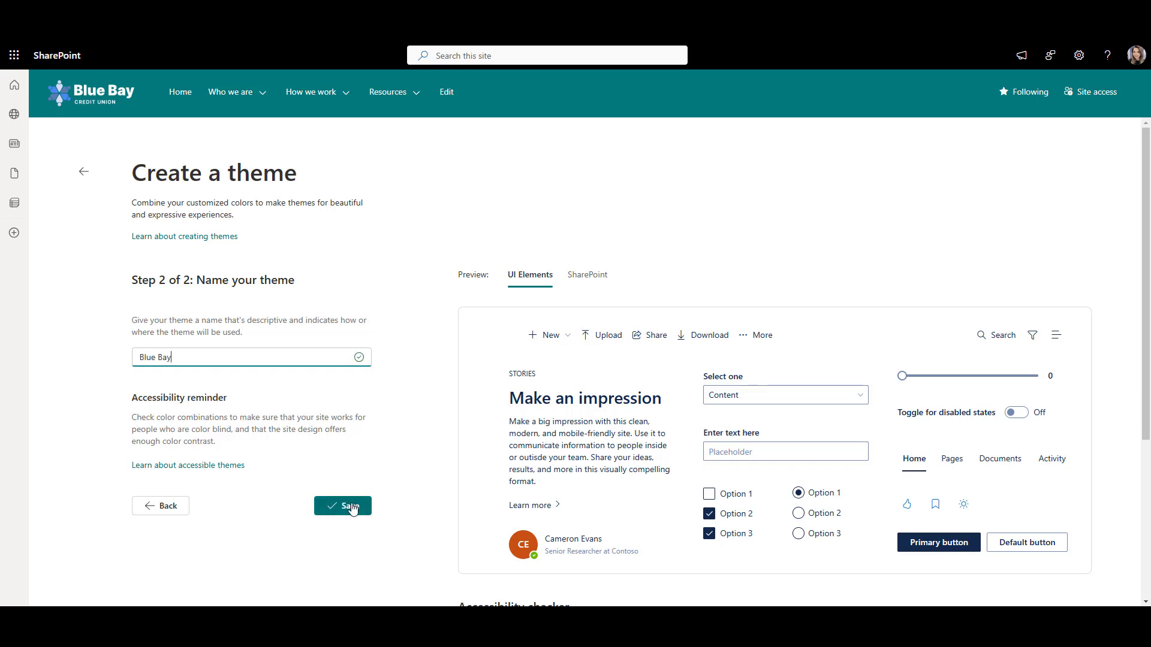
{"action": "left_click", "coordinate": [341, 506]}
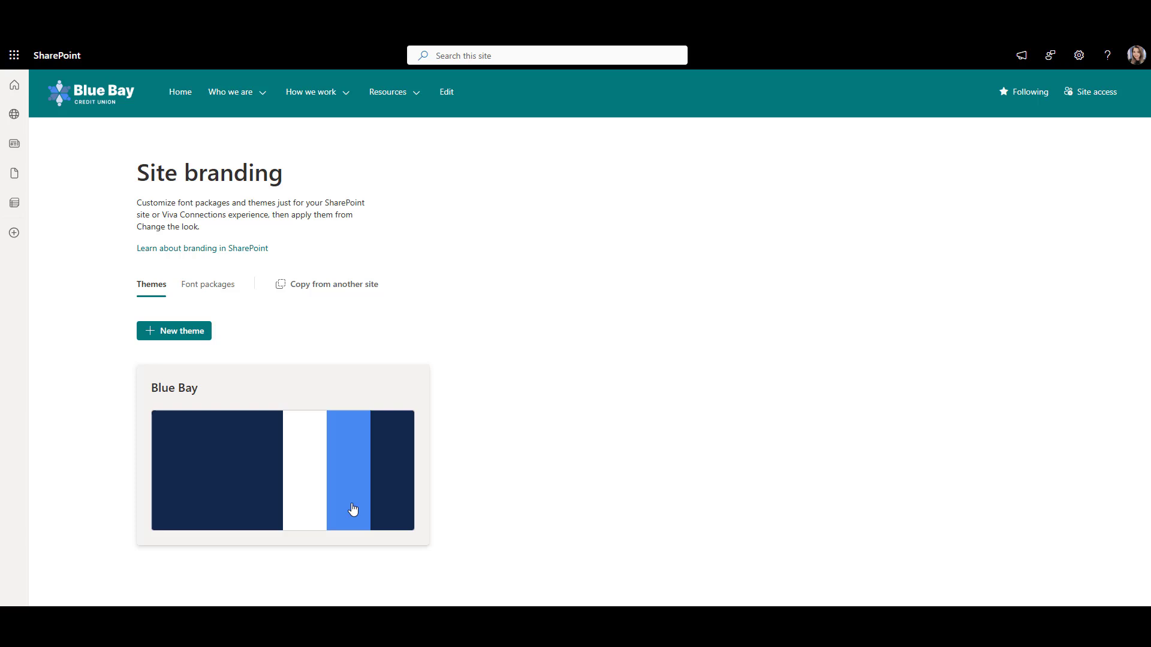
{"action": "left_click", "coordinate": [168, 84]}
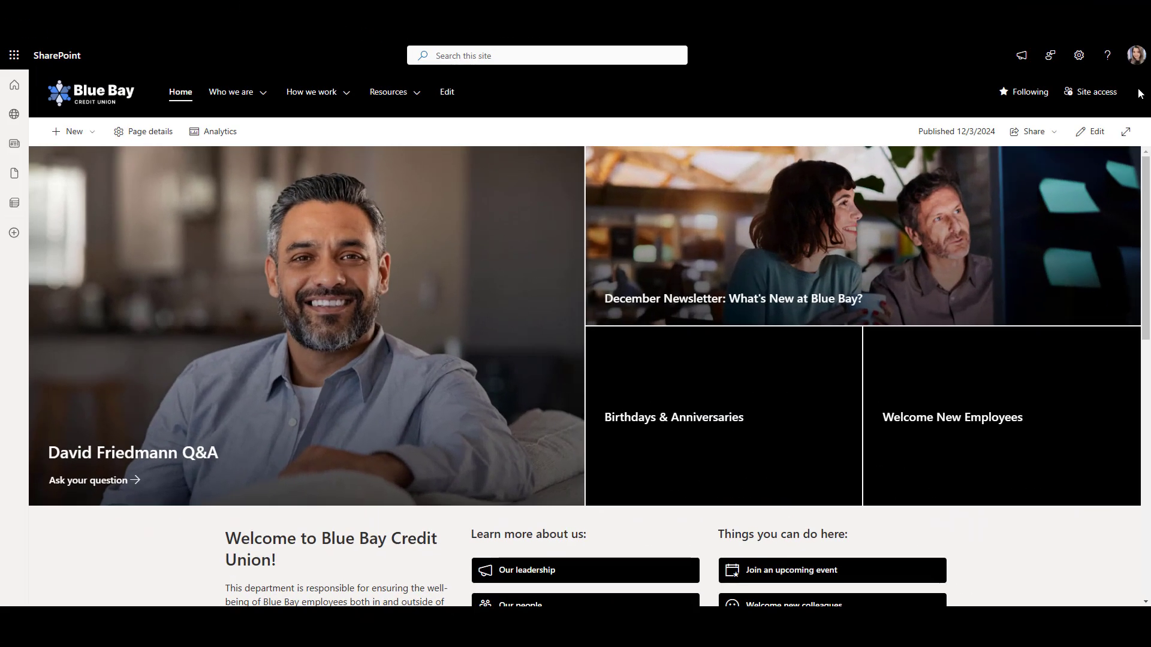
Select the Blue Bay theme under From this site in the Theme options.
{"action": "left_click", "coordinate": [1078, 55]}
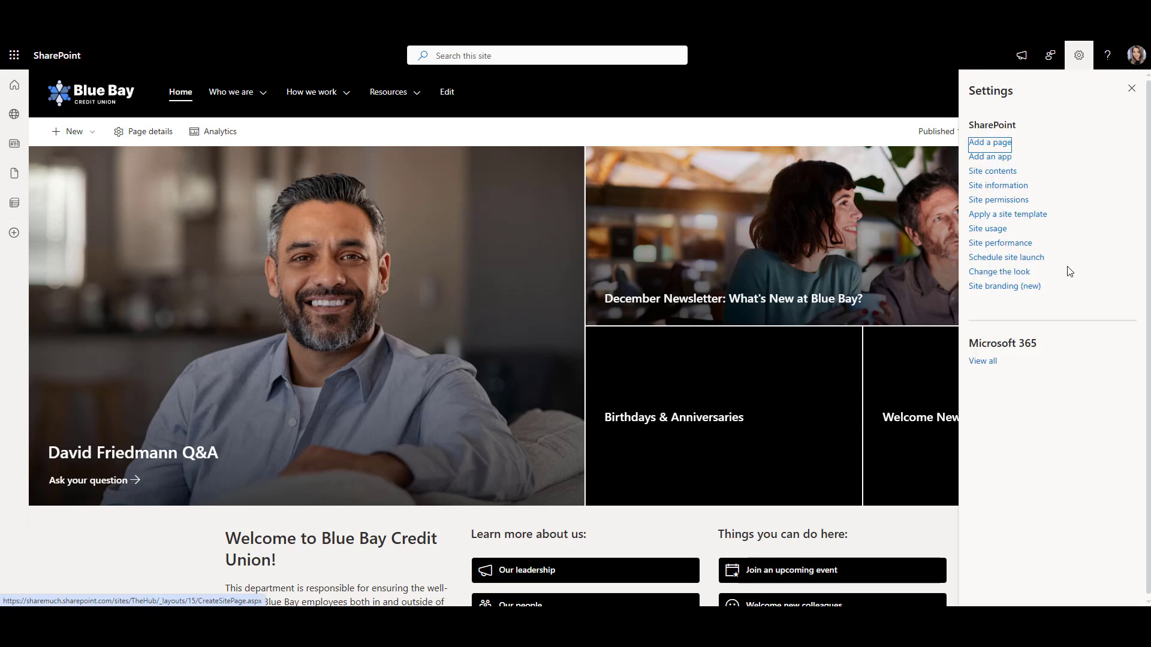
{"action": "left_click", "coordinate": [999, 272]}
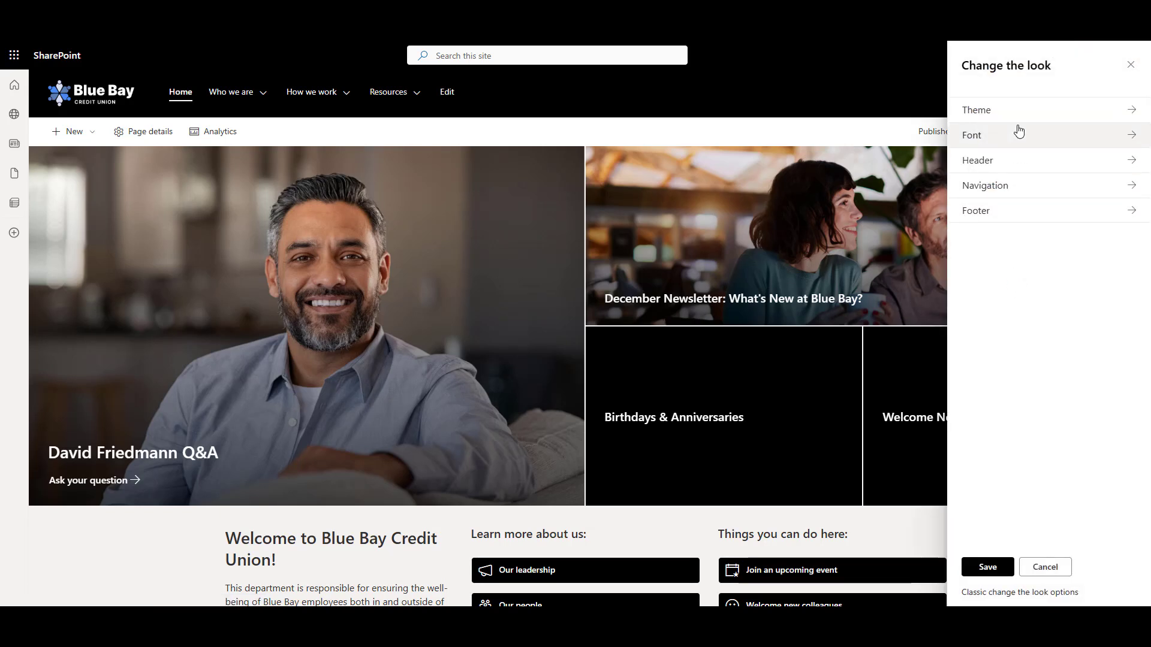
{"action": "left_click", "coordinate": [977, 109]}
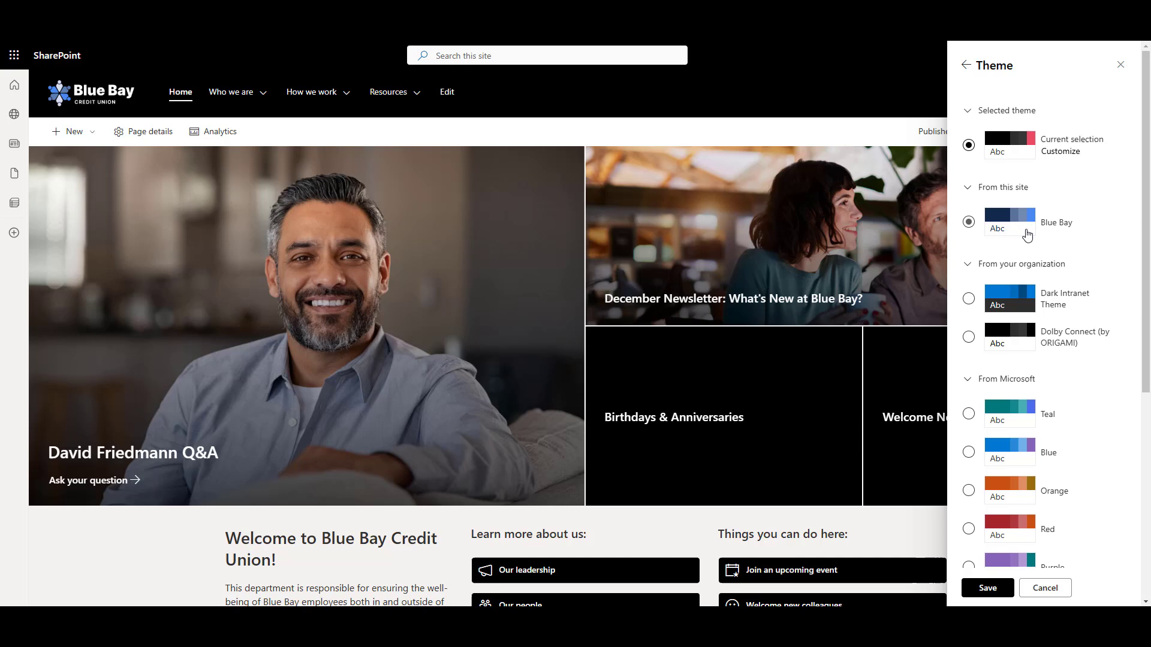
{"action": "mouse_move", "coordinate": [1027, 228]}
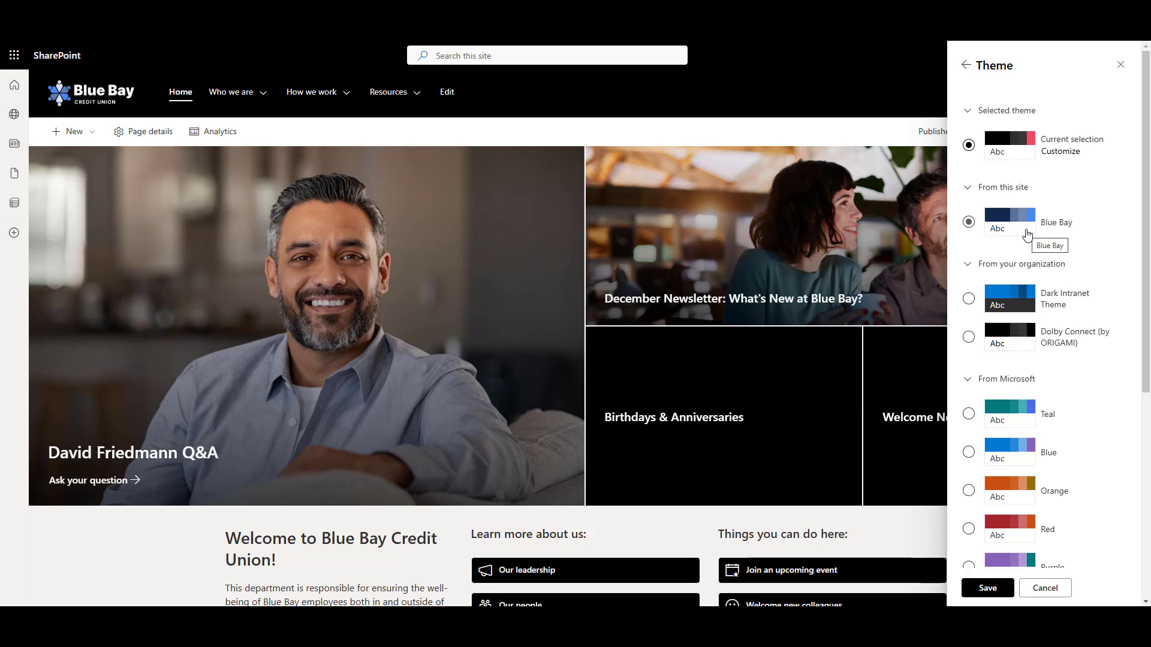
{"action": "left_click", "coordinate": [968, 222]}
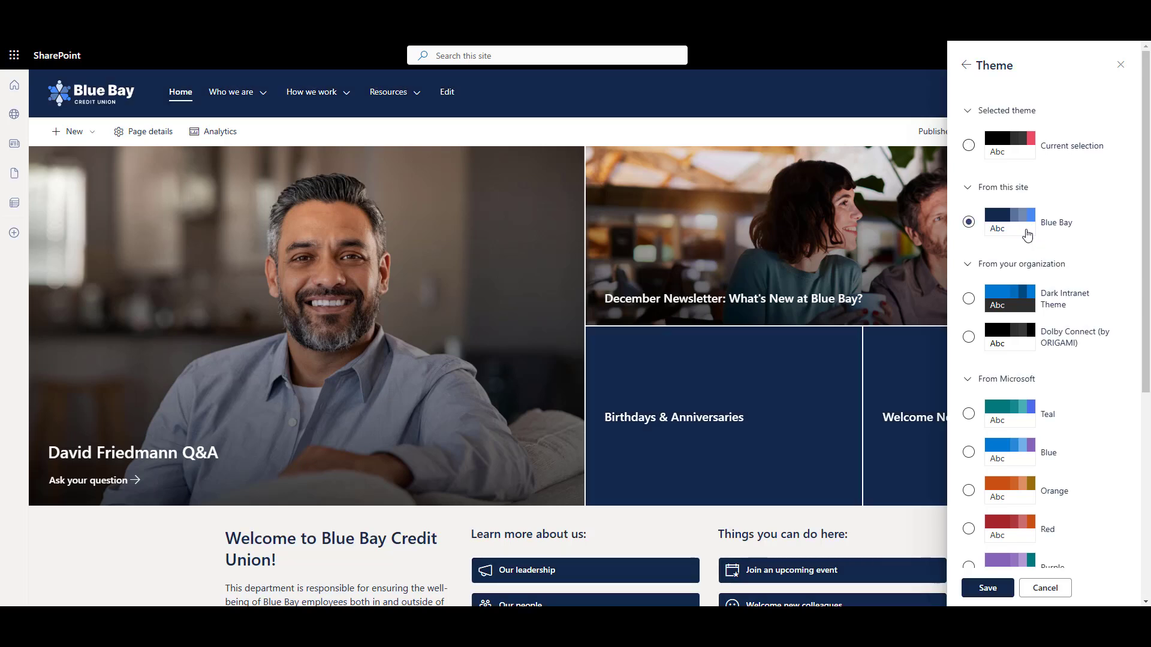
{"action": "mouse_move", "coordinate": [1002, 406]}
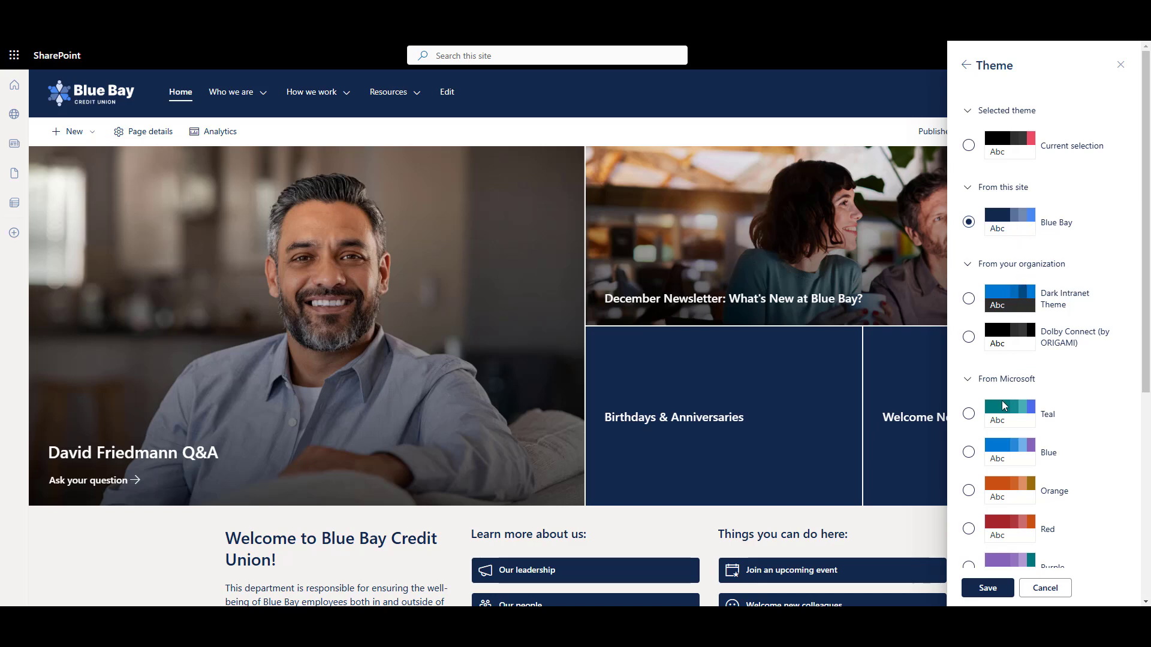
{"action": "mouse_move", "coordinate": [657, 571]}
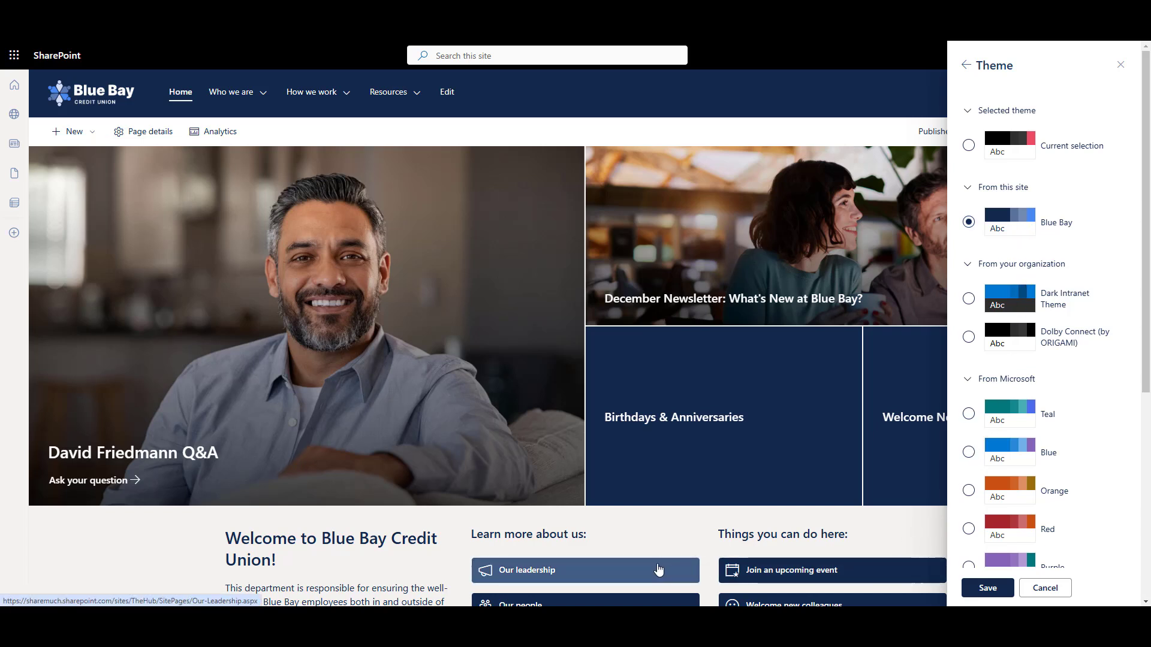
{"action": "mouse_move", "coordinate": [659, 531]}
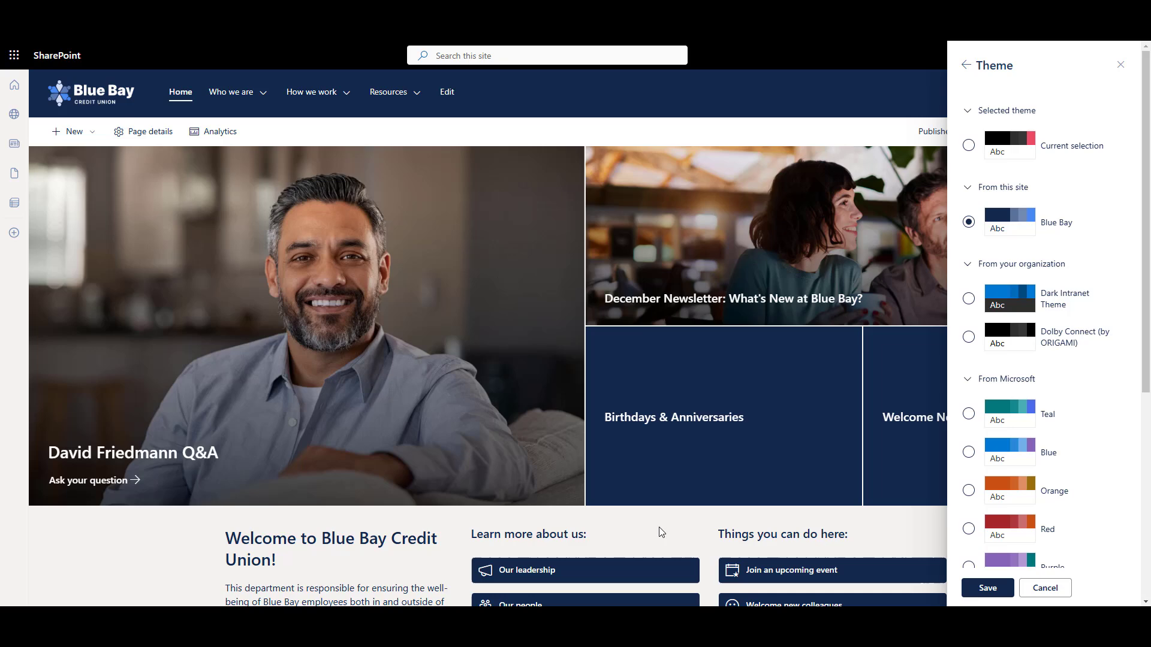
{"action": "mouse_move", "coordinate": [685, 530]}
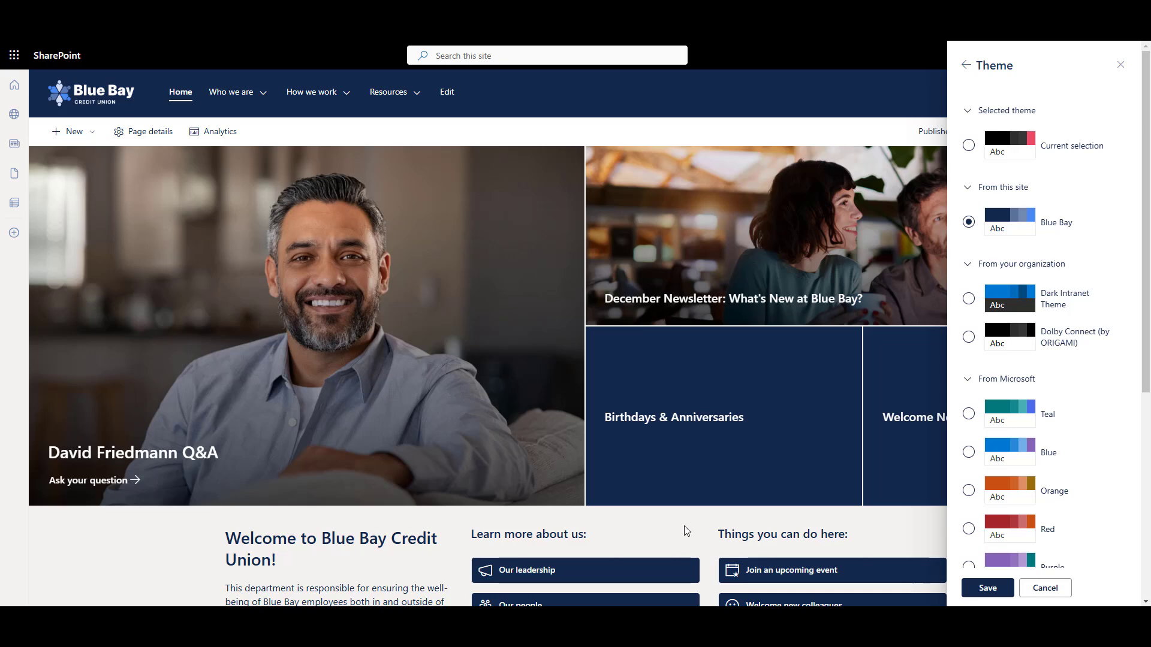
{"action": "mouse_move", "coordinate": [108, 562]}
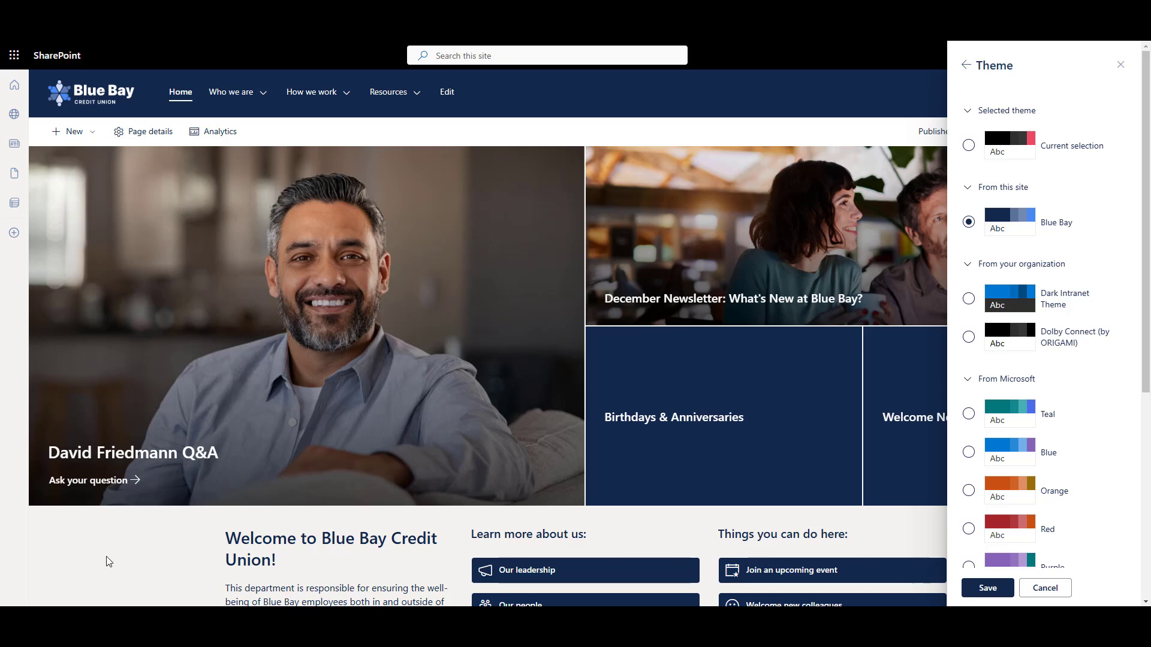
Check the navy styling down the home page and close the Settings pane.
{"action": "scroll", "scroll_direction": "down", "scroll_amount": 3}
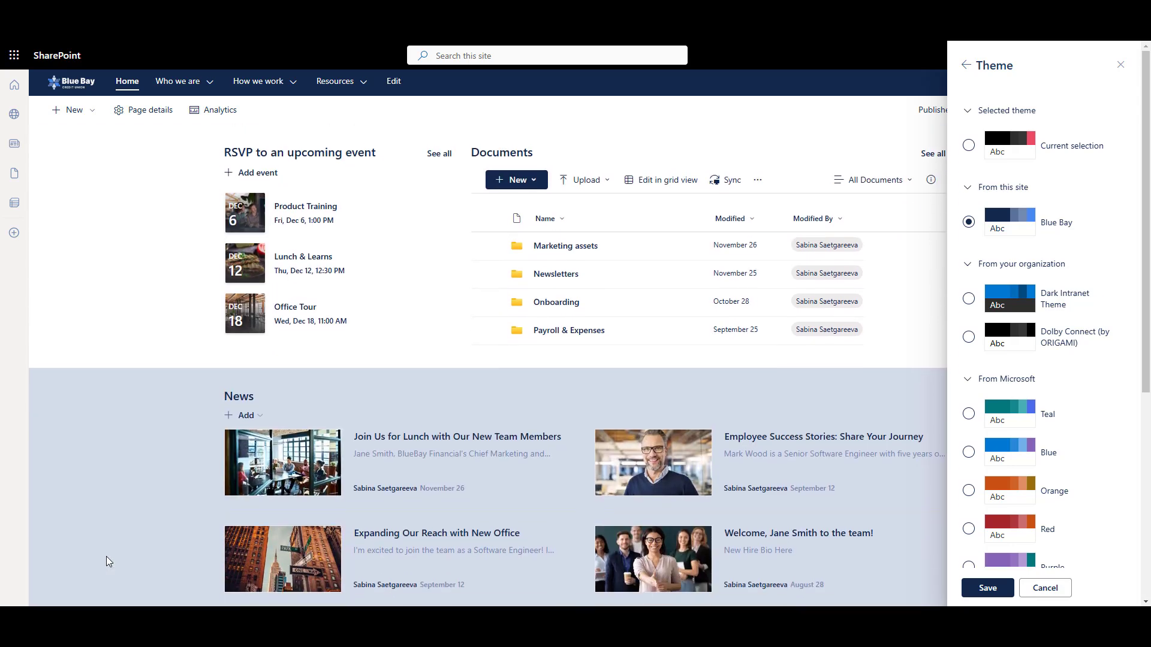
{"action": "scroll", "scroll_direction": "down", "scroll_amount": 3}
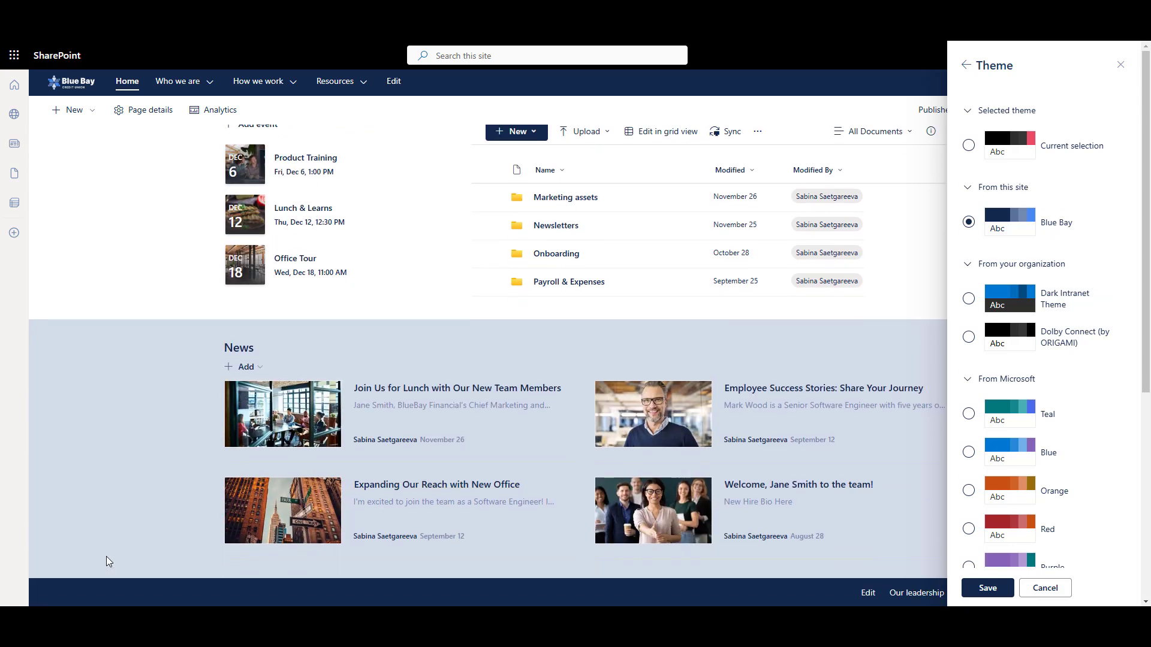
{"action": "scroll", "scroll_direction": "up", "scroll_amount": 3}
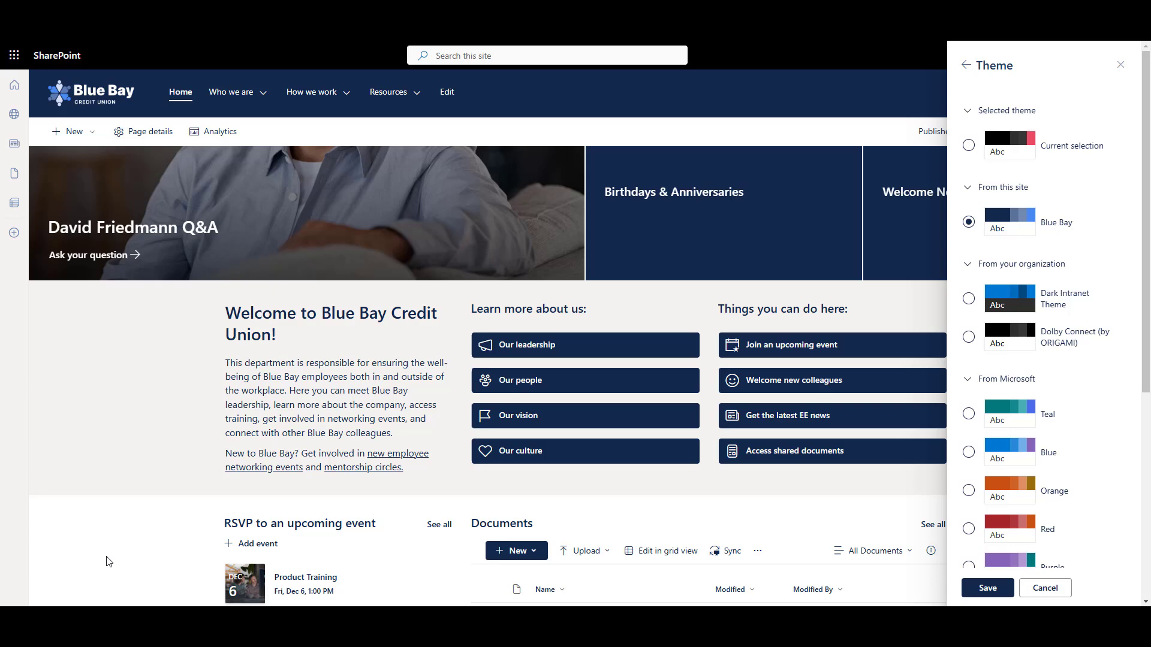
{"action": "scroll", "scroll_direction": "up", "scroll_amount": 3}
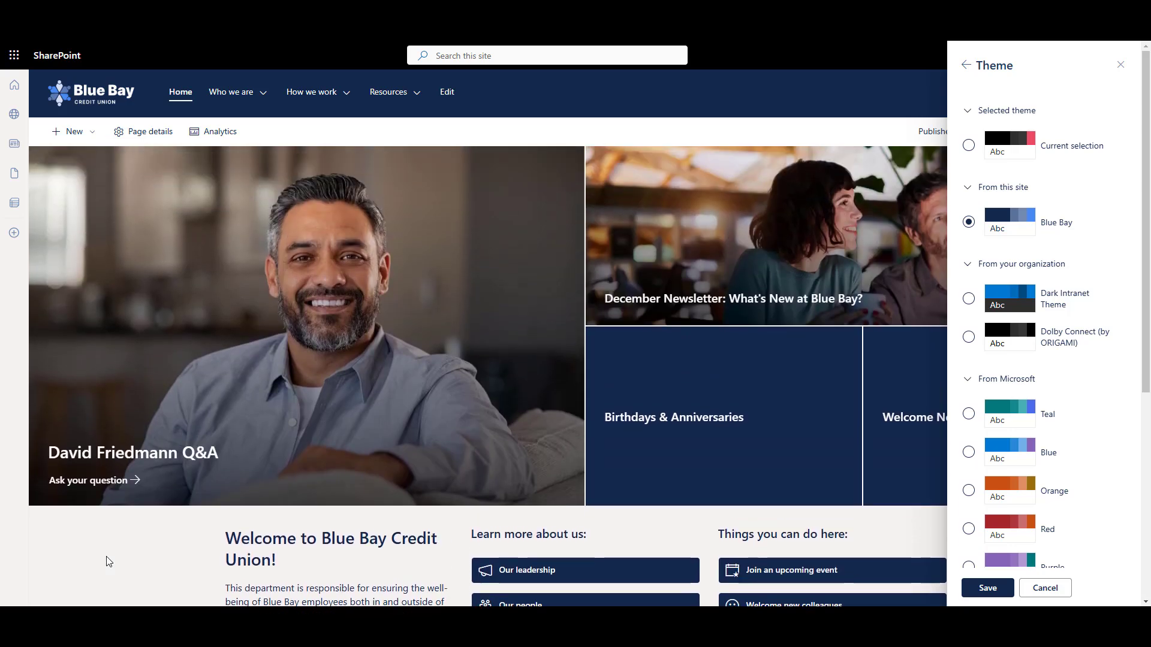
{"action": "mouse_move", "coordinate": [521, 571]}
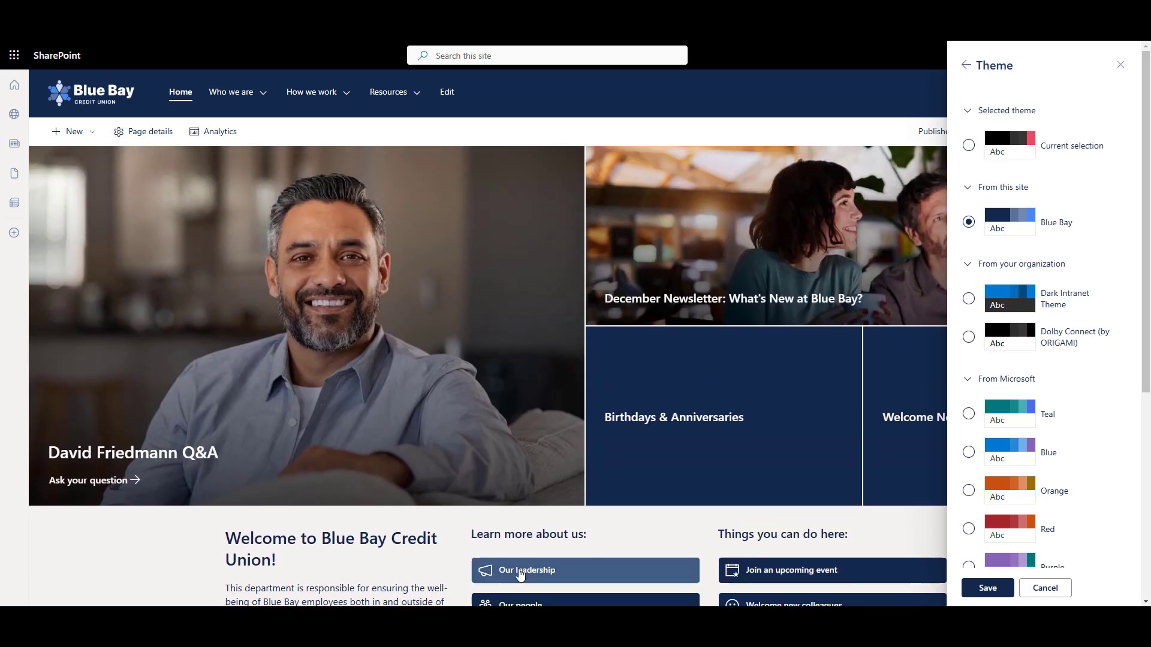
{"action": "mouse_move", "coordinate": [917, 538]}
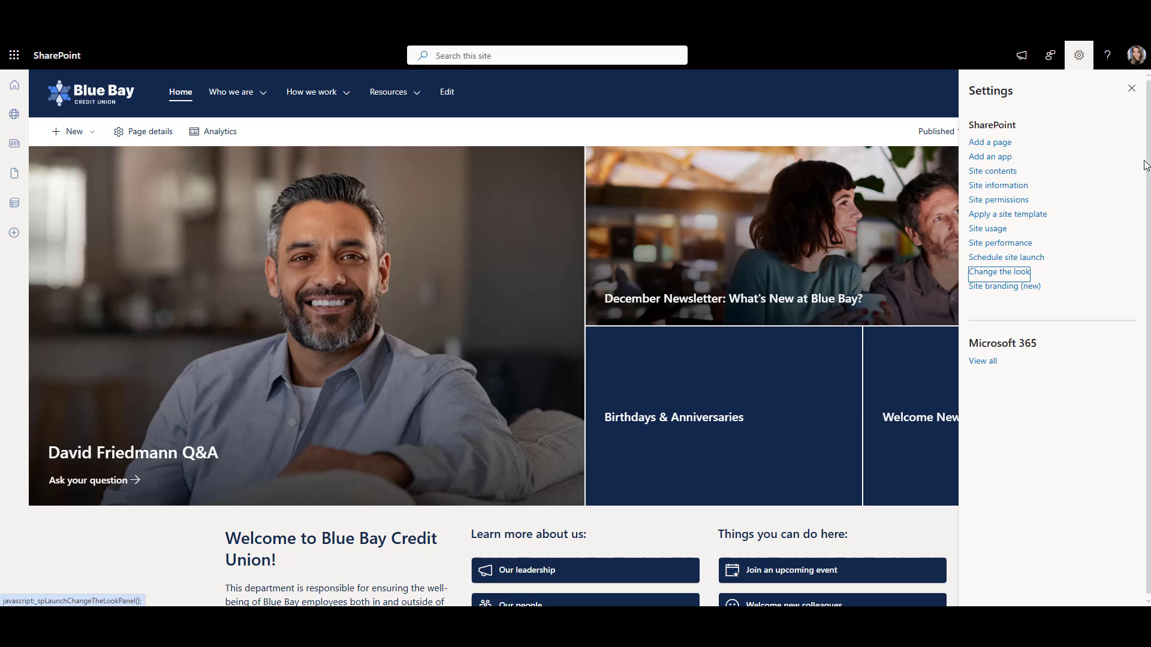
{"action": "left_click", "coordinate": [1129, 88]}
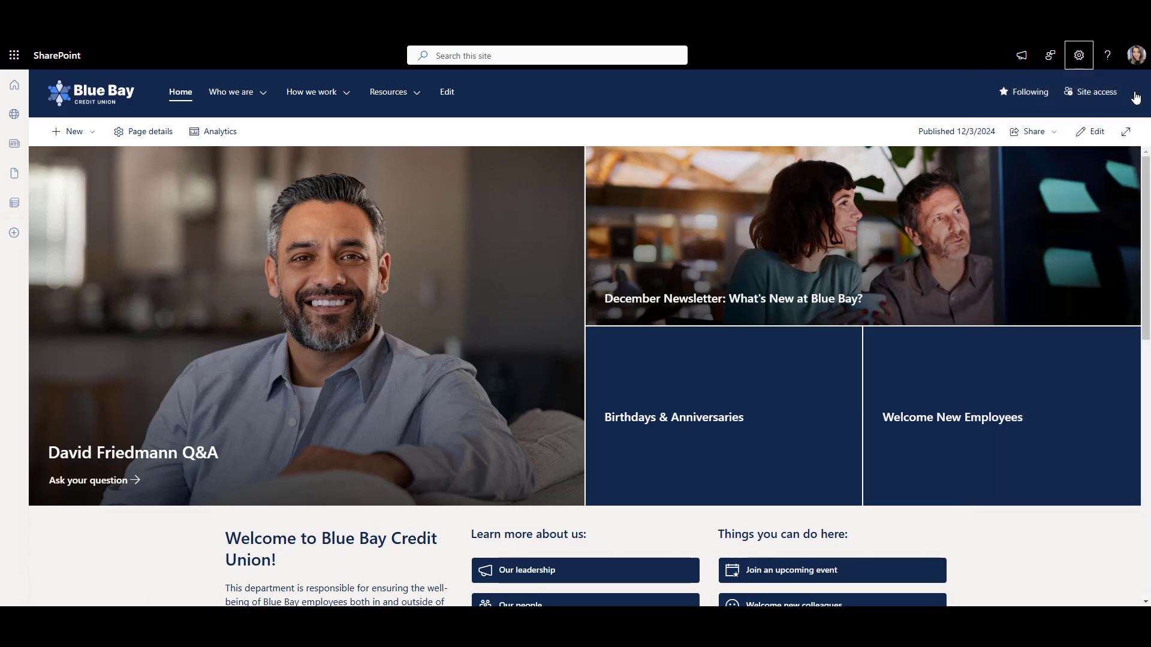
Start editing the home page to reach the Countdown Timer web part settings.
{"action": "scroll", "scroll_direction": "down", "scroll_amount": 3}
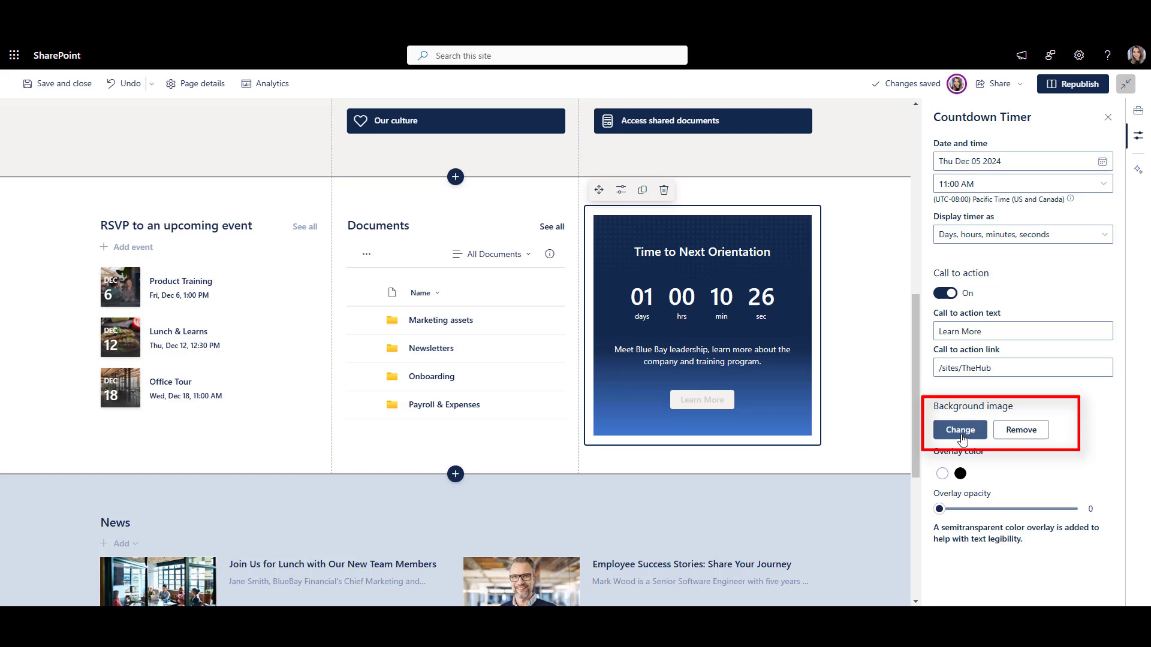
{"action": "mouse_move", "coordinate": [1004, 464]}
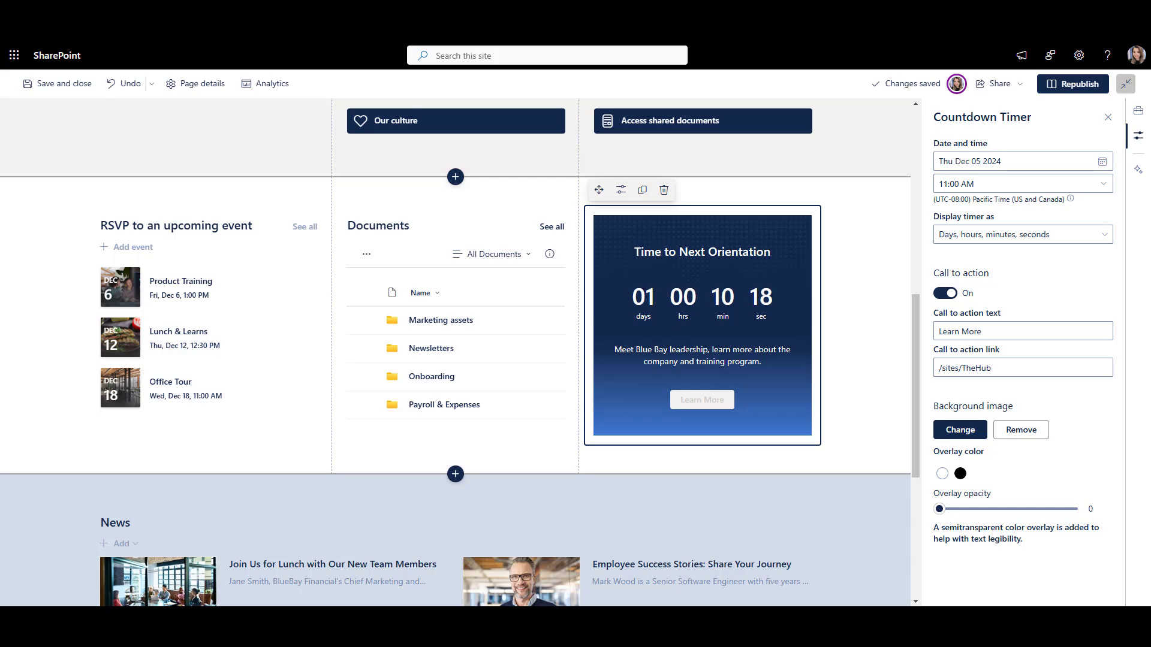
{"action": "left_click", "coordinate": [1072, 84]}
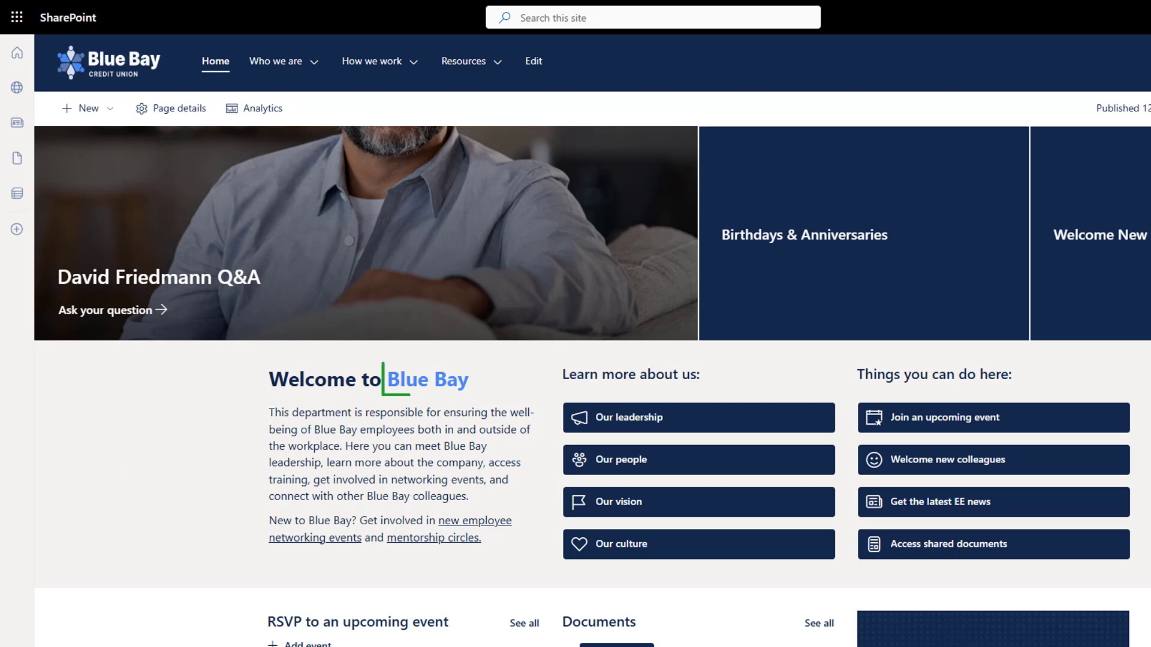
Colour the words 'Blue Bay' in the welcome heading with the recent colour #4788f2.
{"action": "double_click", "coordinate": [427, 380]}
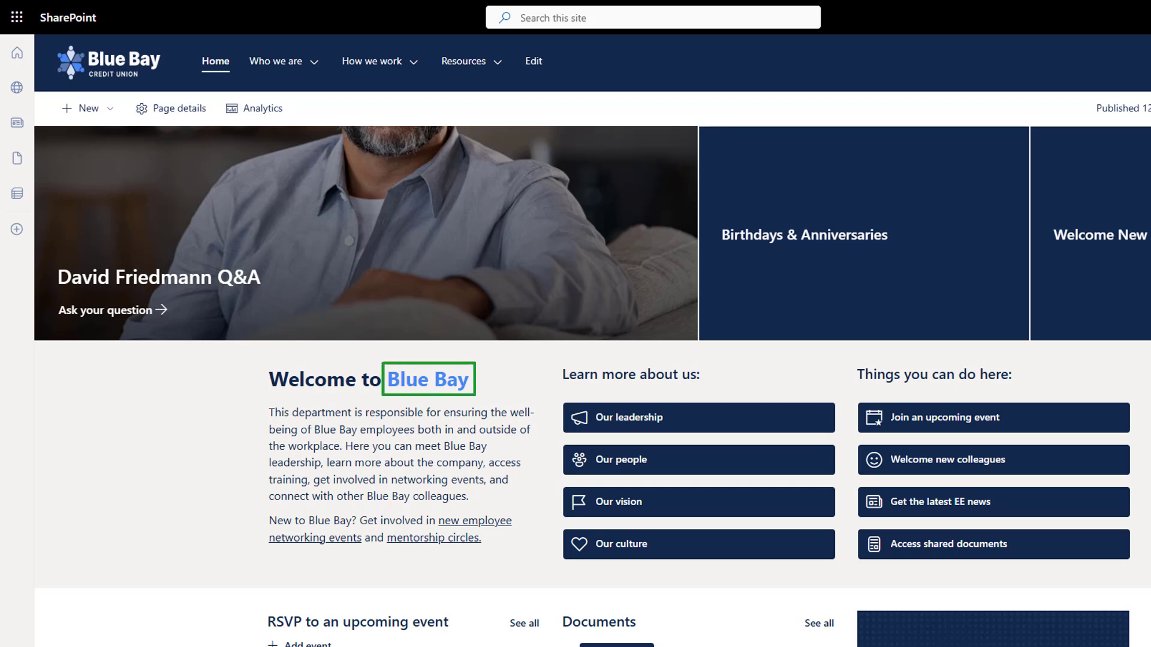
{"action": "left_click", "coordinate": [533, 61]}
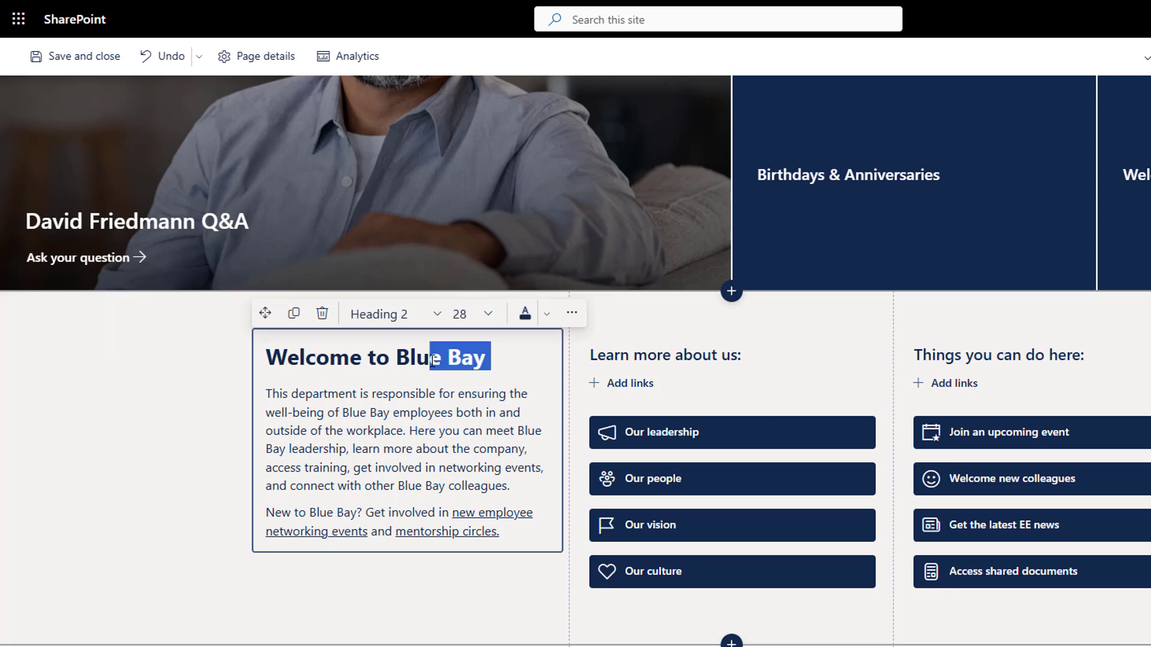
{"action": "left_click", "coordinate": [547, 313]}
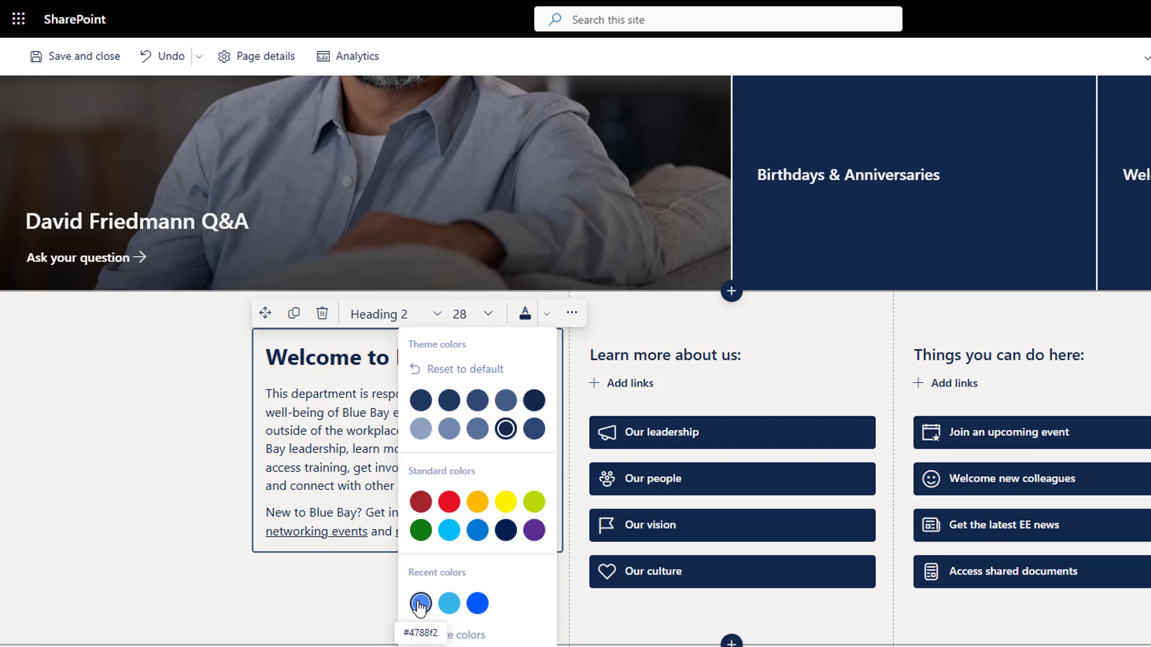
{"action": "left_click", "coordinate": [420, 603]}
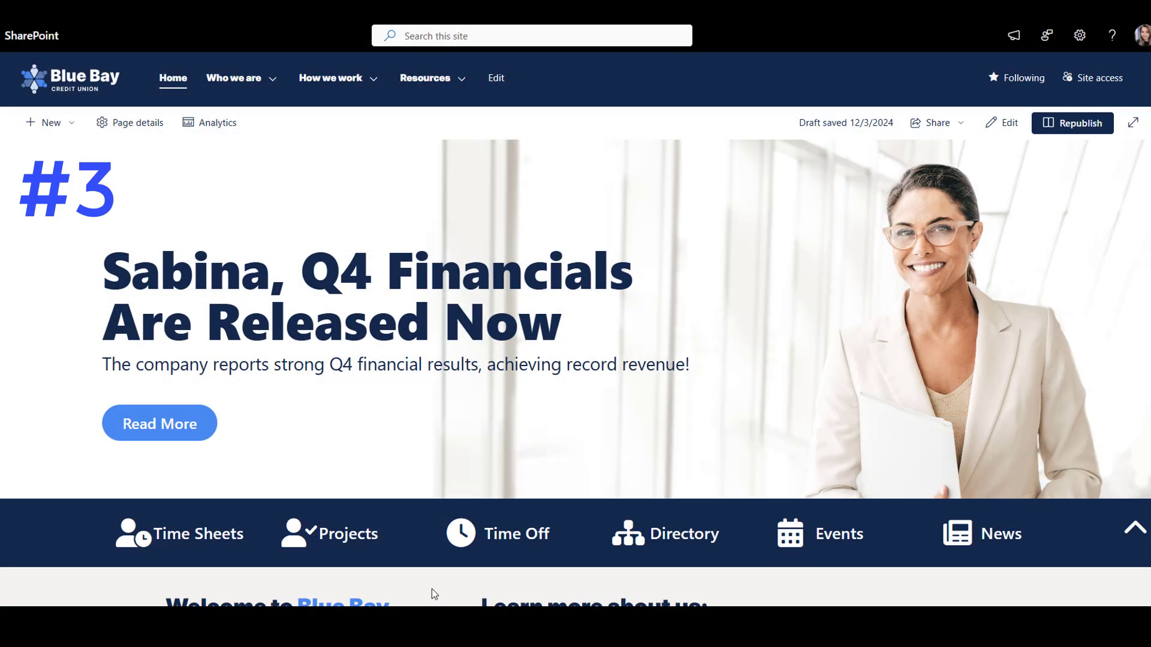
Scroll down the branded Blue Bay home page to review its styling.
{"action": "scroll", "scroll_direction": "down", "scroll_amount": 3}
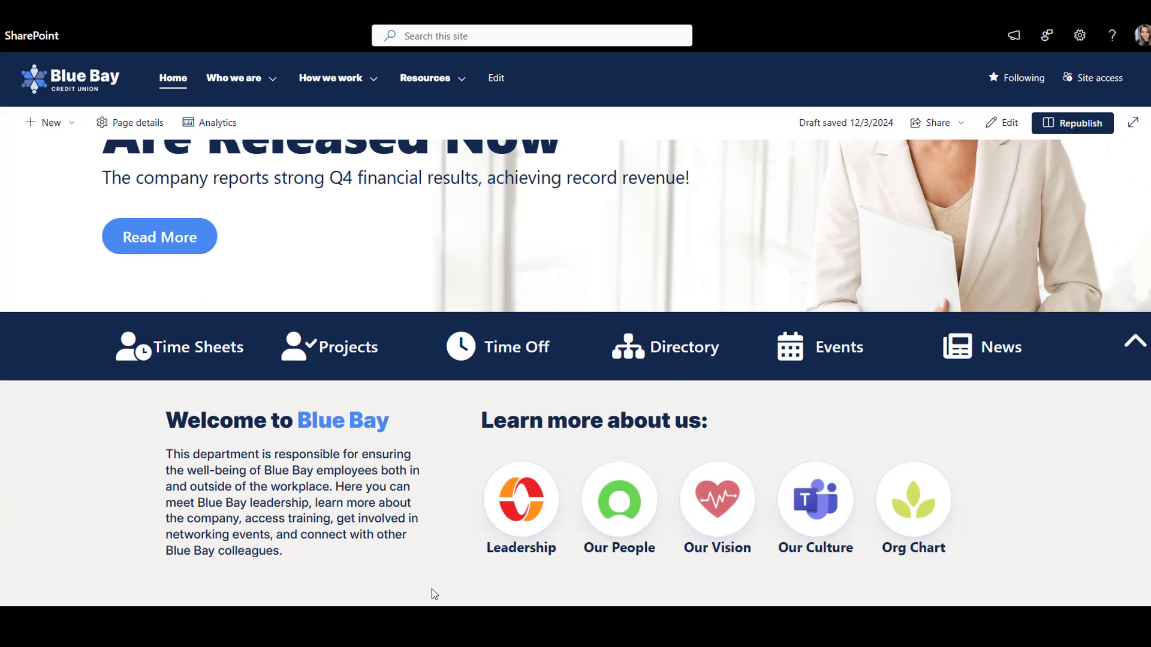
{"action": "scroll", "scroll_direction": "down", "scroll_amount": 3}
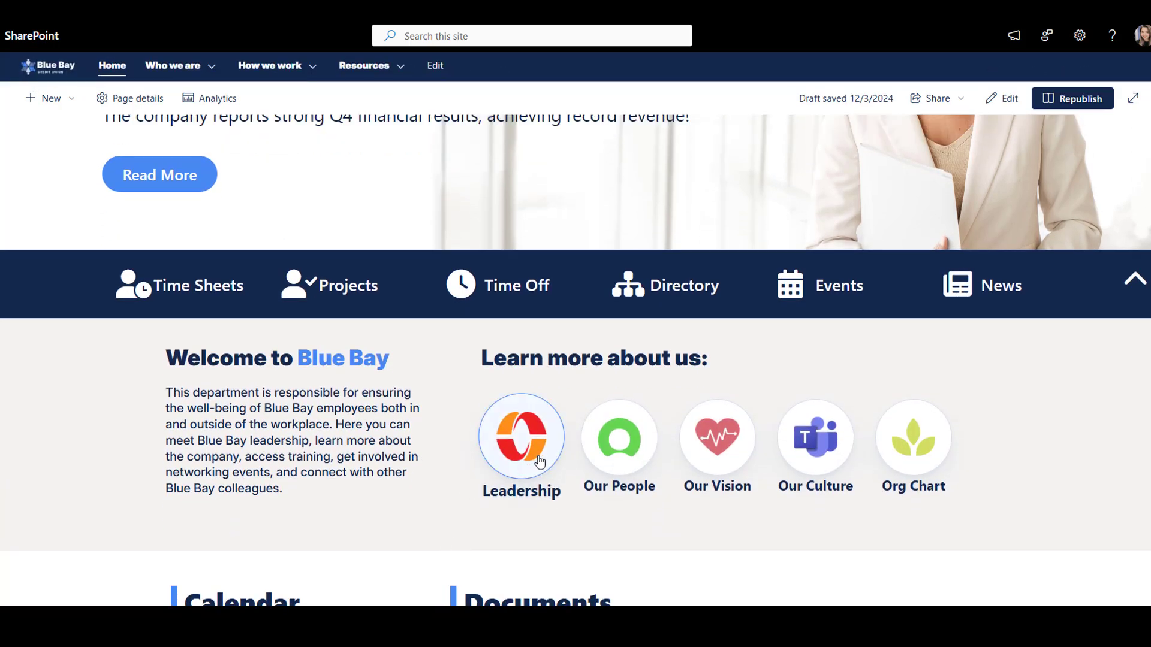
{"action": "mouse_move", "coordinate": [422, 540]}
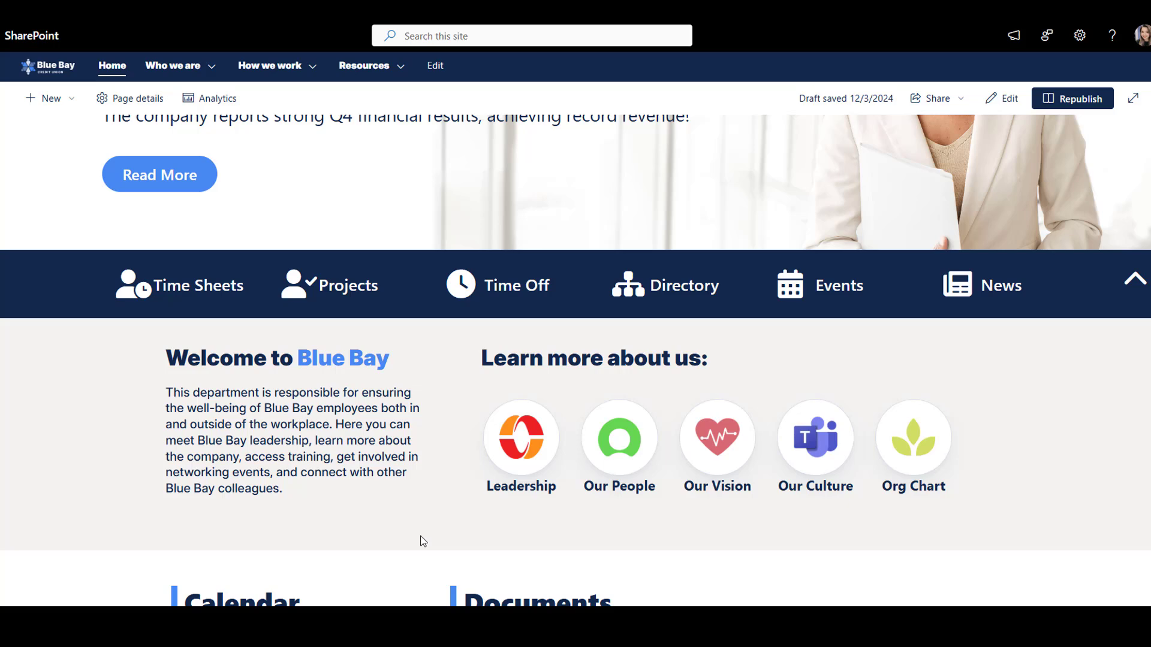
{"action": "scroll", "scroll_direction": "down", "scroll_amount": 3}
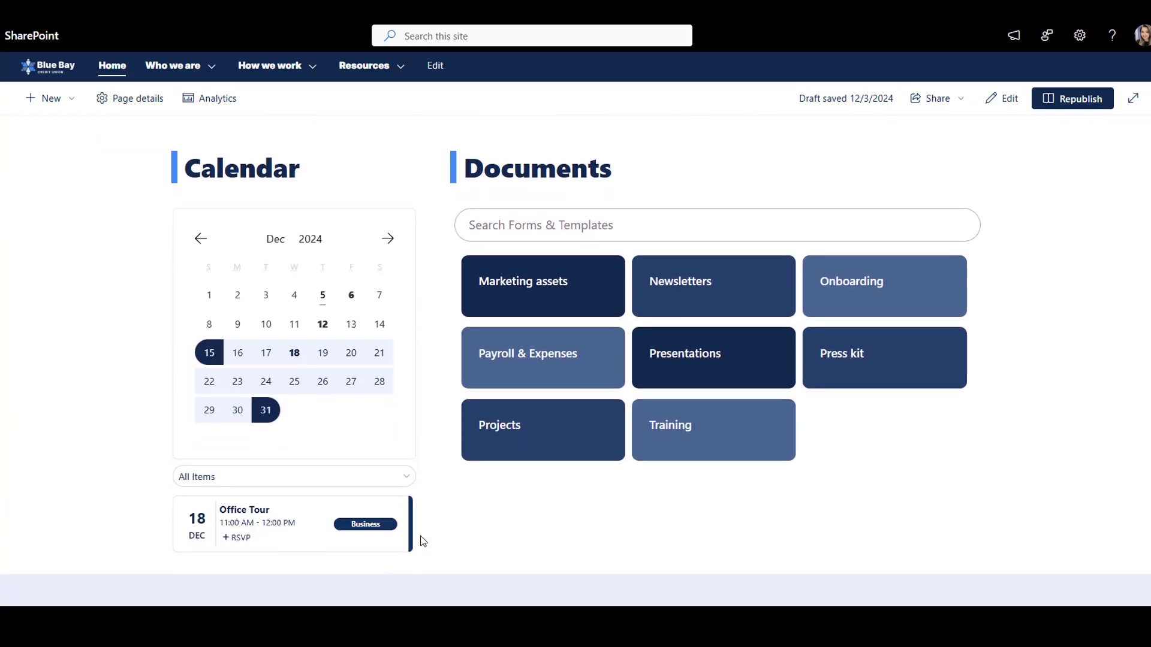
{"action": "scroll", "scroll_direction": "down", "scroll_amount": 3}
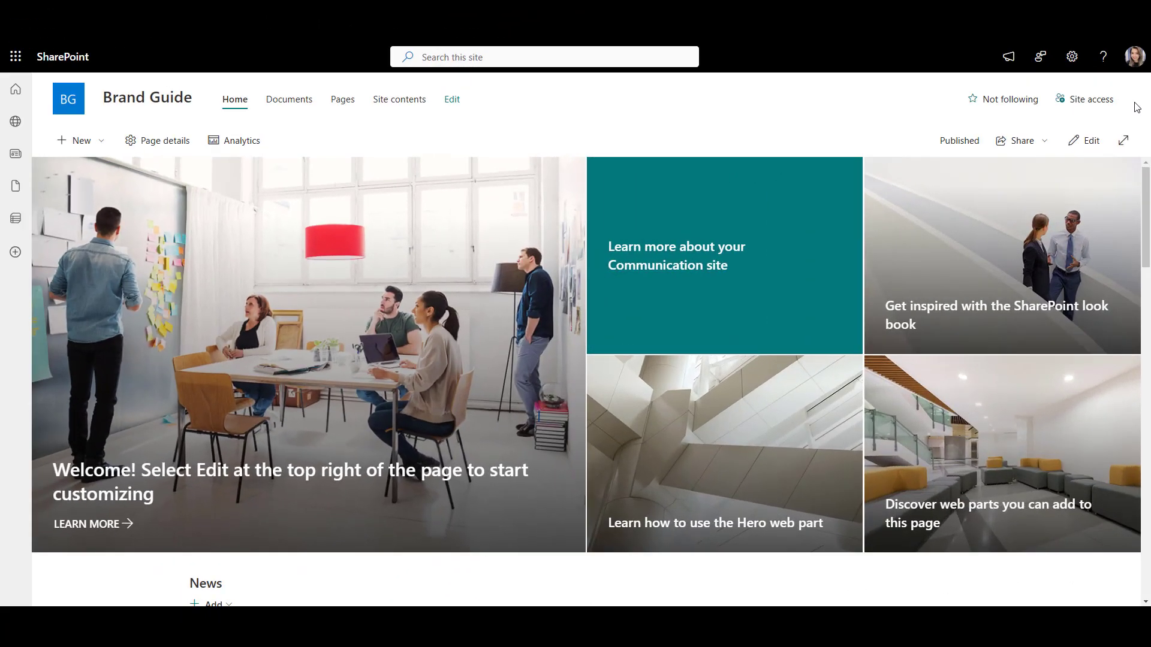
Check Site access, then go to the Brand center from the Settings gear.
{"action": "left_click", "coordinate": [1090, 99]}
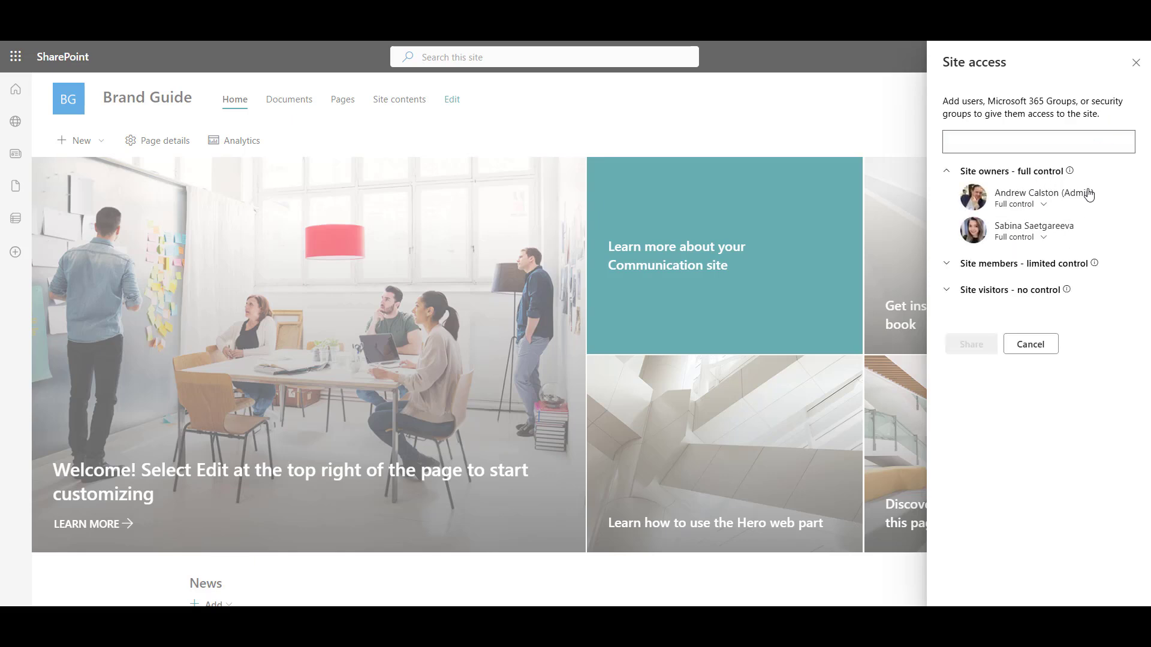
{"action": "left_click", "coordinate": [1135, 62]}
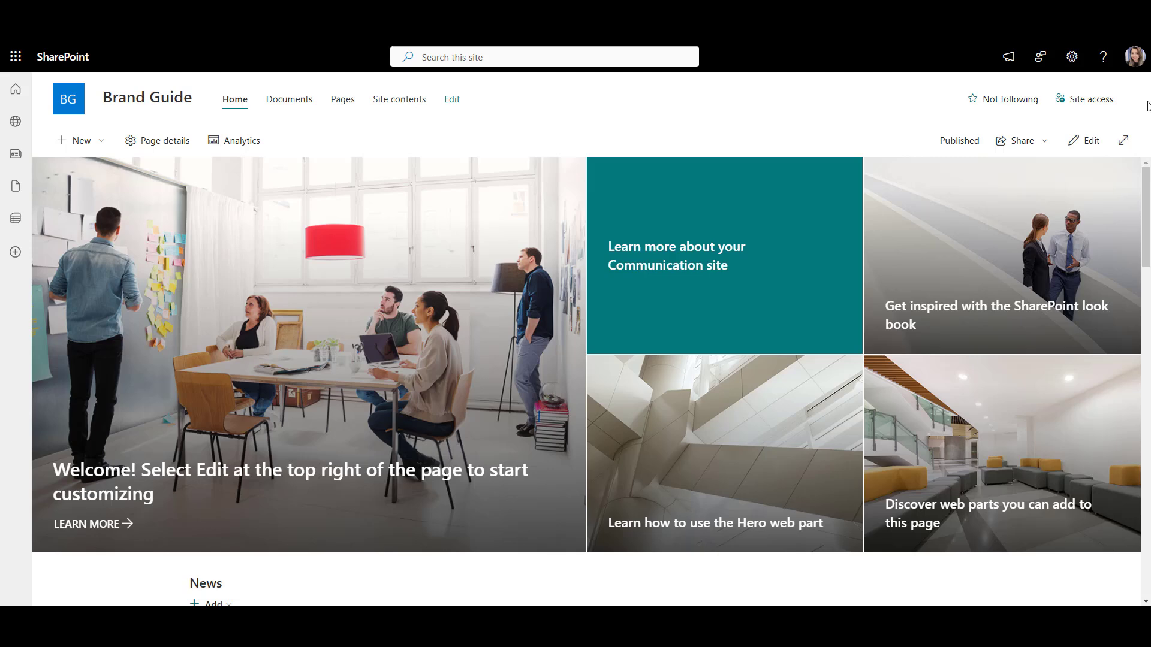
{"action": "left_click", "coordinate": [1071, 56]}
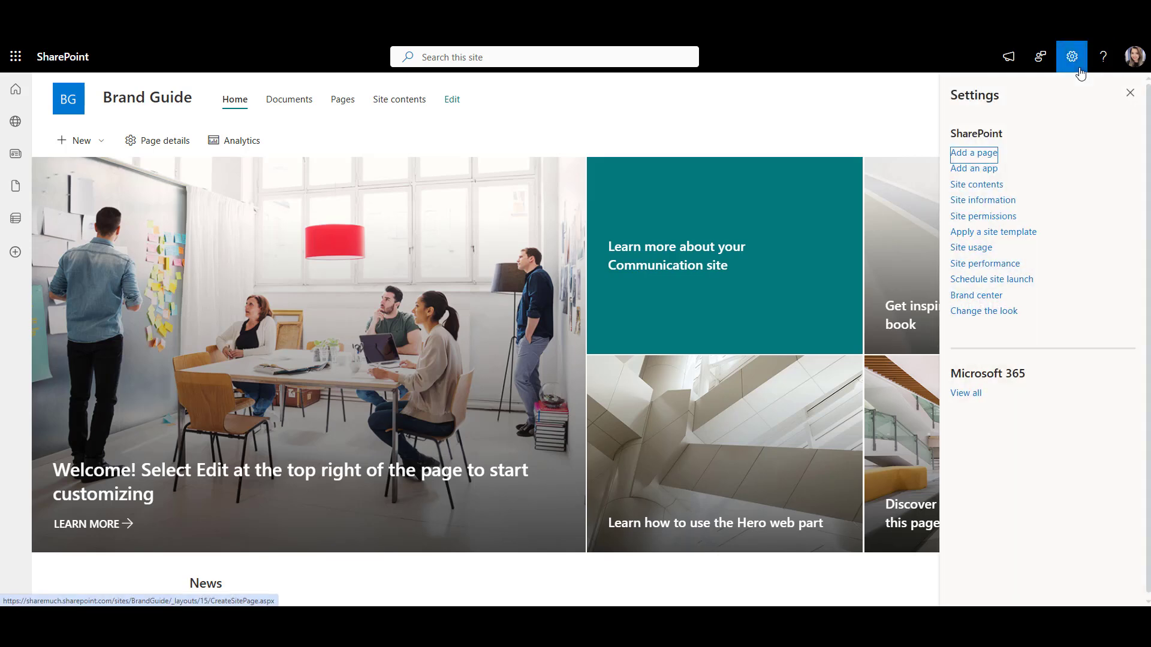
{"action": "mouse_move", "coordinate": [976, 295]}
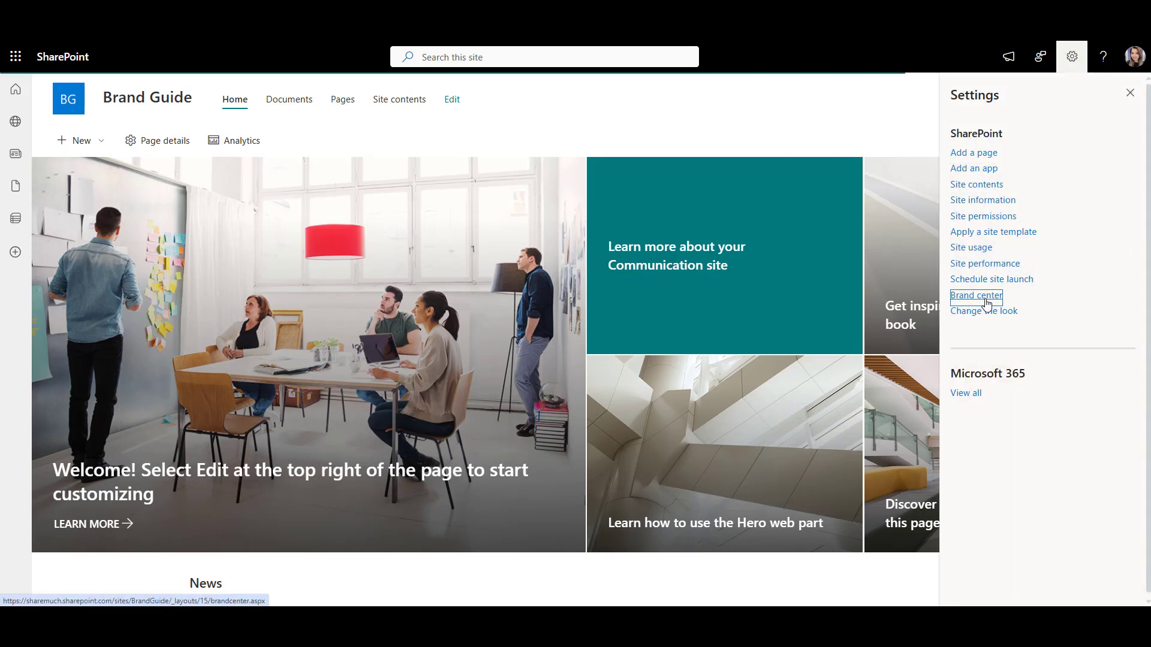
{"action": "left_click", "coordinate": [976, 295]}
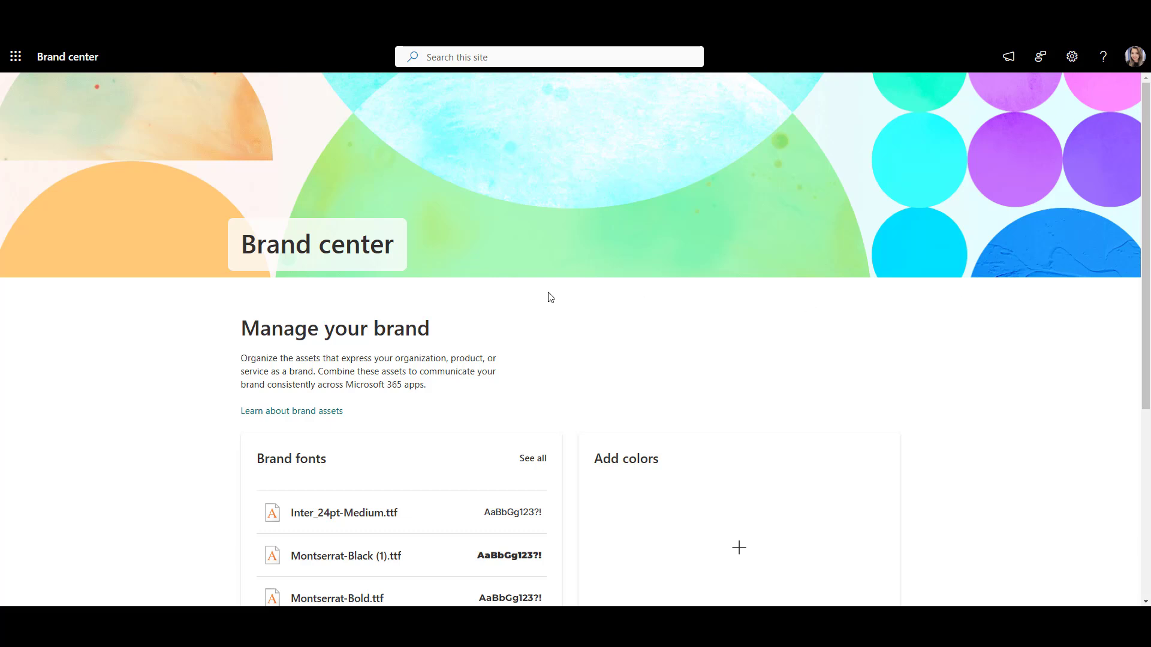
Review the full list of uploaded brand fonts under Brand fonts.
{"action": "scroll", "scroll_direction": "down", "scroll_amount": 3}
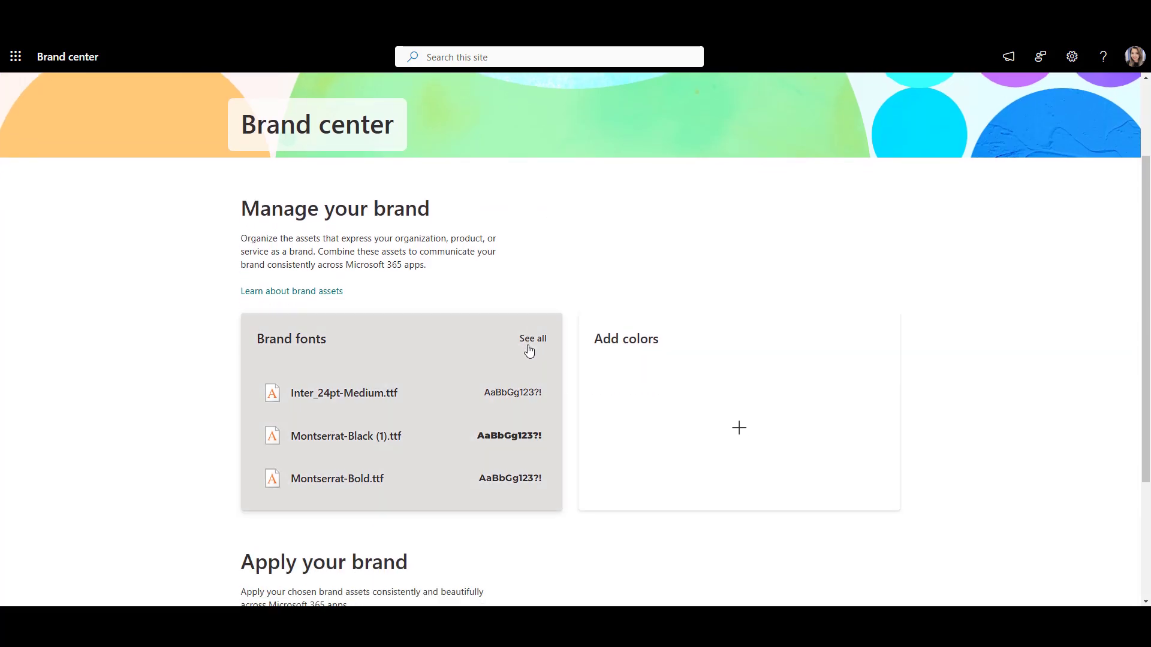
{"action": "left_click", "coordinate": [532, 338]}
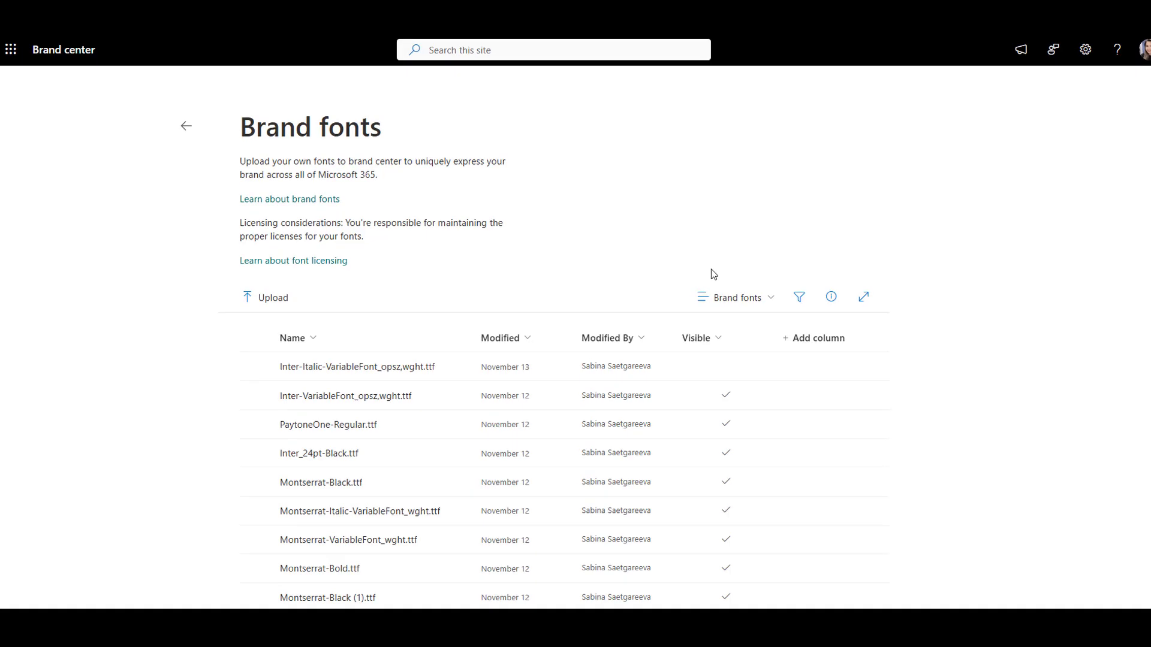
{"action": "scroll", "scroll_direction": "down", "scroll_amount": 3}
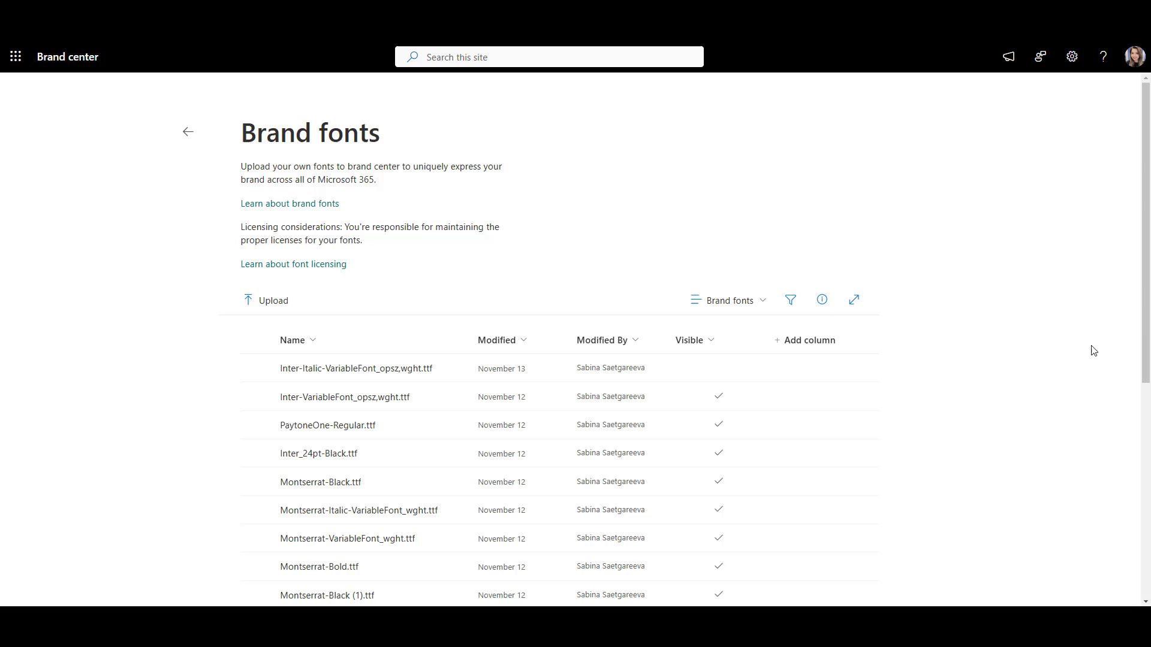
{"action": "scroll", "scroll_direction": "down", "scroll_amount": 3}
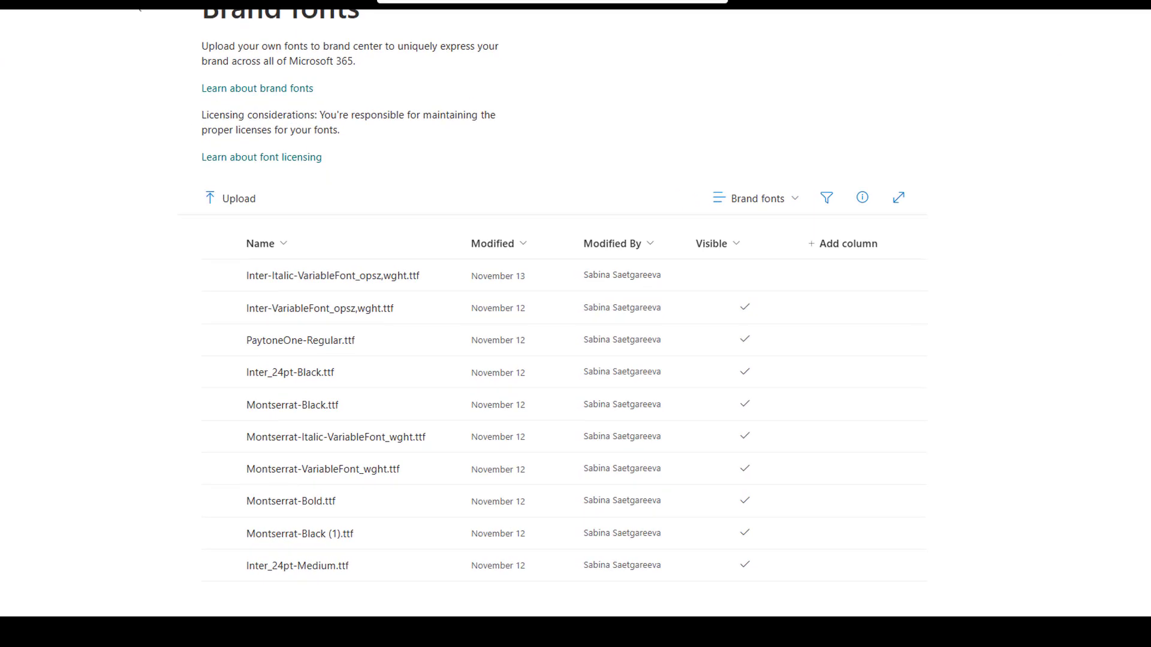
{"action": "scroll", "scroll_direction": "down", "scroll_amount": 3}
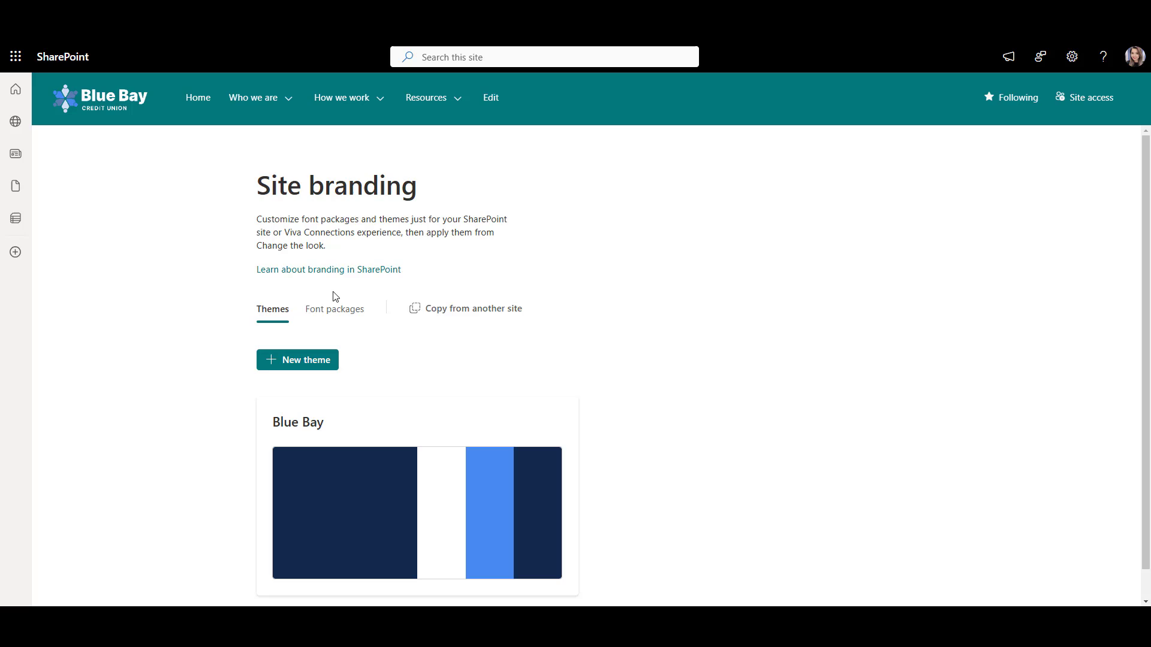
{"action": "mouse_move", "coordinate": [335, 308]}
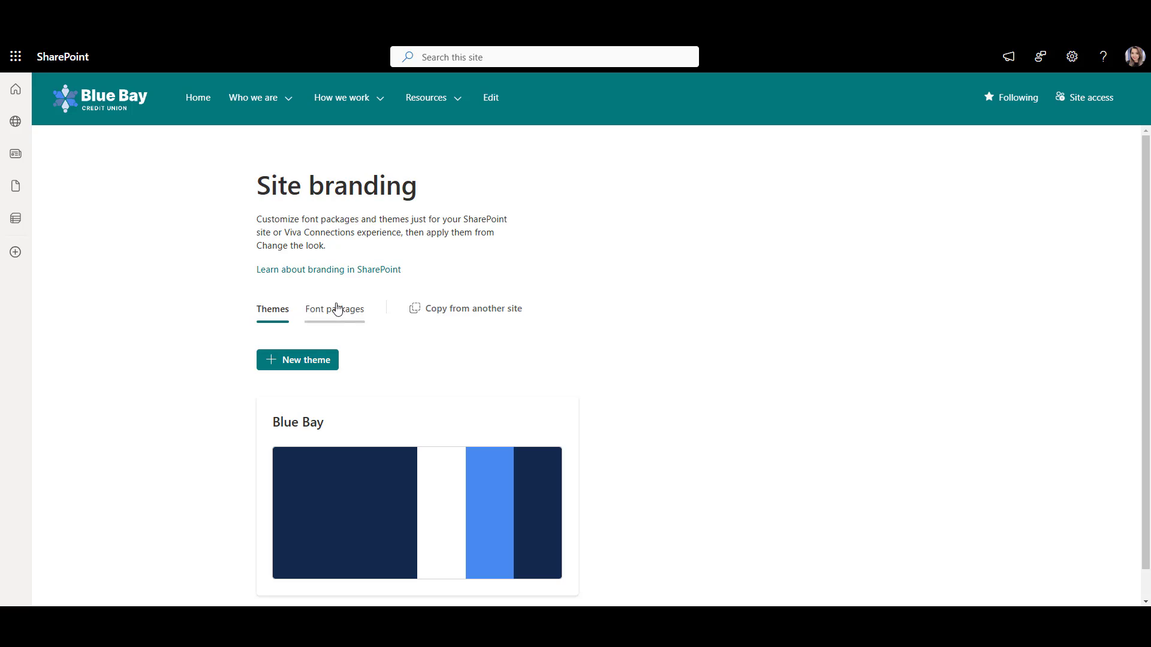
Start a new font package from the Font packages section of Site branding.
{"action": "left_click", "coordinate": [334, 308]}
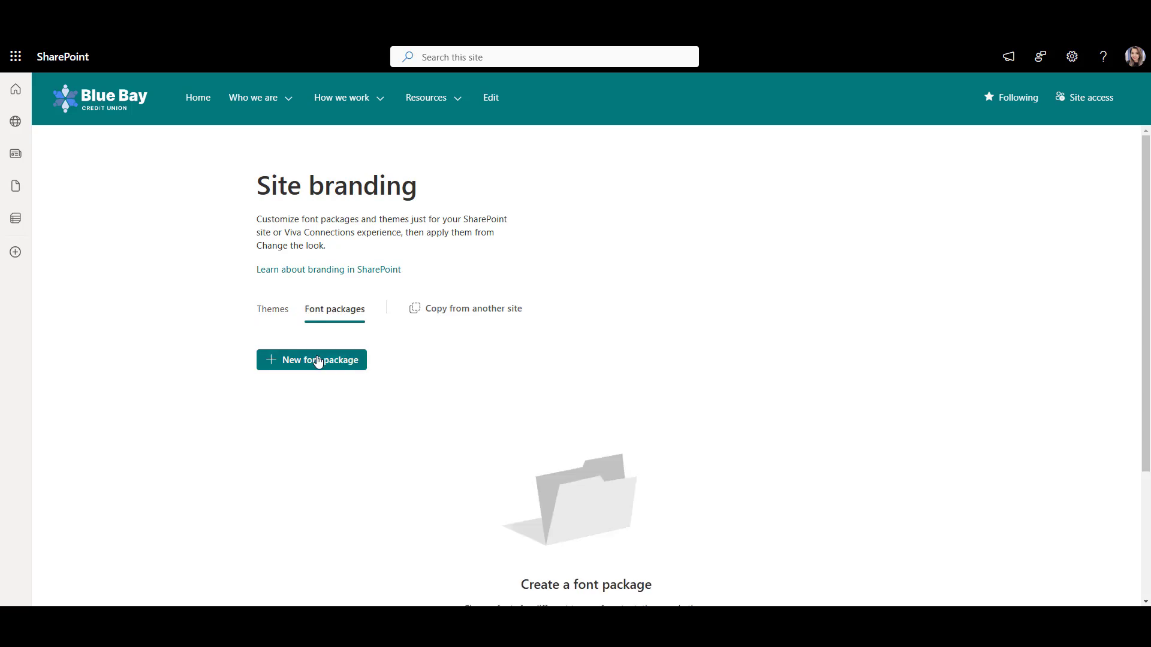
{"action": "left_click", "coordinate": [311, 359]}
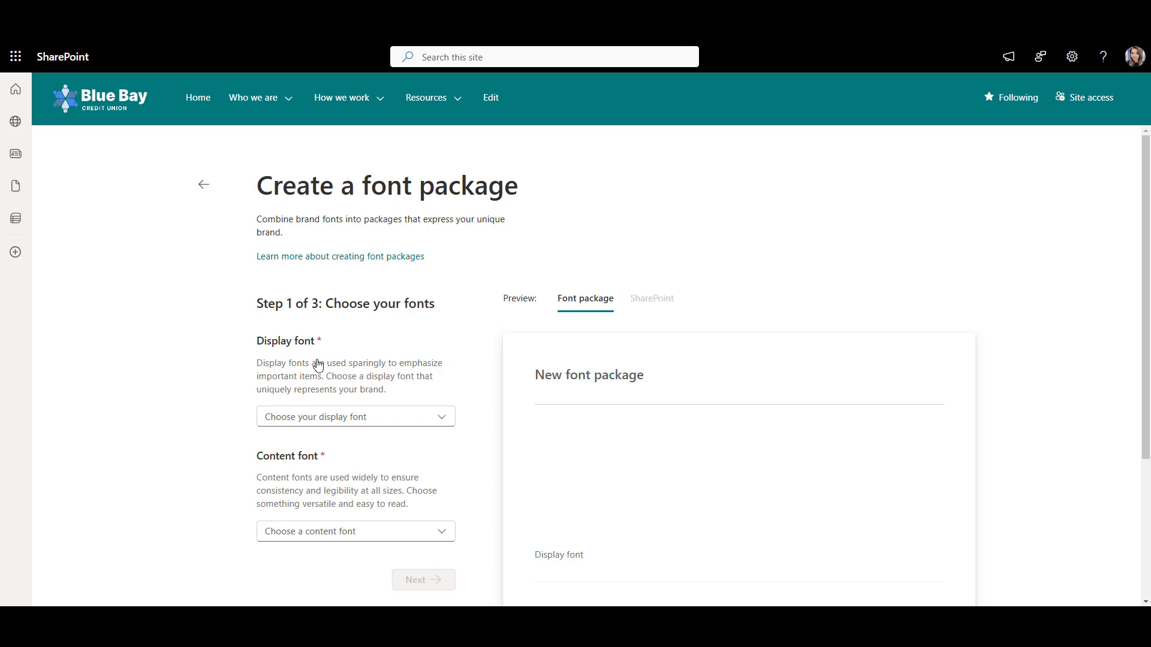
Choose Inter 24pt as the display font and continue to font assignment.
{"action": "left_click", "coordinate": [355, 416]}
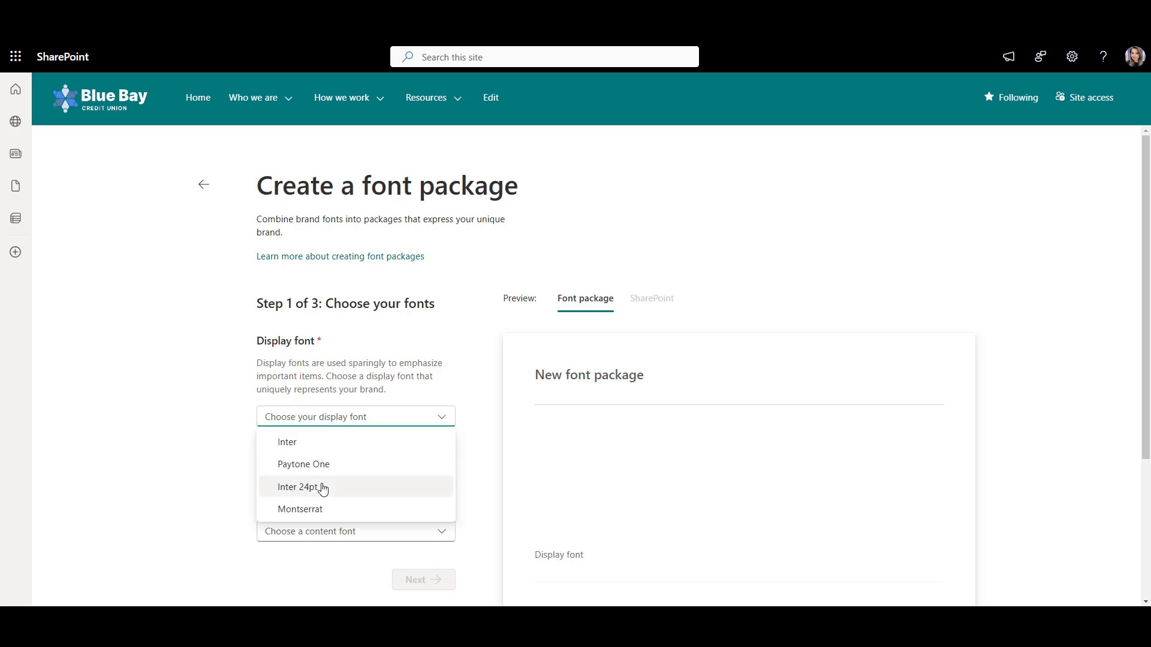
{"action": "left_click", "coordinate": [302, 487]}
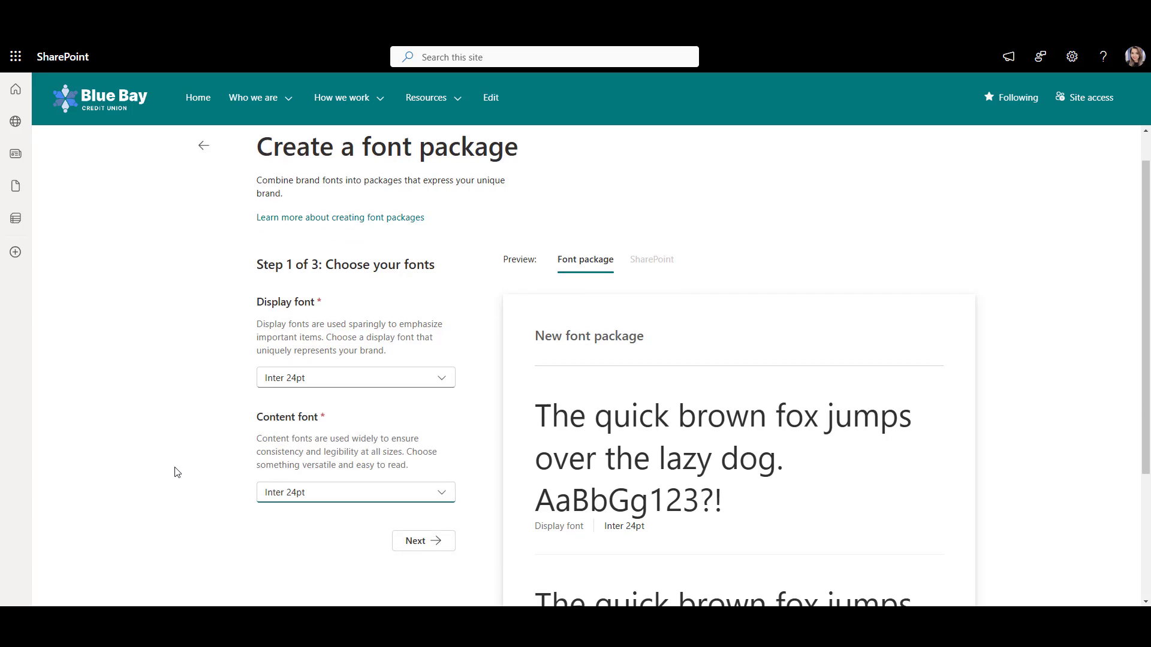
{"action": "left_click", "coordinate": [422, 541]}
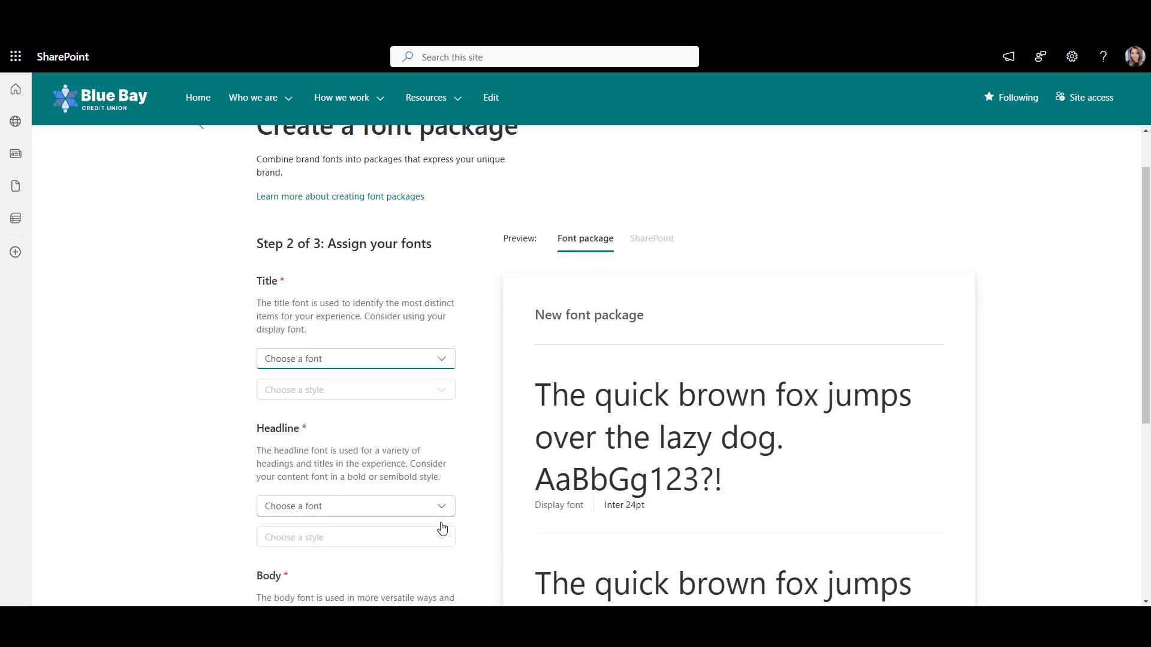
Assign Inter 24pt to titles and interactive elements, Medium body style, and name the package Inter.
{"action": "left_click", "coordinate": [355, 359]}
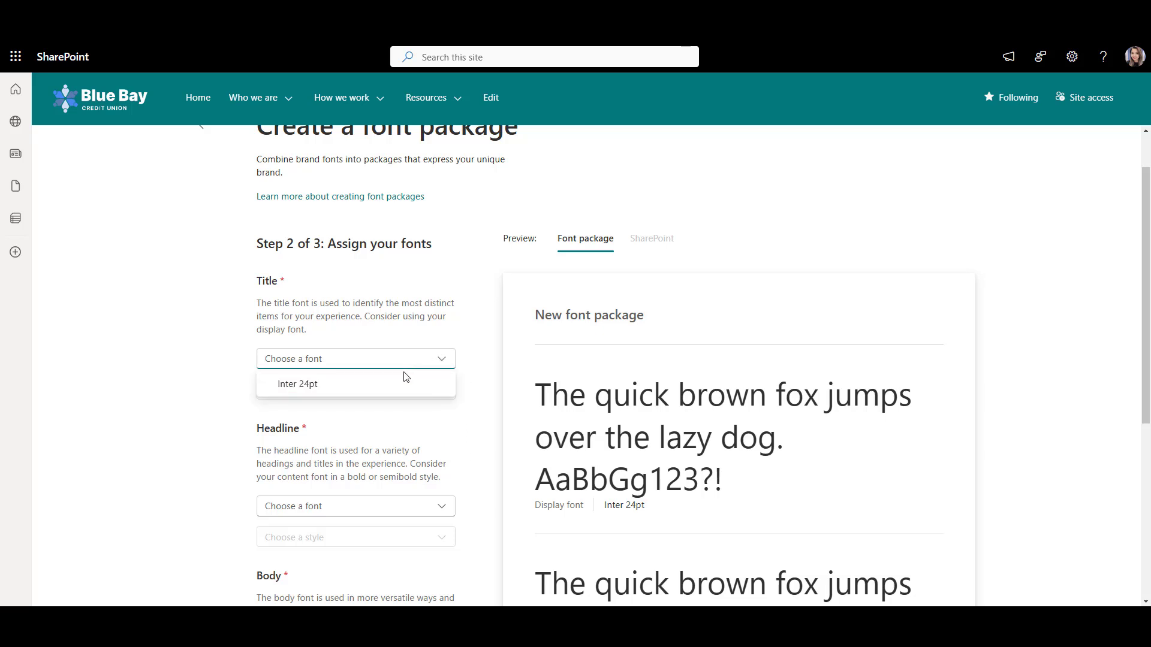
{"action": "left_click", "coordinate": [299, 384]}
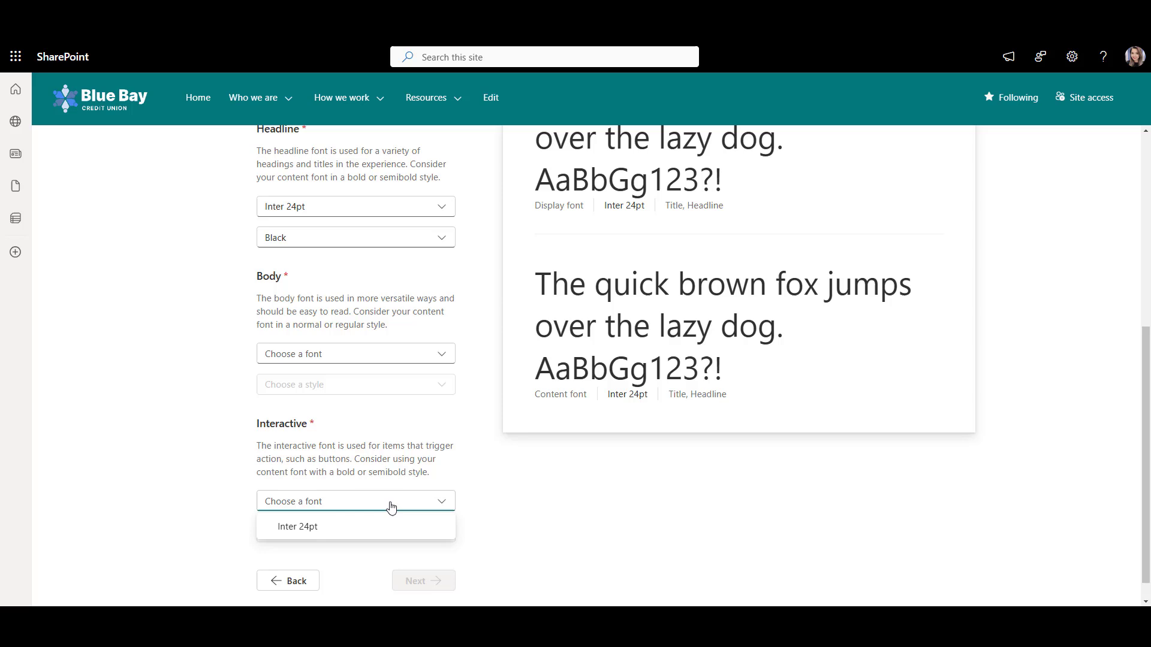
{"action": "left_click", "coordinate": [298, 526]}
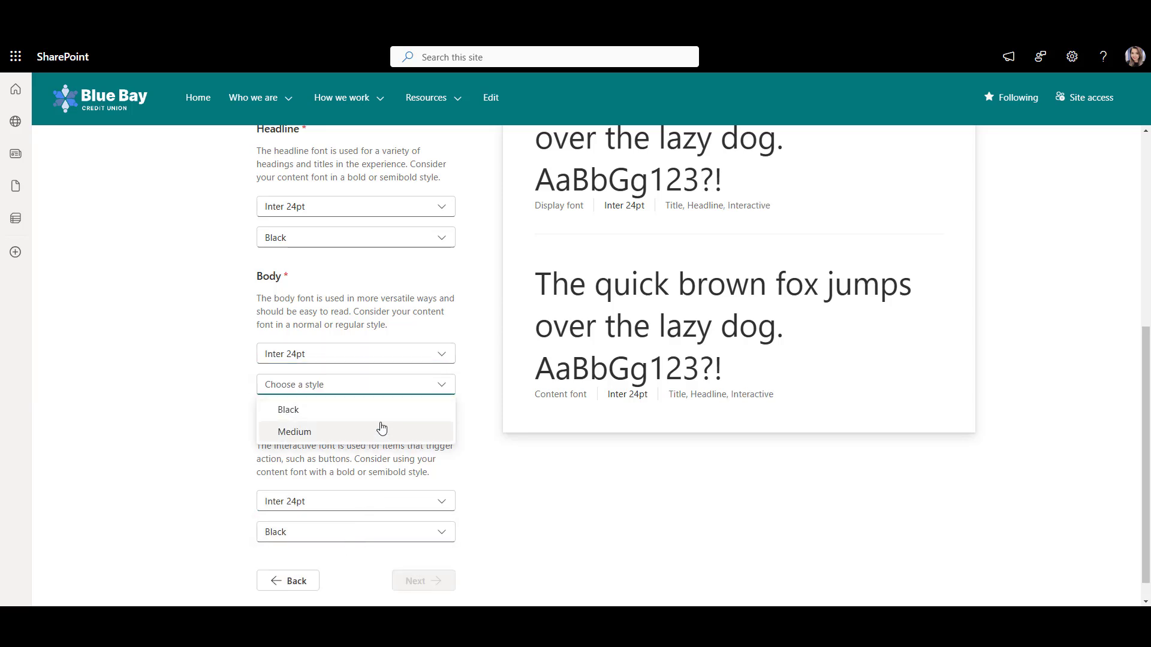
{"action": "left_click", "coordinate": [295, 432]}
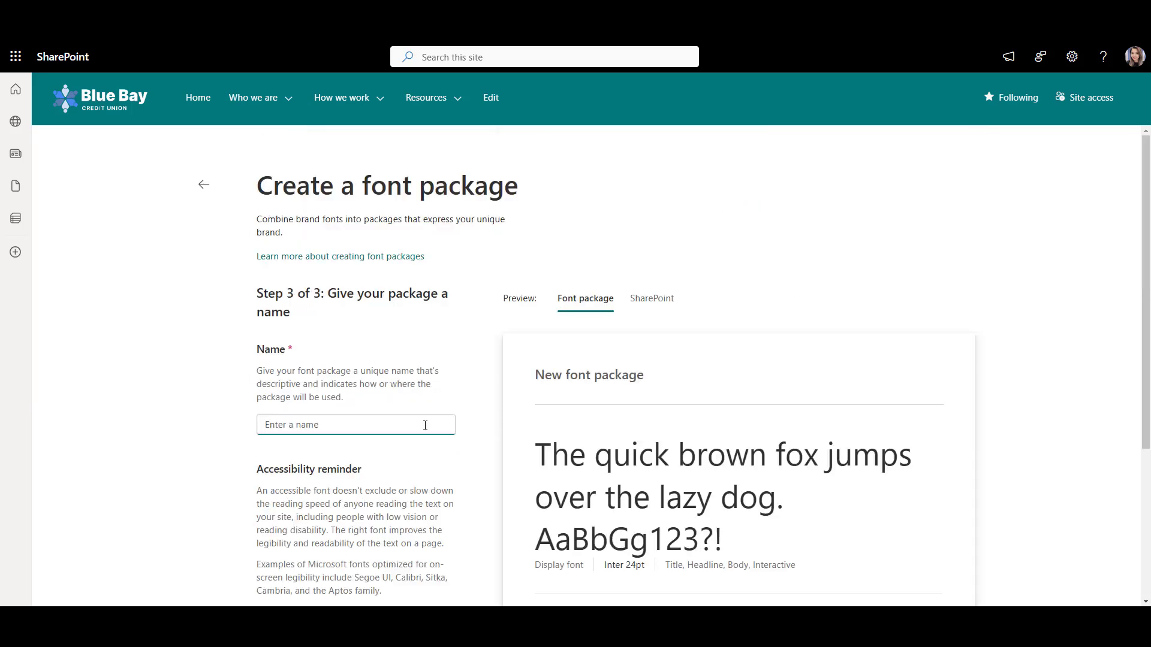
{"action": "type", "text": "Inter"}
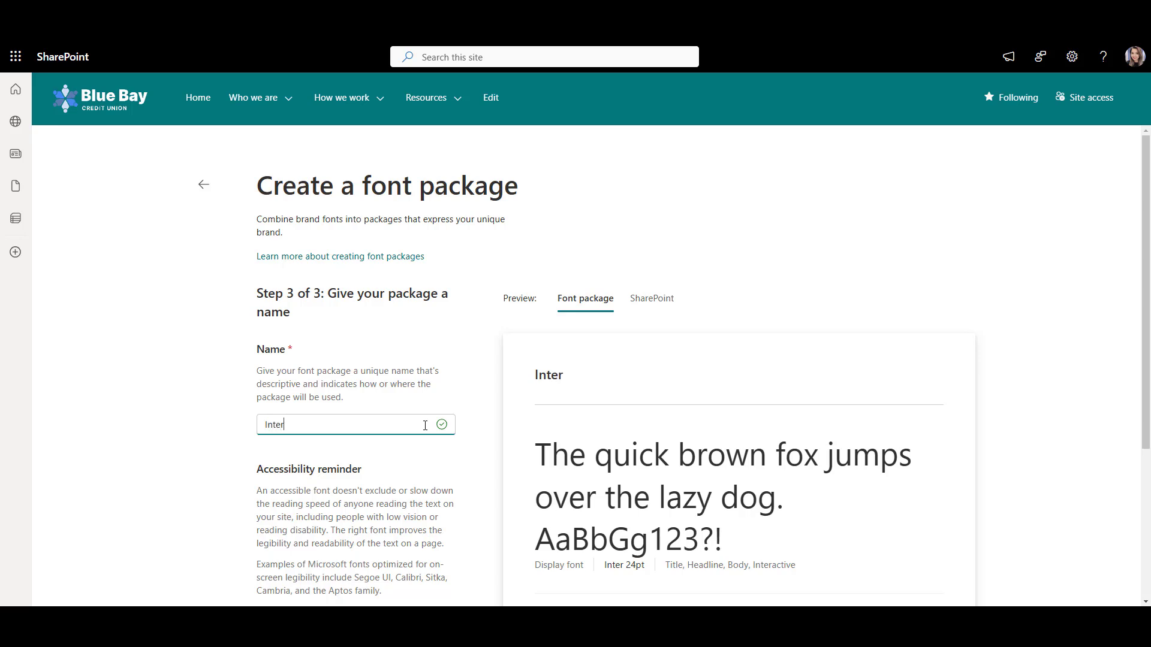
{"action": "mouse_move", "coordinate": [466, 485]}
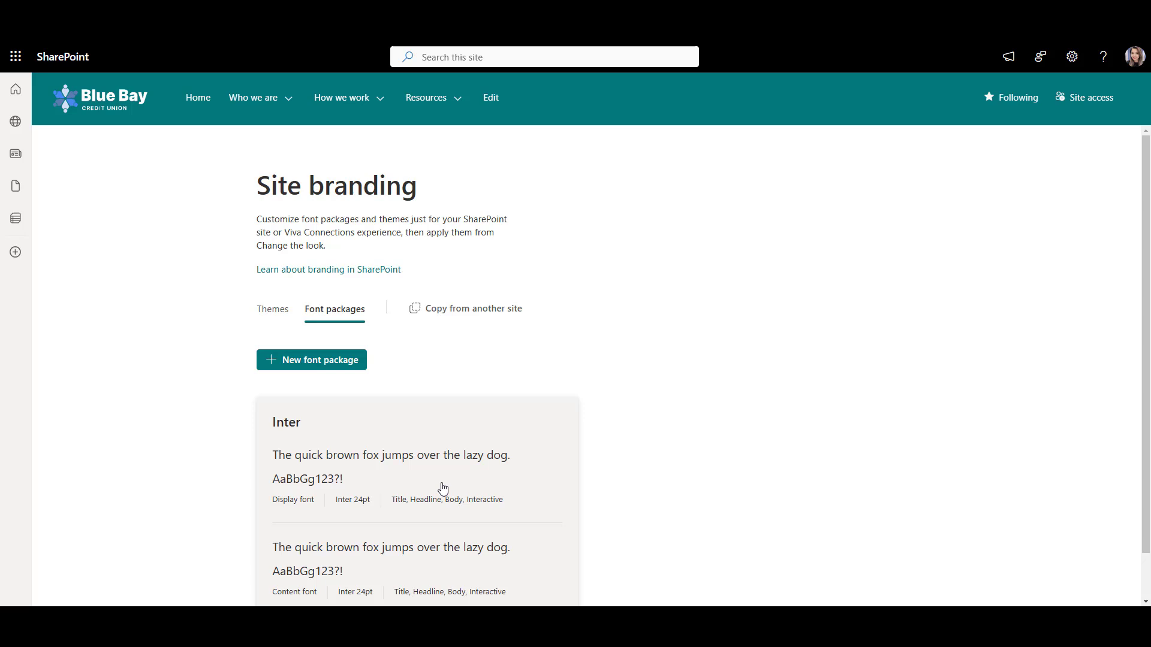
{"action": "mouse_move", "coordinate": [682, 479]}
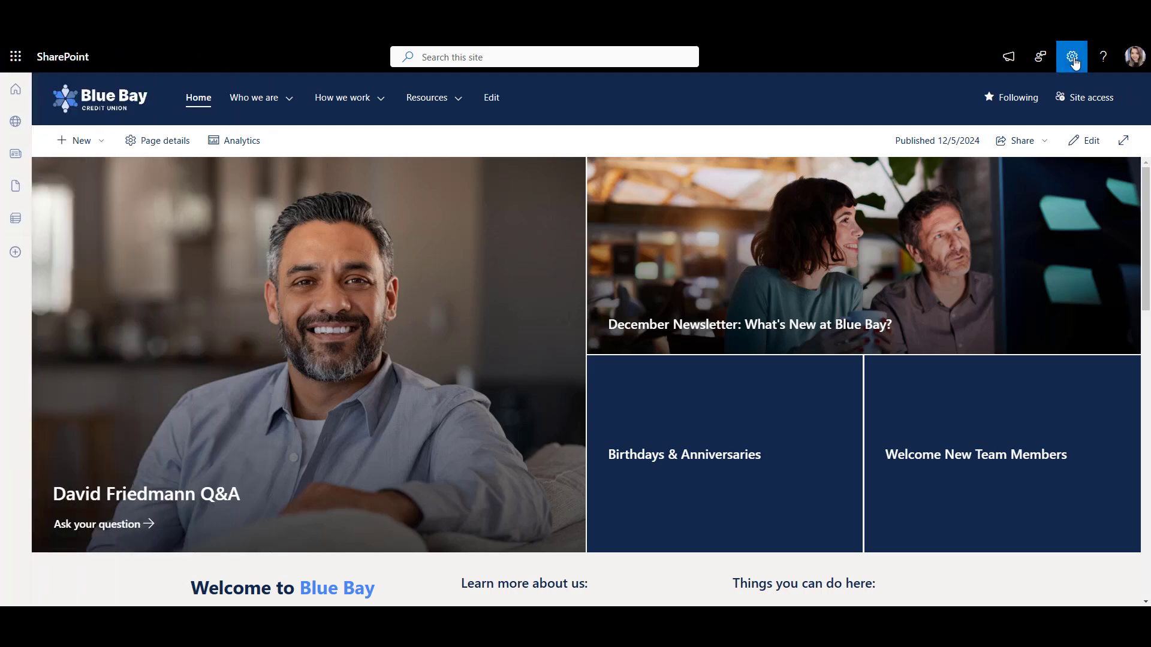
Apply the Inter font package via Change the look > Font and close settings.
{"action": "left_click", "coordinate": [1071, 56]}
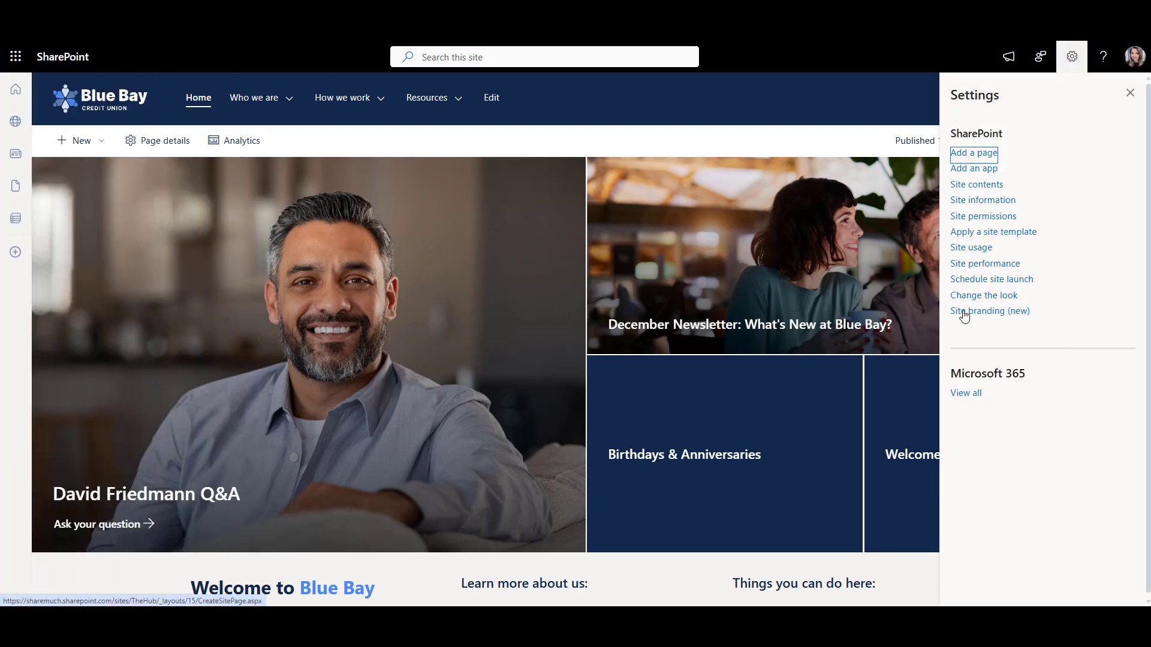
{"action": "left_click", "coordinate": [983, 295]}
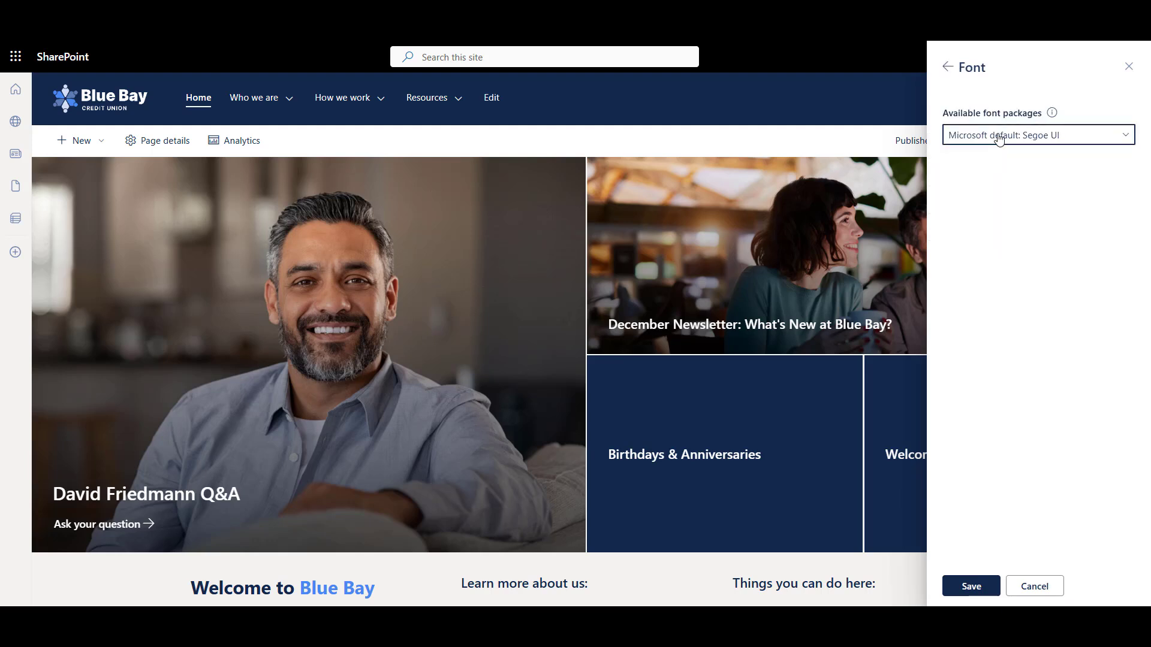
{"action": "left_click", "coordinate": [1038, 135]}
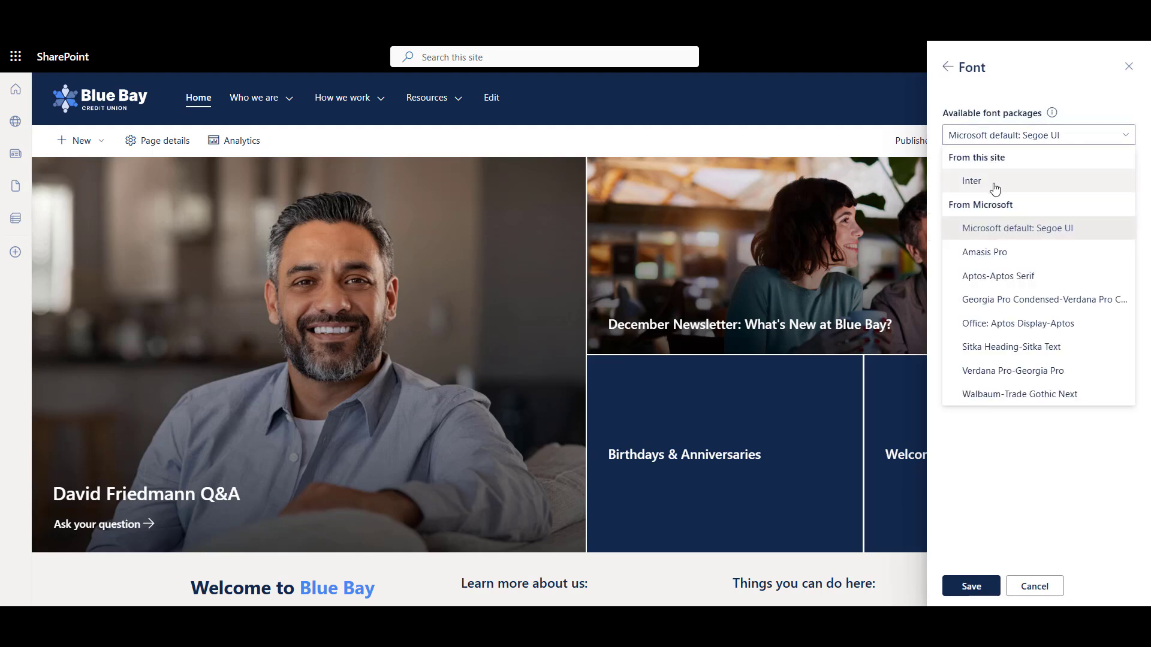
{"action": "left_click", "coordinate": [1071, 56]}
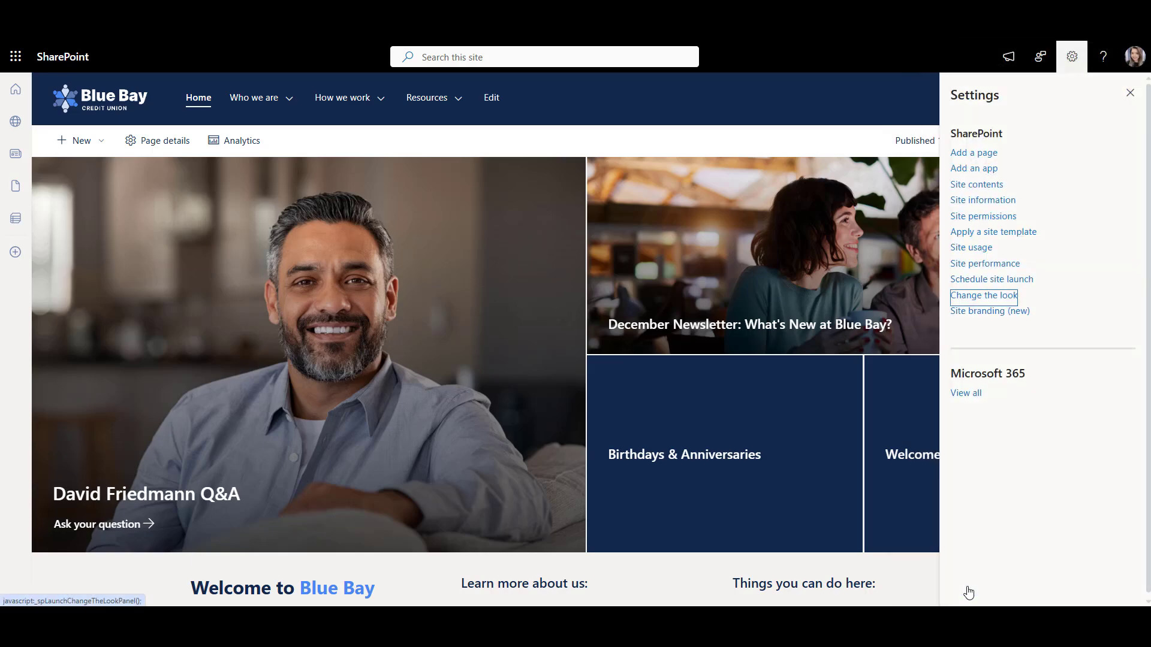
{"action": "left_click", "coordinate": [1129, 93]}
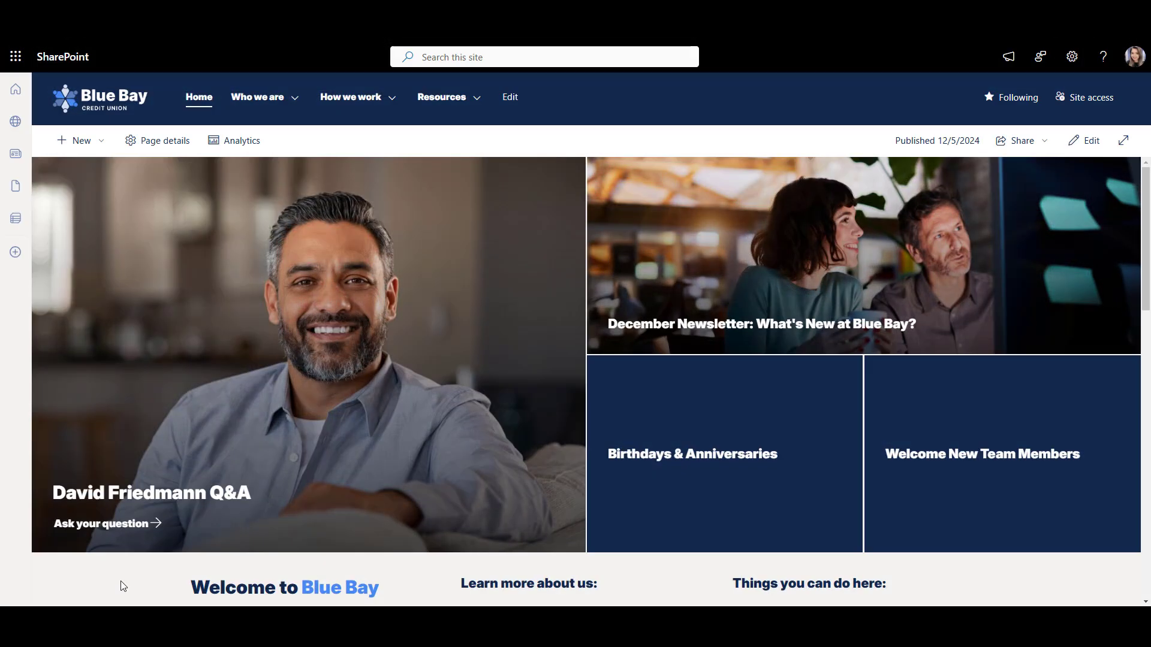
Check the home page in the new font and apply the updated hero tile styling.
{"action": "scroll", "scroll_direction": "down", "scroll_amount": 3}
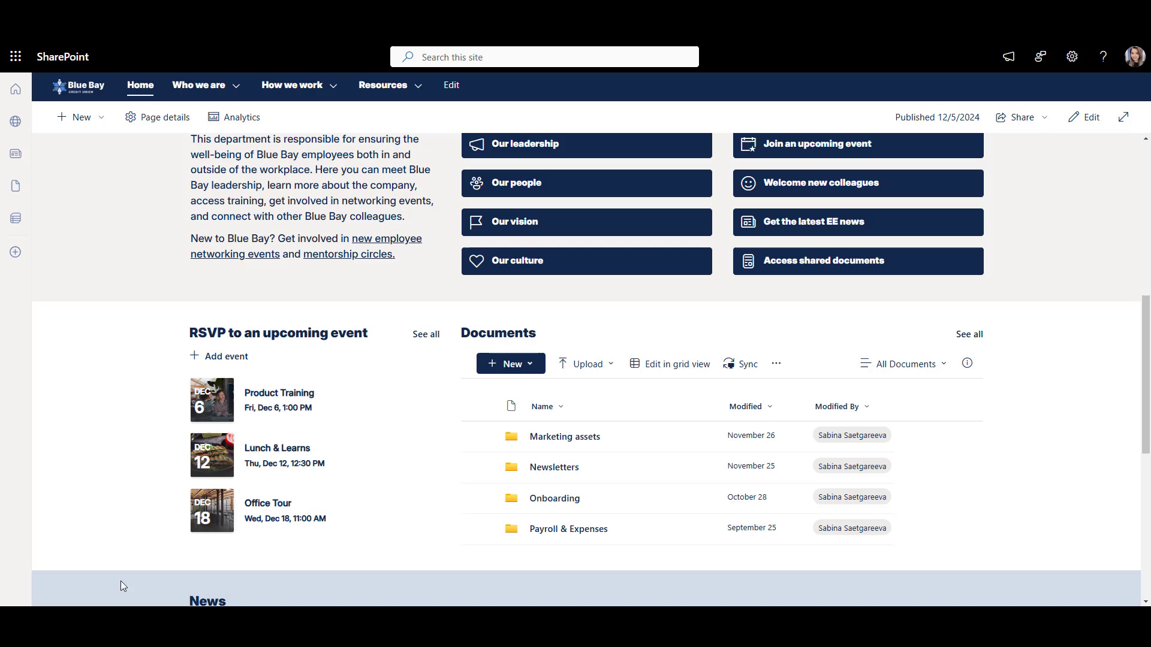
{"action": "scroll", "scroll_direction": "down", "scroll_amount": 3}
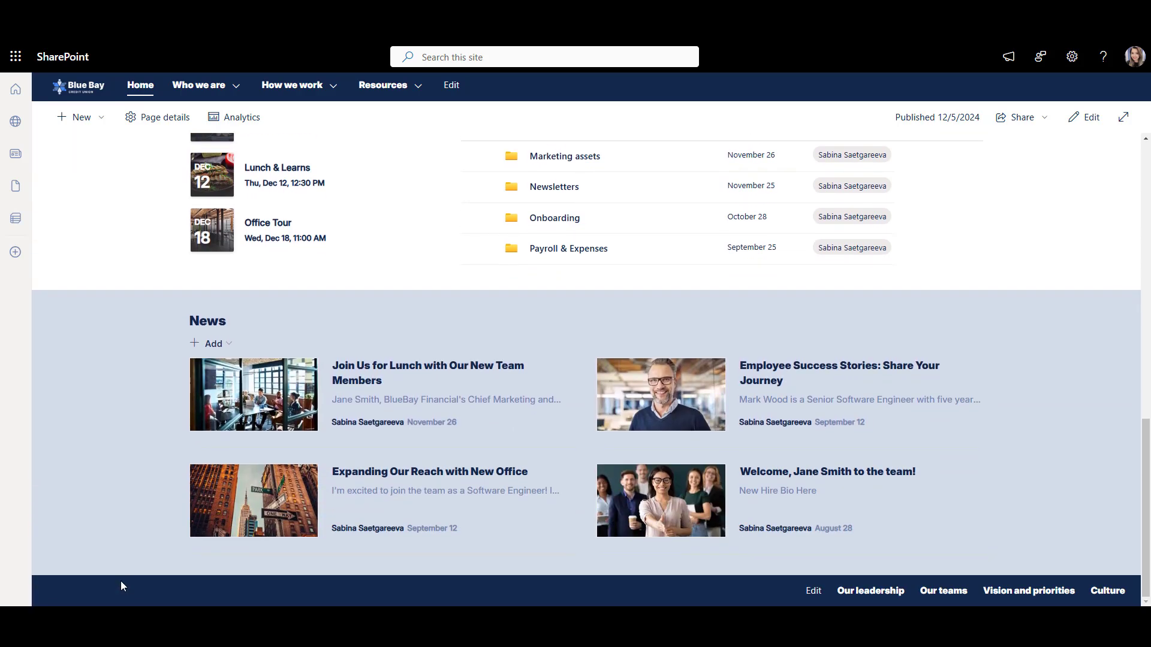
{"action": "scroll", "scroll_direction": "up", "scroll_amount": 3}
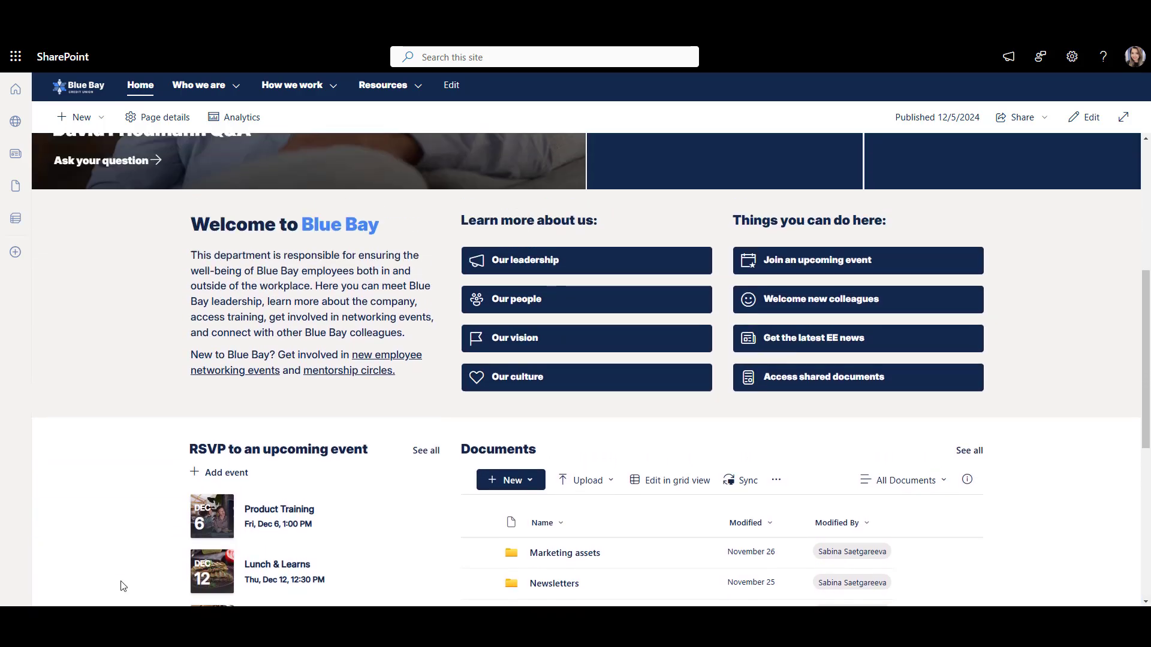
{"action": "scroll", "scroll_direction": "up", "scroll_amount": 3}
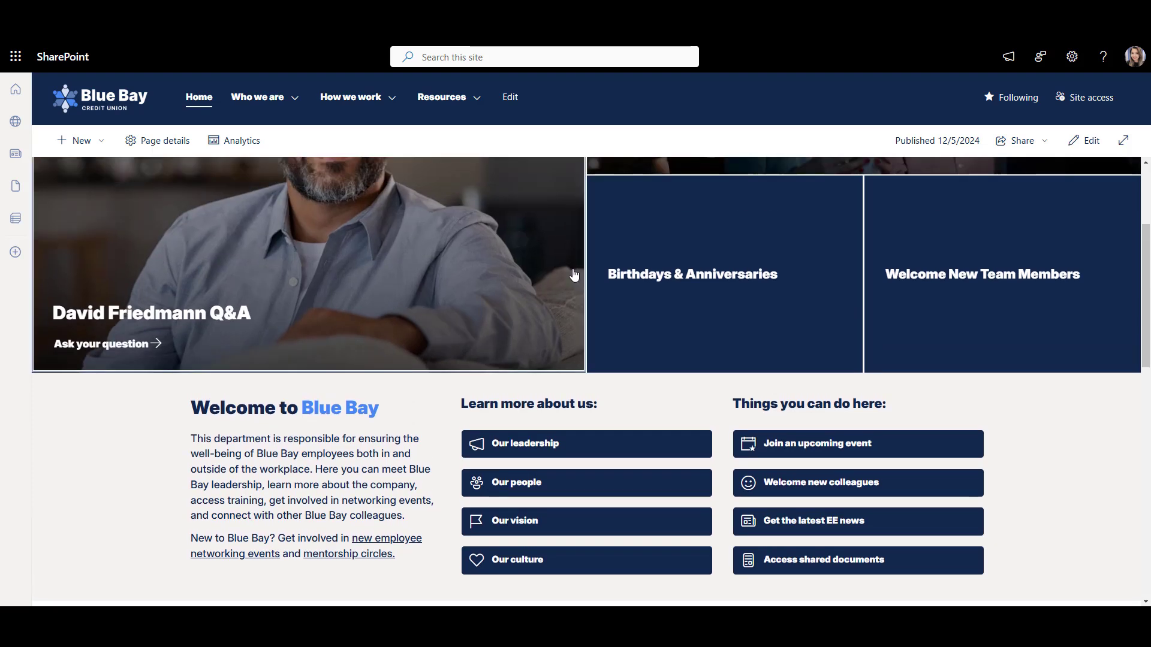
{"action": "left_click", "coordinate": [305, 481]}
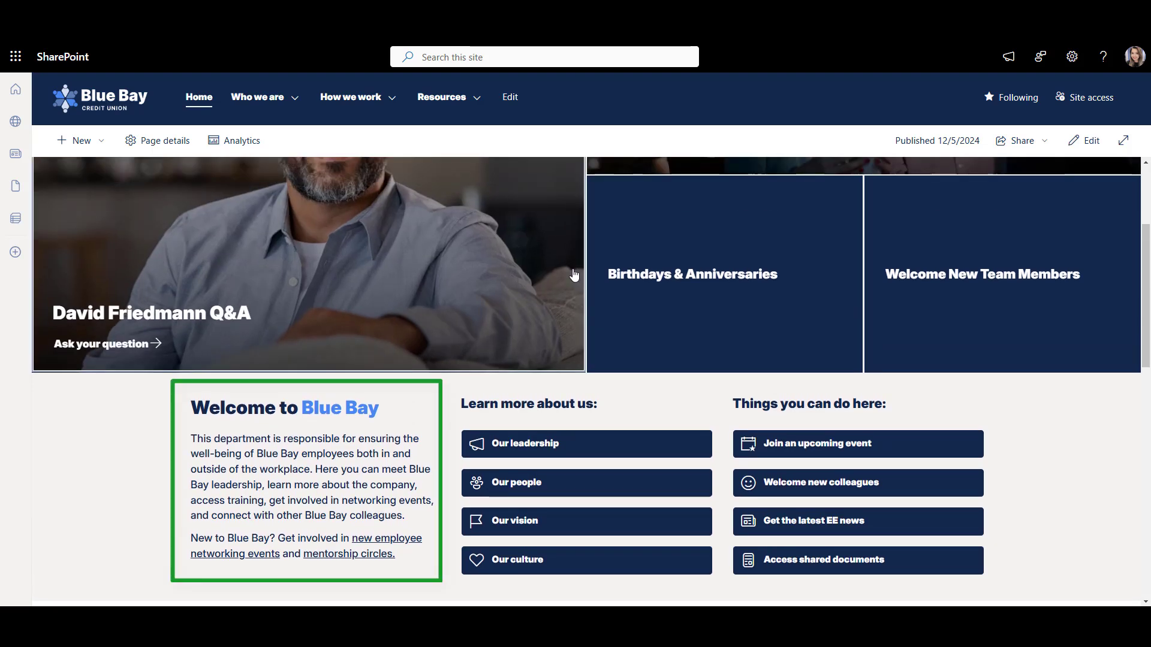
{"action": "scroll", "scroll_direction": "up", "scroll_amount": 3}
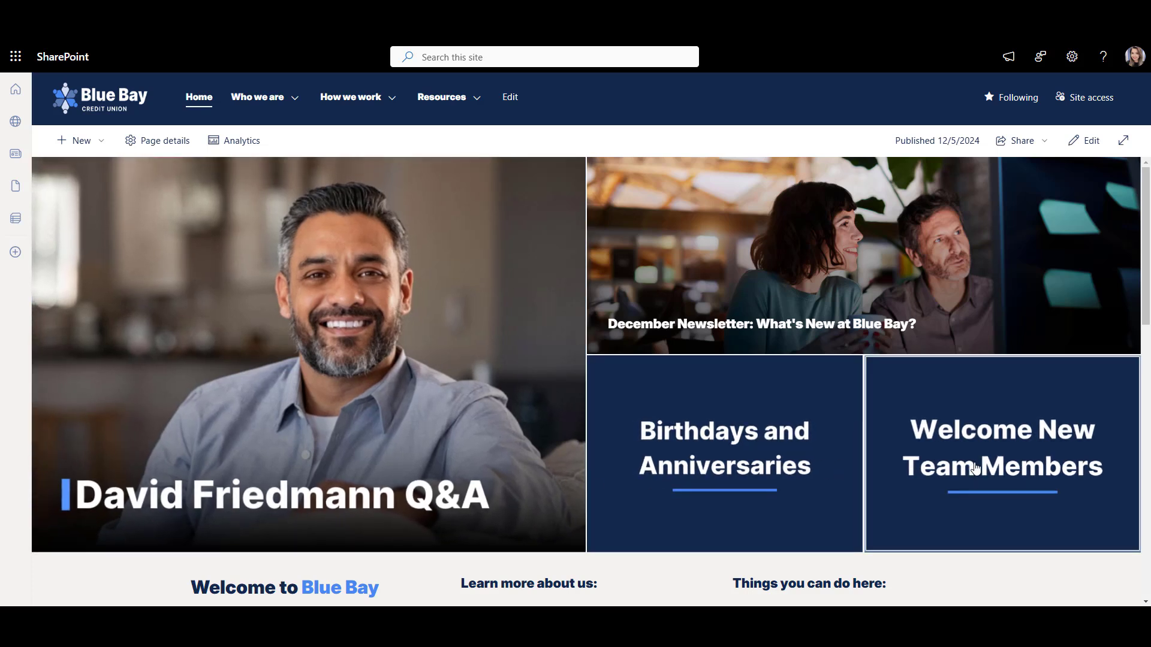
{"action": "mouse_move", "coordinate": [1095, 590]}
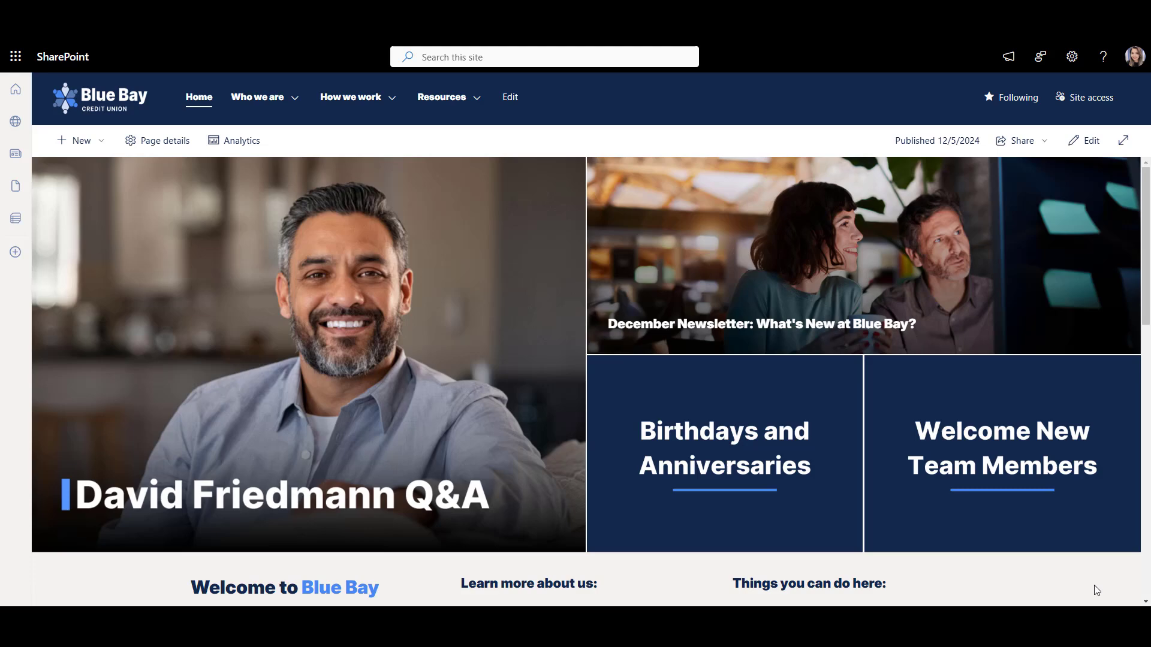
{"action": "scroll", "scroll_direction": "down", "scroll_amount": 3}
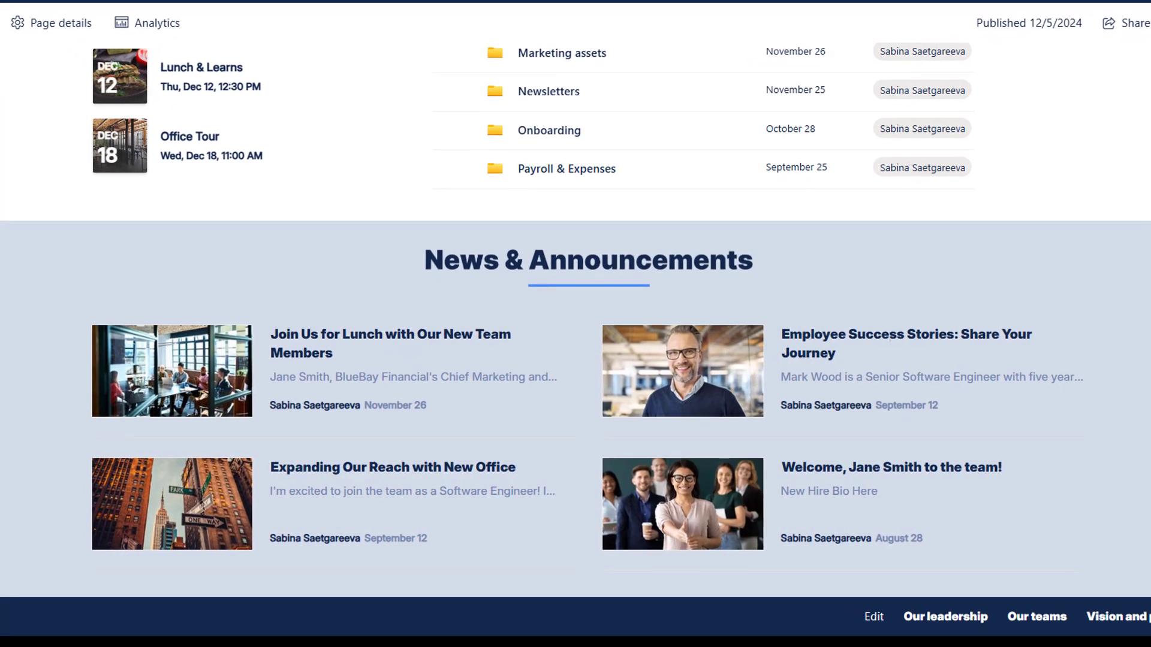
{"action": "scroll", "scroll_direction": "up", "scroll_amount": 3}
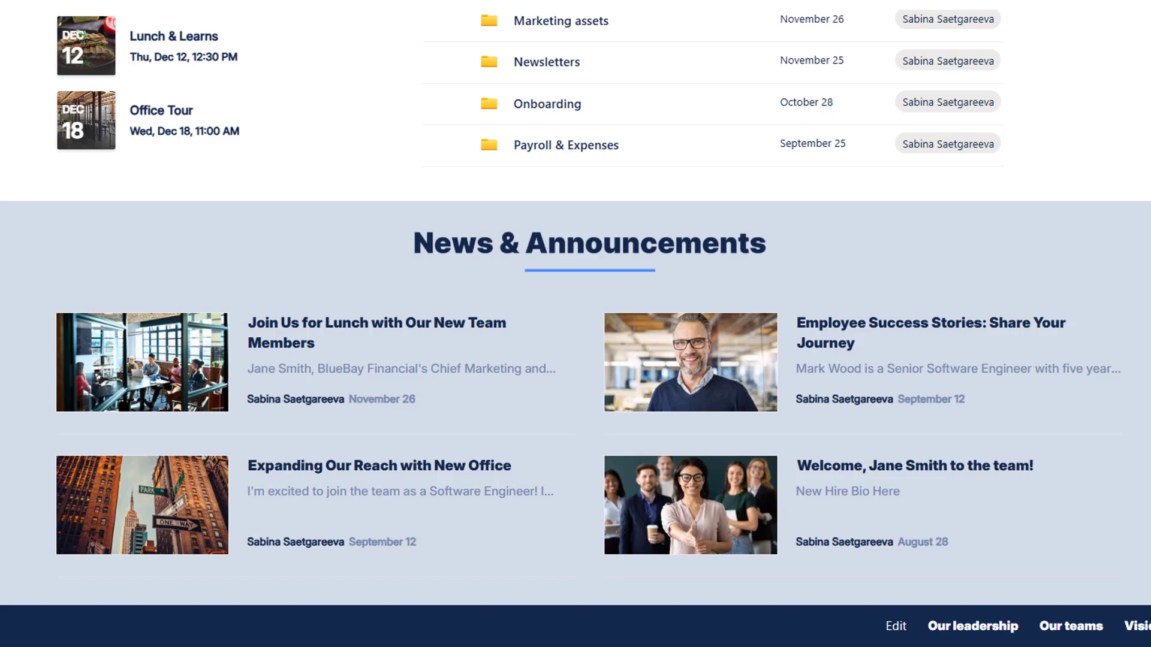
{"action": "scroll", "scroll_direction": "up", "scroll_amount": 3}
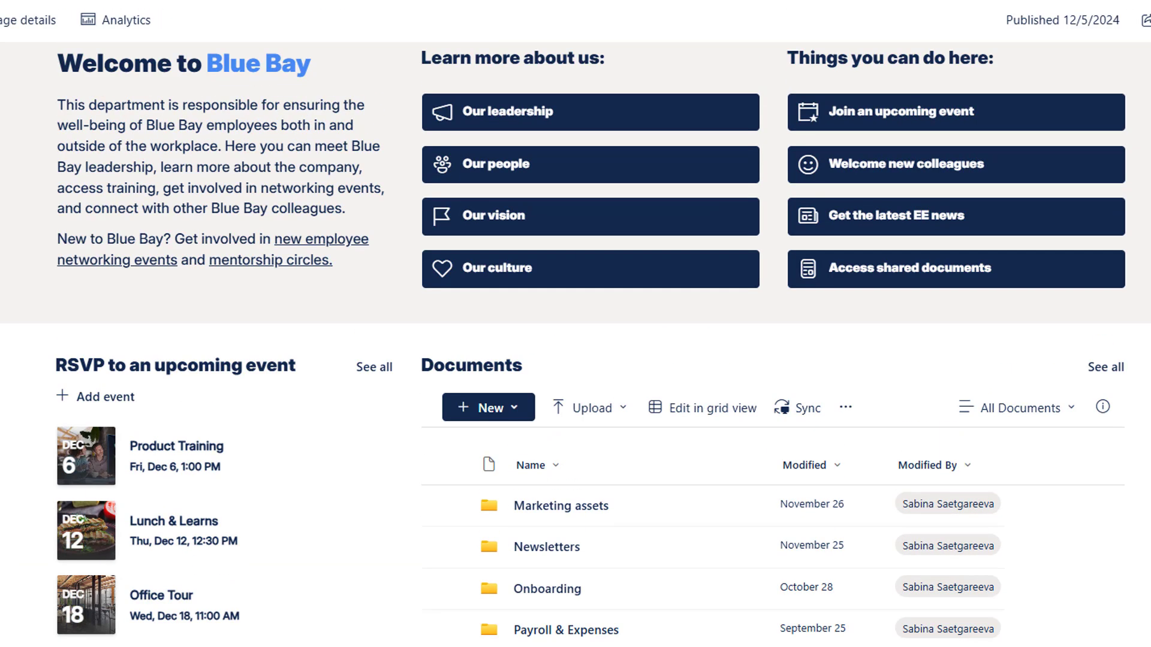
{"action": "scroll", "scroll_direction": "up", "scroll_amount": 3}
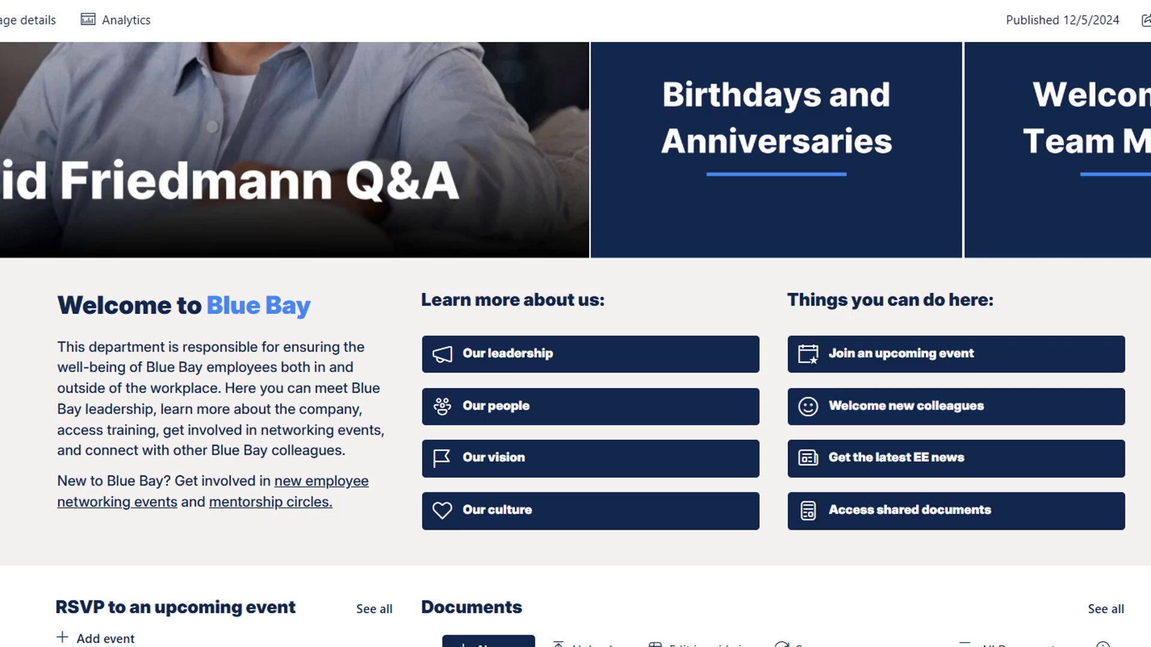
{"action": "scroll", "scroll_direction": "up", "scroll_amount": 3}
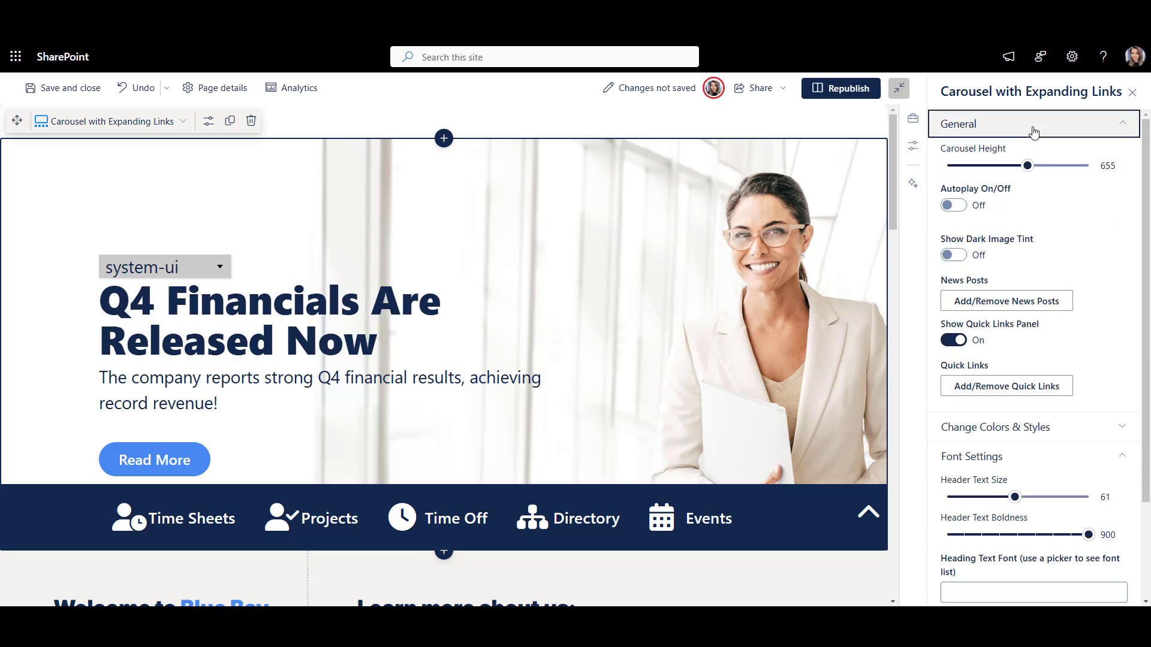
Prefix the carousel news title with {firstname} before Q4 Financials and save.
{"action": "left_click", "coordinate": [1006, 301]}
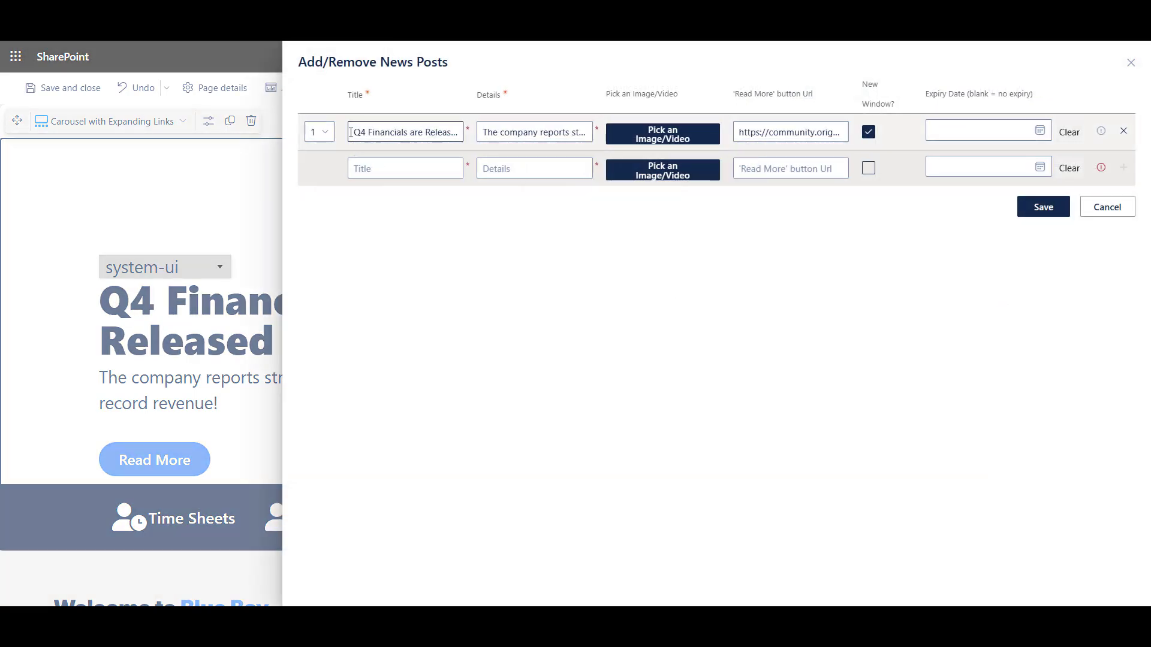
{"action": "type", "text": "{firstname}, Q4 Financials"}
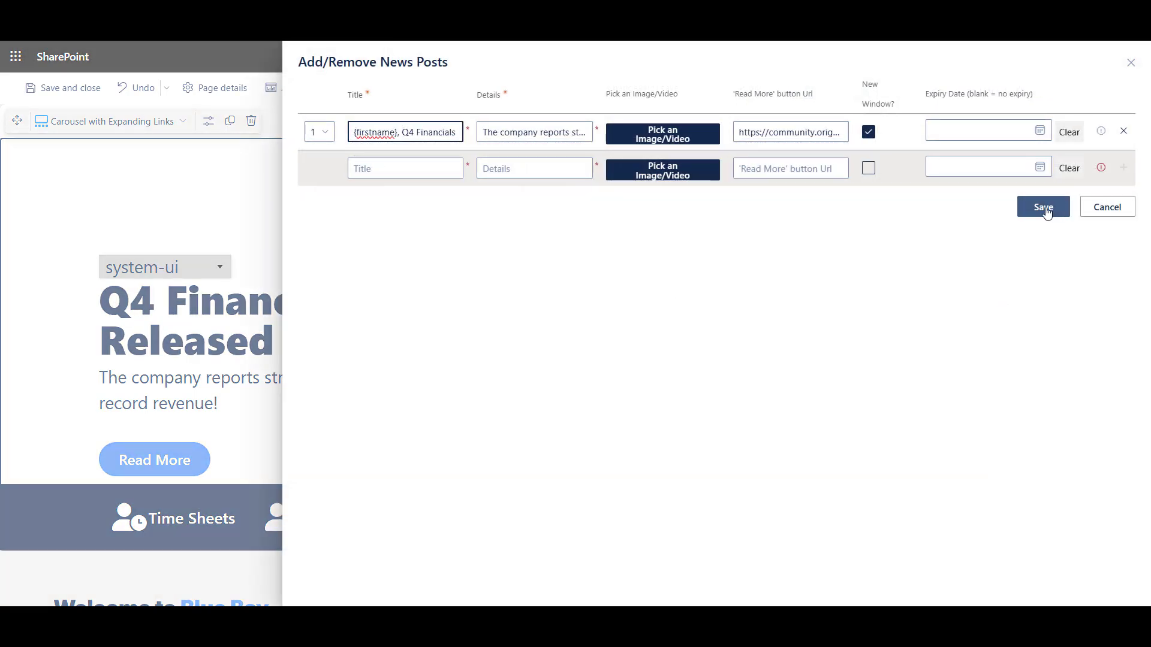
{"action": "left_click", "coordinate": [1042, 208]}
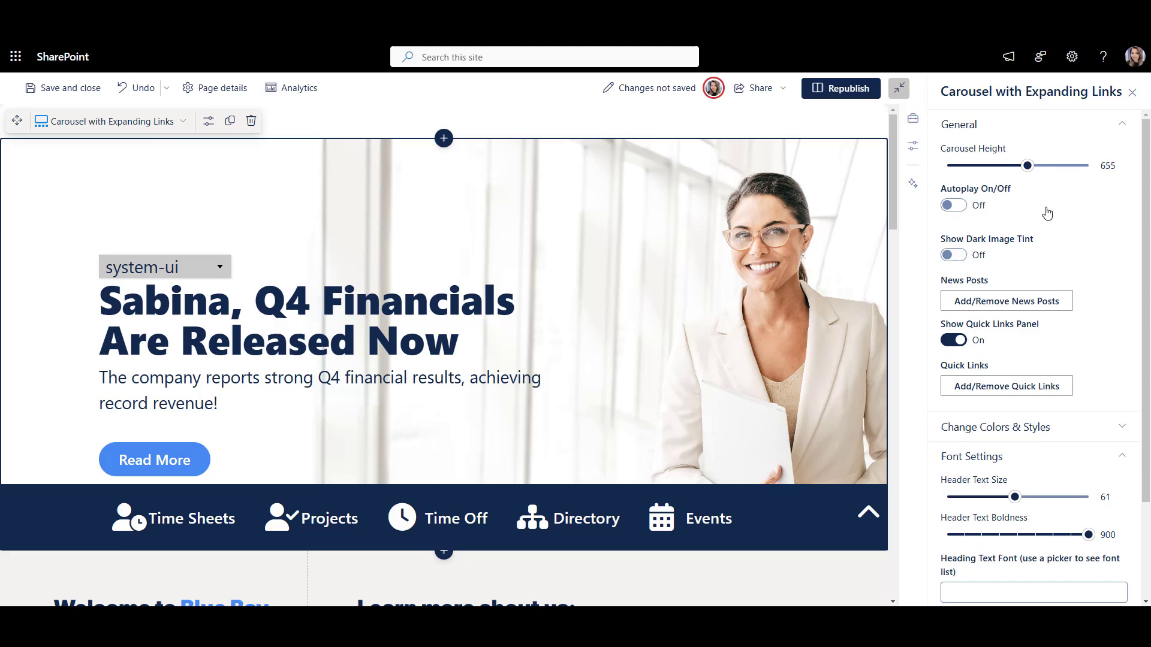
{"action": "left_click", "coordinate": [995, 427]}
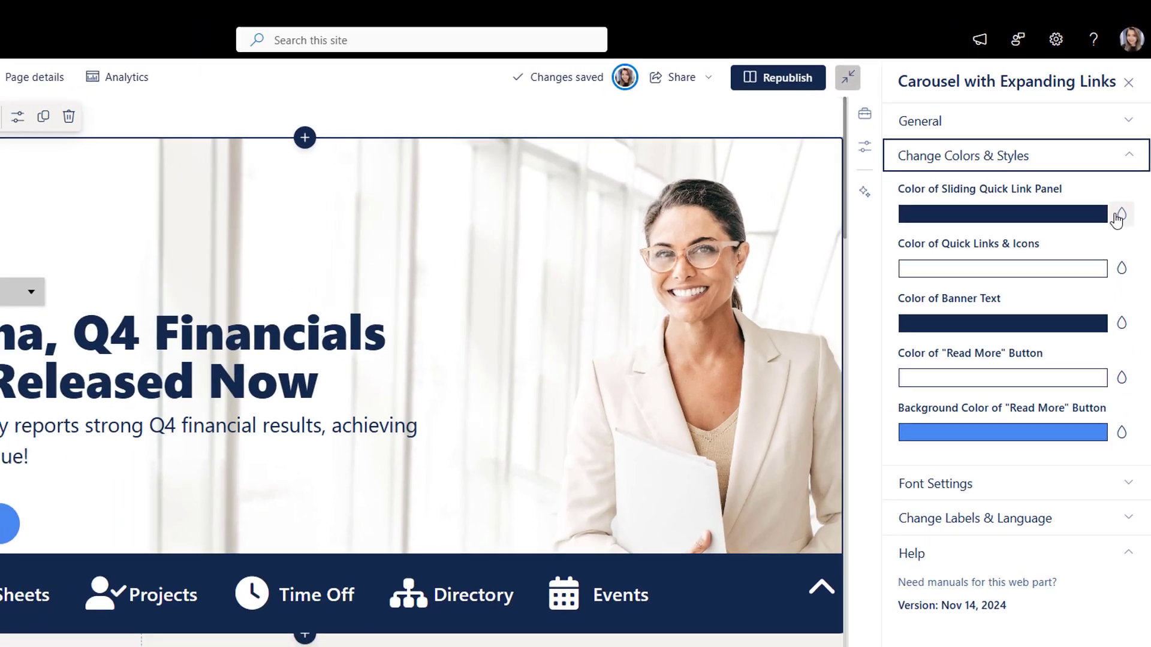
Set navy and blue folder tile colours in the Finder web part's style settings.
{"action": "left_click", "coordinate": [1115, 214]}
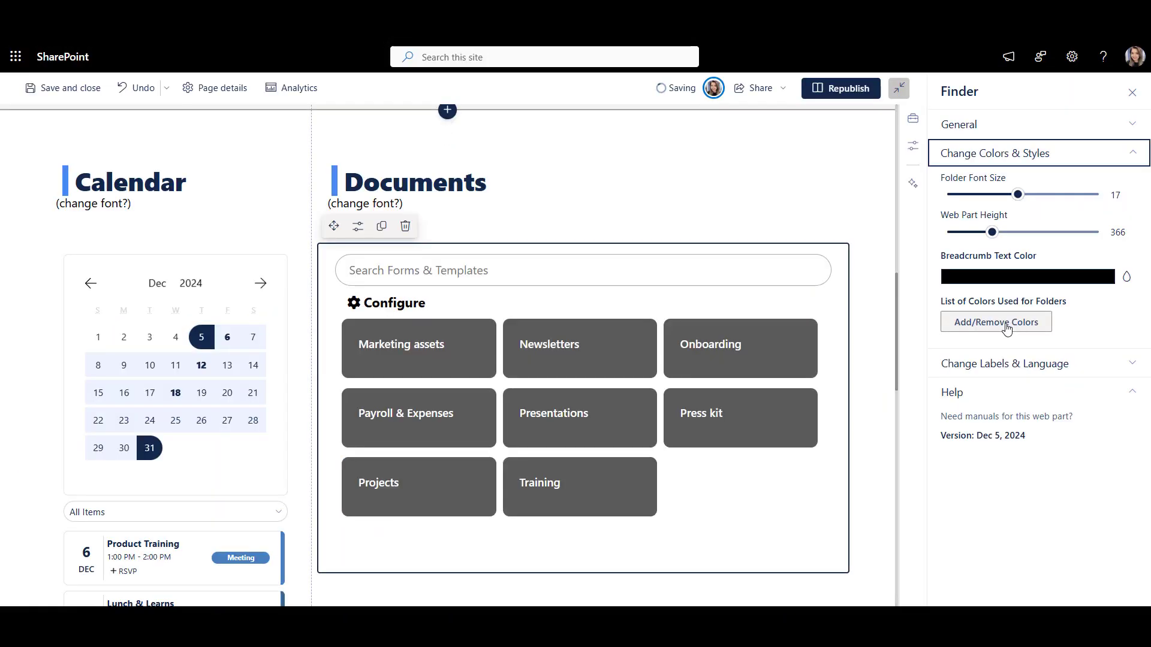
{"action": "left_click", "coordinate": [995, 321]}
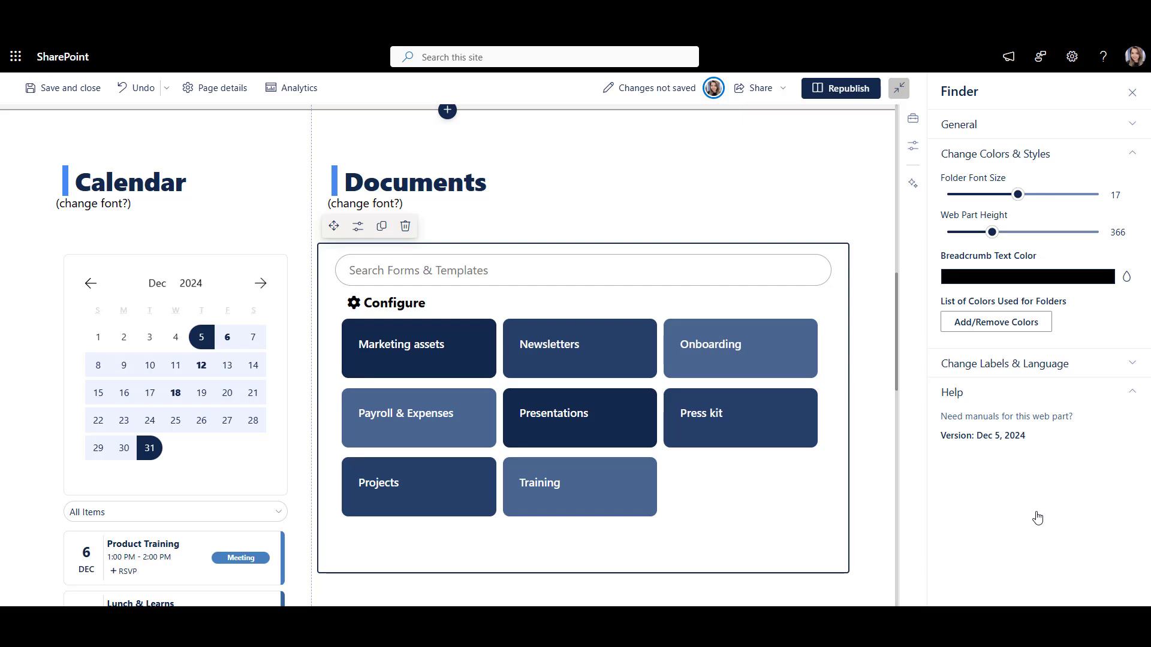
{"action": "left_click", "coordinate": [70, 88]}
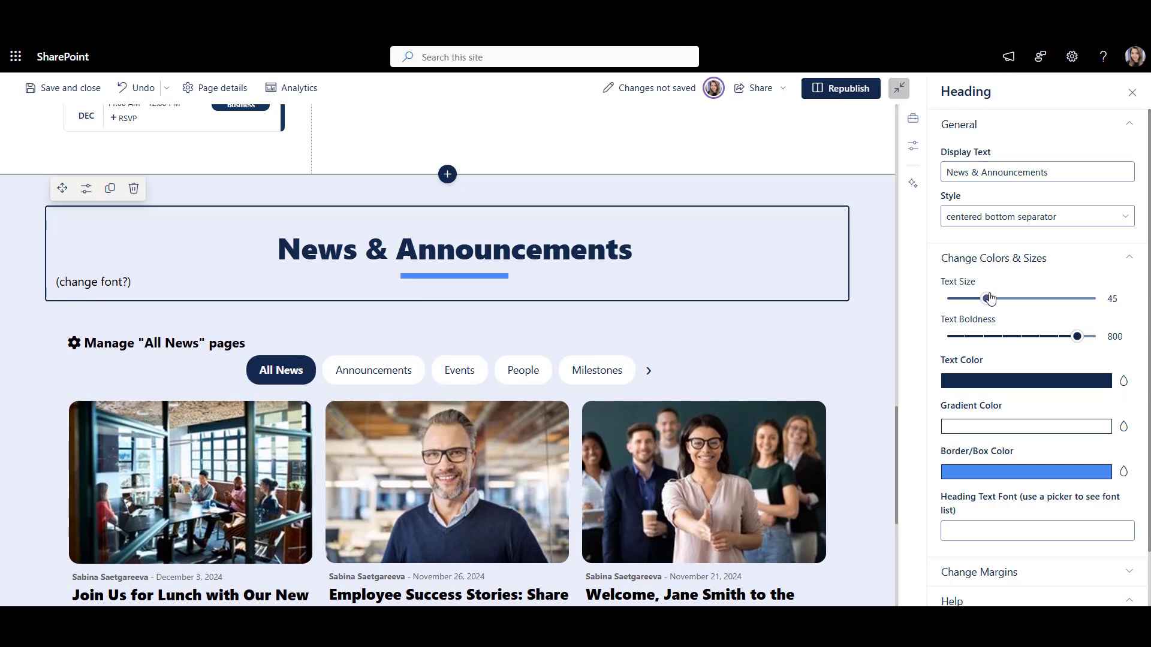
Choose a different style for the News & Announcements heading.
{"action": "left_click", "coordinate": [1035, 216]}
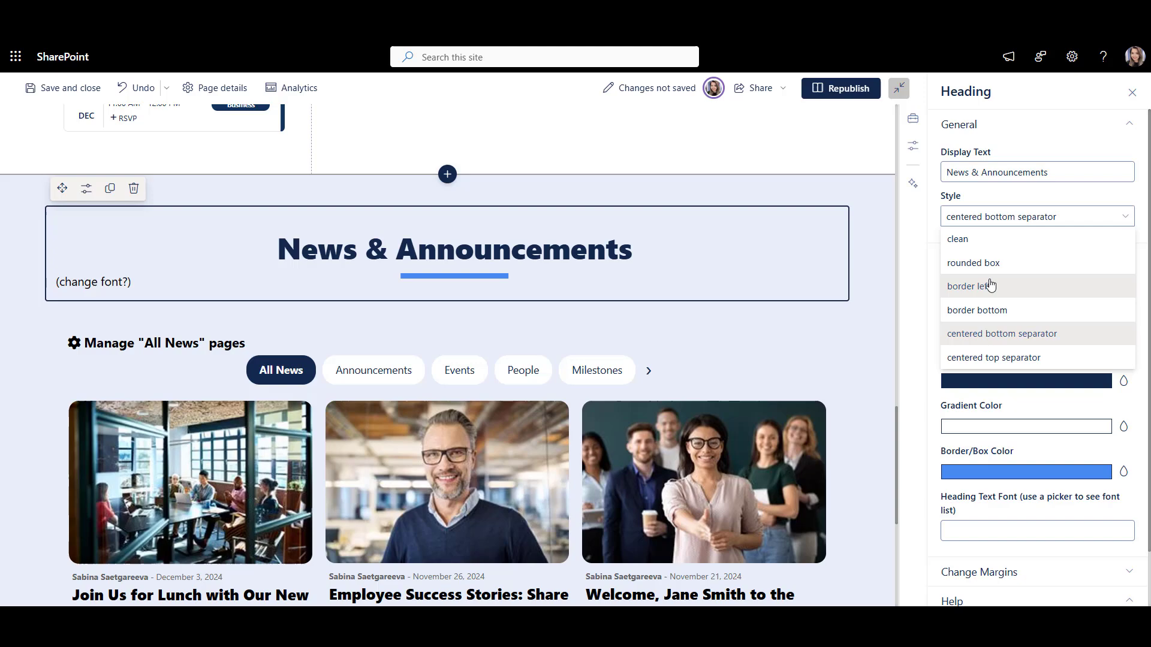
{"action": "left_click", "coordinate": [970, 285]}
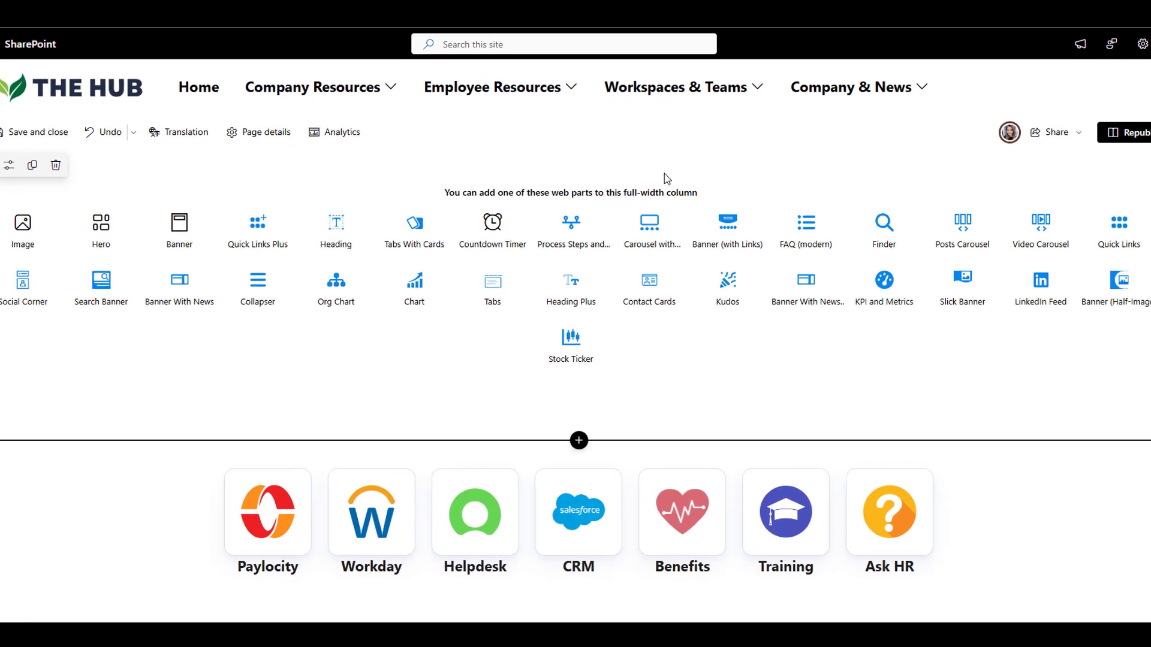
Add a Tabs With Cards web part below Promotion Overview by Role and show its style options.
{"action": "scroll", "scroll_direction": "down", "scroll_amount": 3}
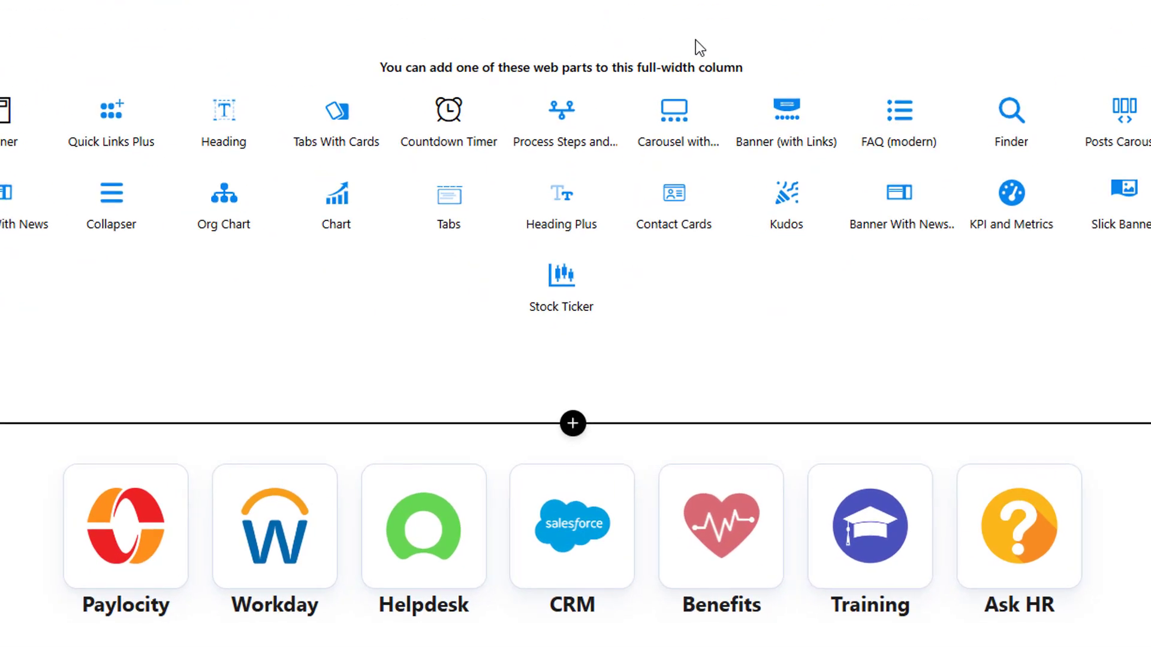
{"action": "mouse_move", "coordinate": [673, 122]}
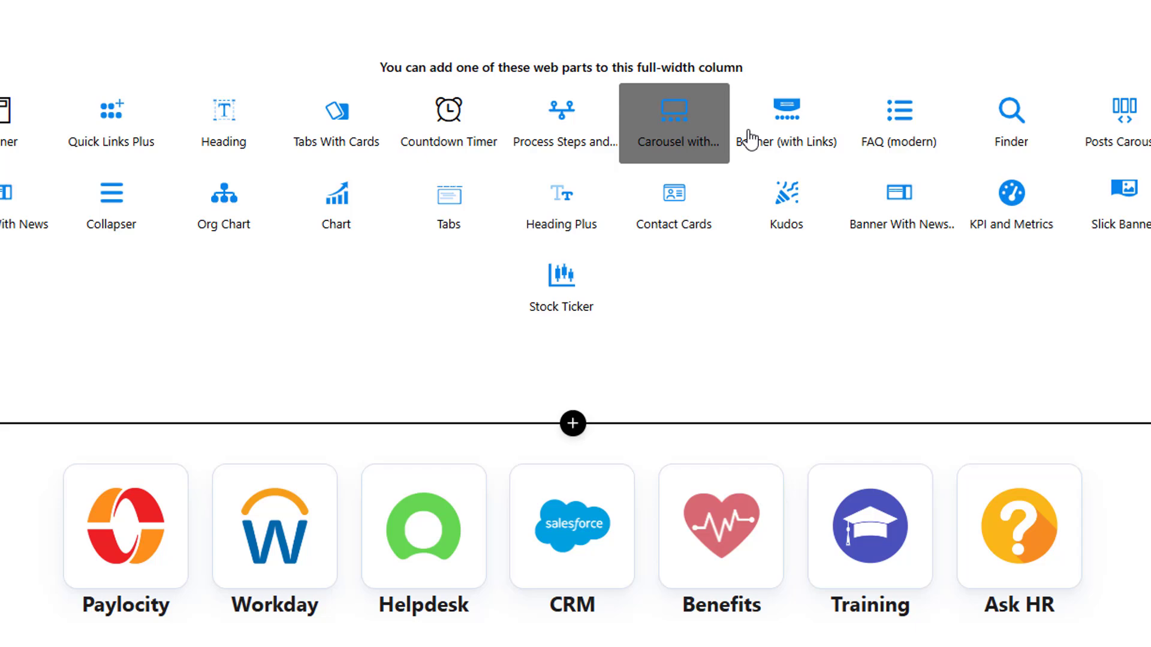
{"action": "mouse_move", "coordinate": [683, 142]}
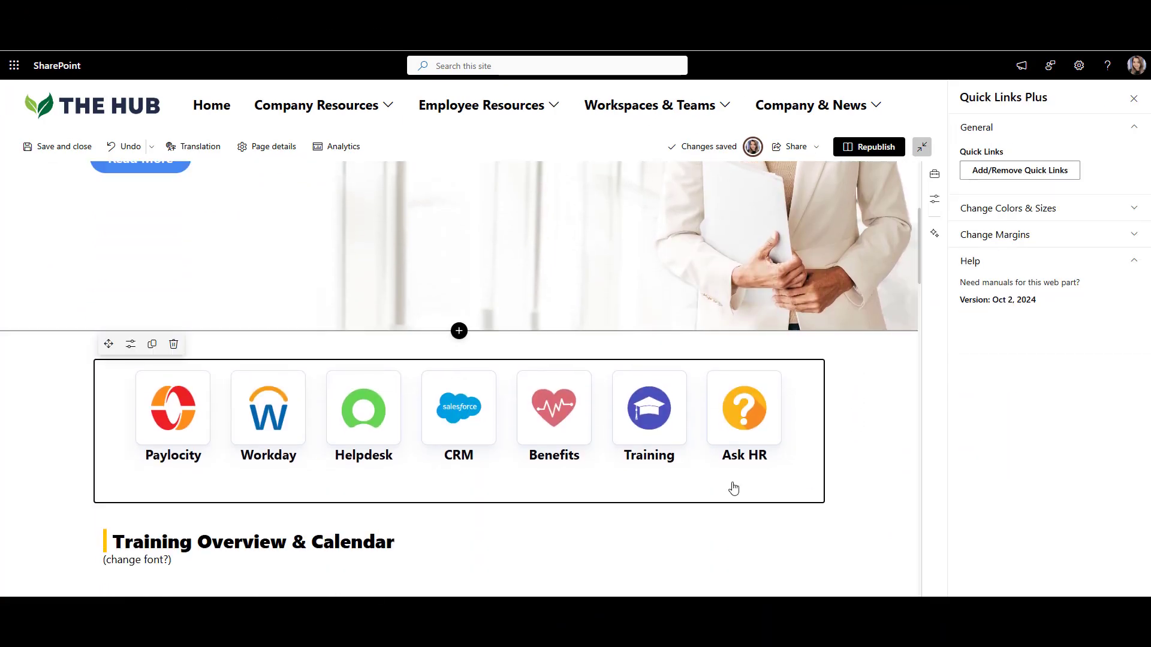
{"action": "left_click", "coordinate": [1007, 208]}
{"action": "type", "text": "tabs"}
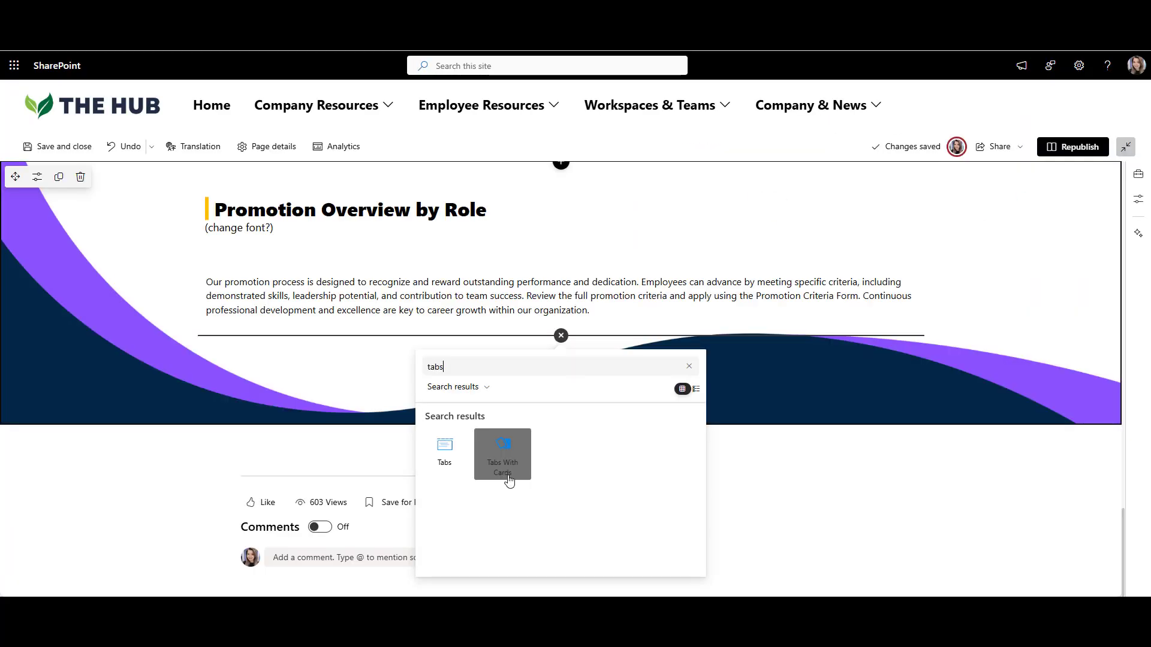
{"action": "left_click", "coordinate": [502, 454]}
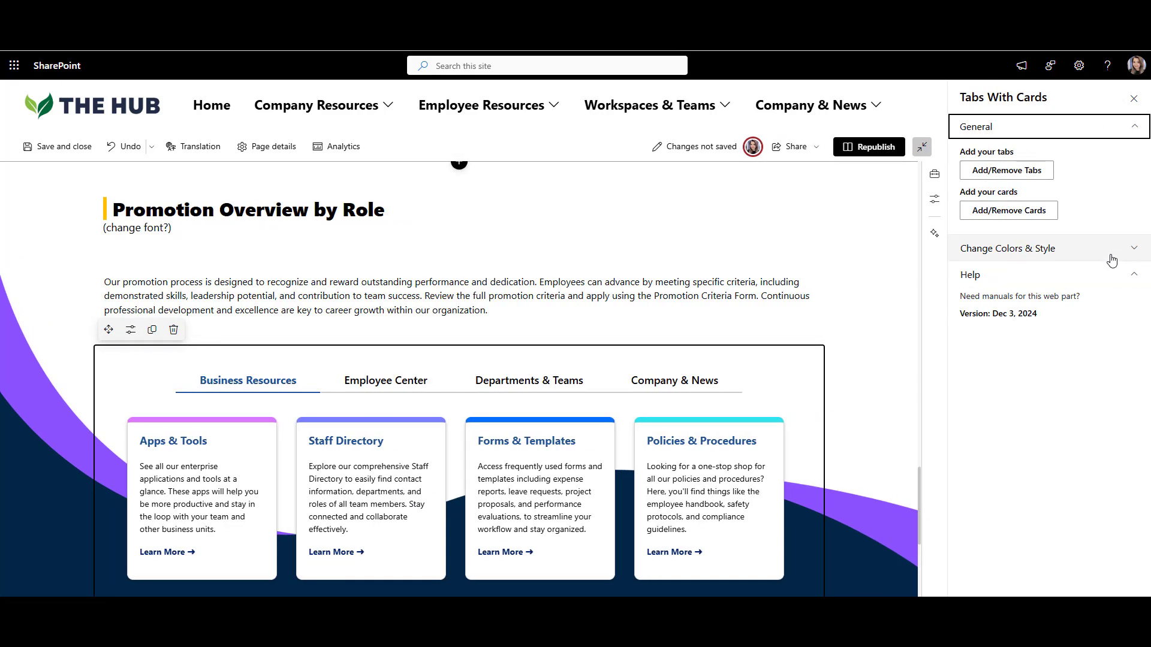
{"action": "left_click", "coordinate": [1007, 249]}
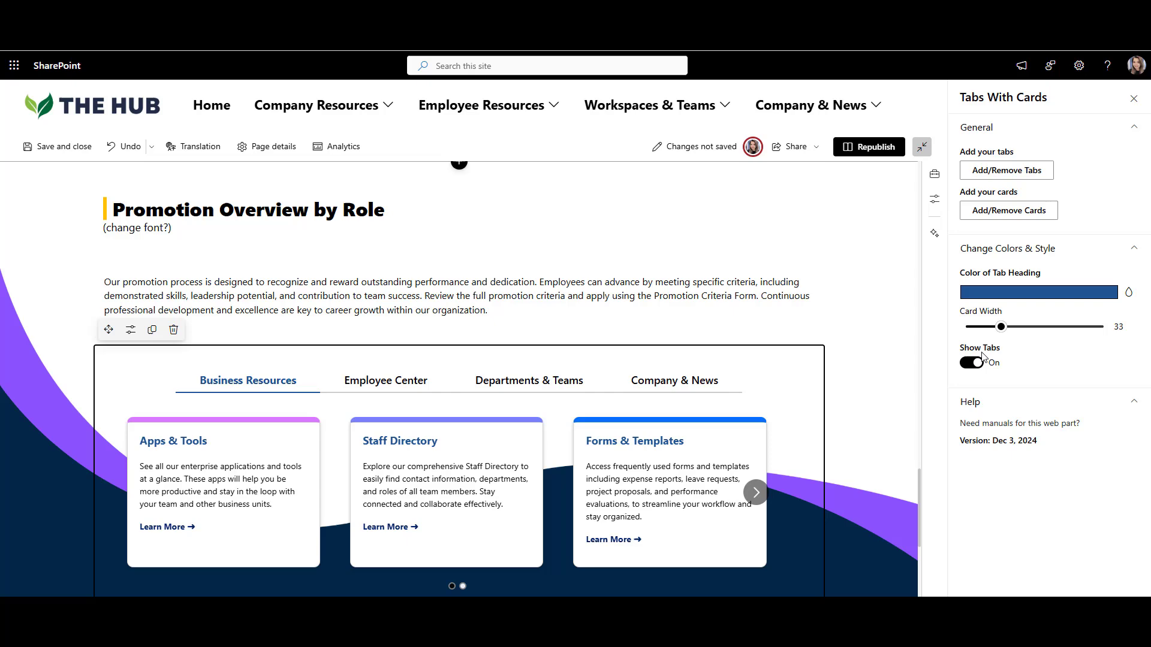
{"action": "left_click", "coordinate": [970, 362]}
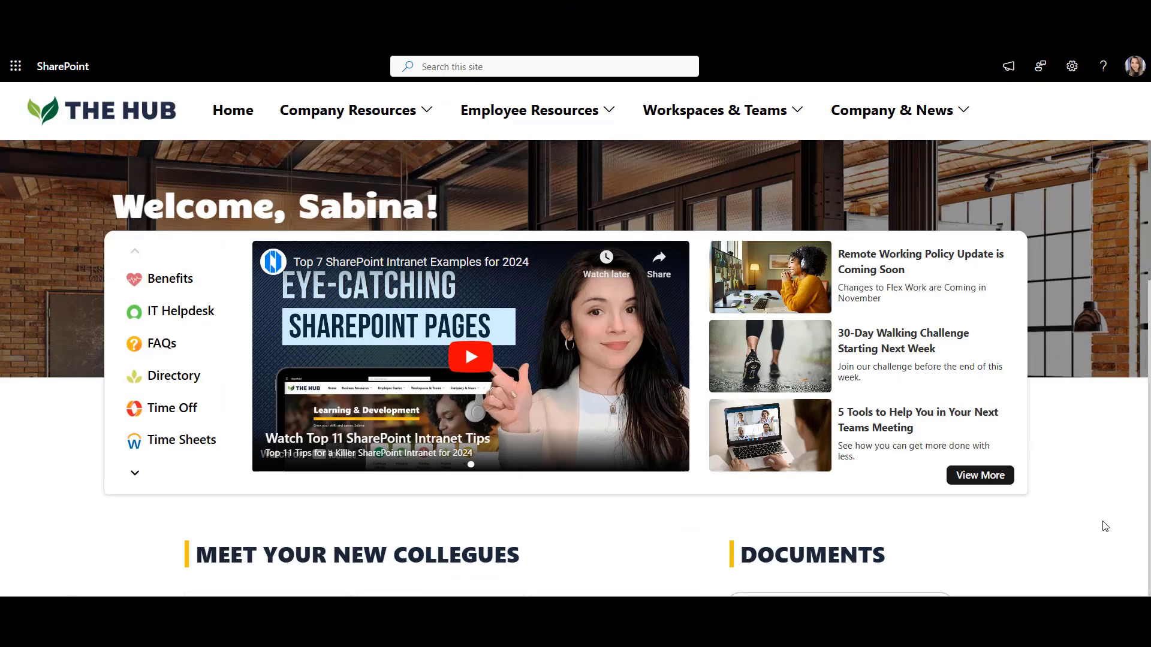
Scroll through the finished Hub example pages.
{"action": "scroll", "scroll_direction": "down", "scroll_amount": 3}
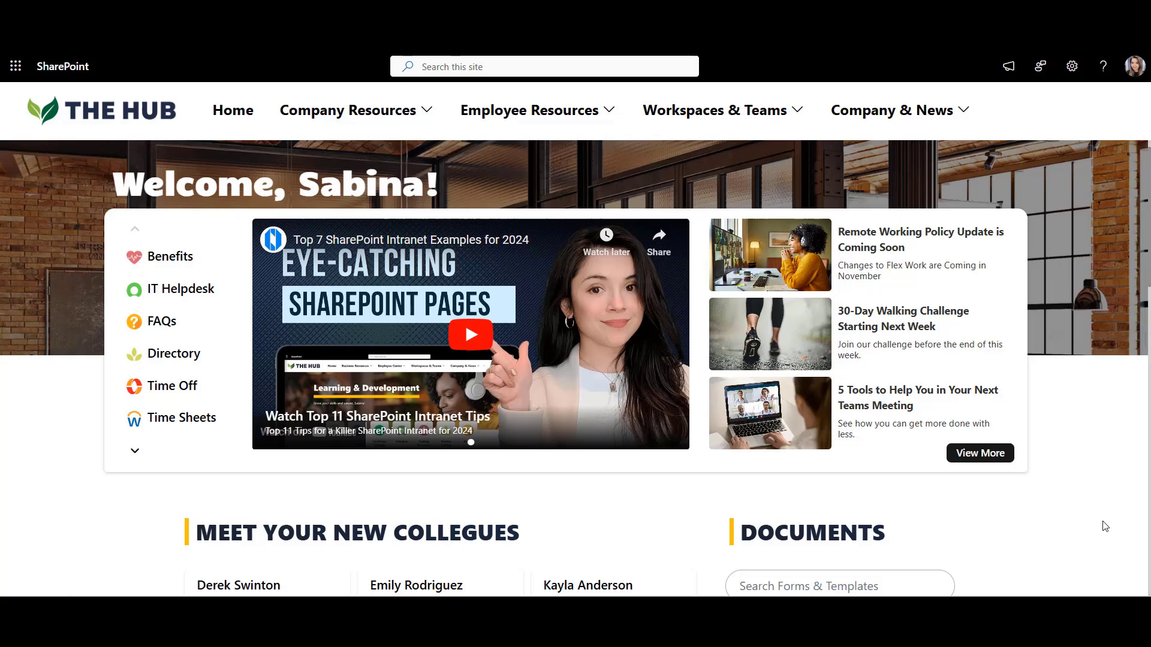
{"action": "scroll", "scroll_direction": "down", "scroll_amount": 3}
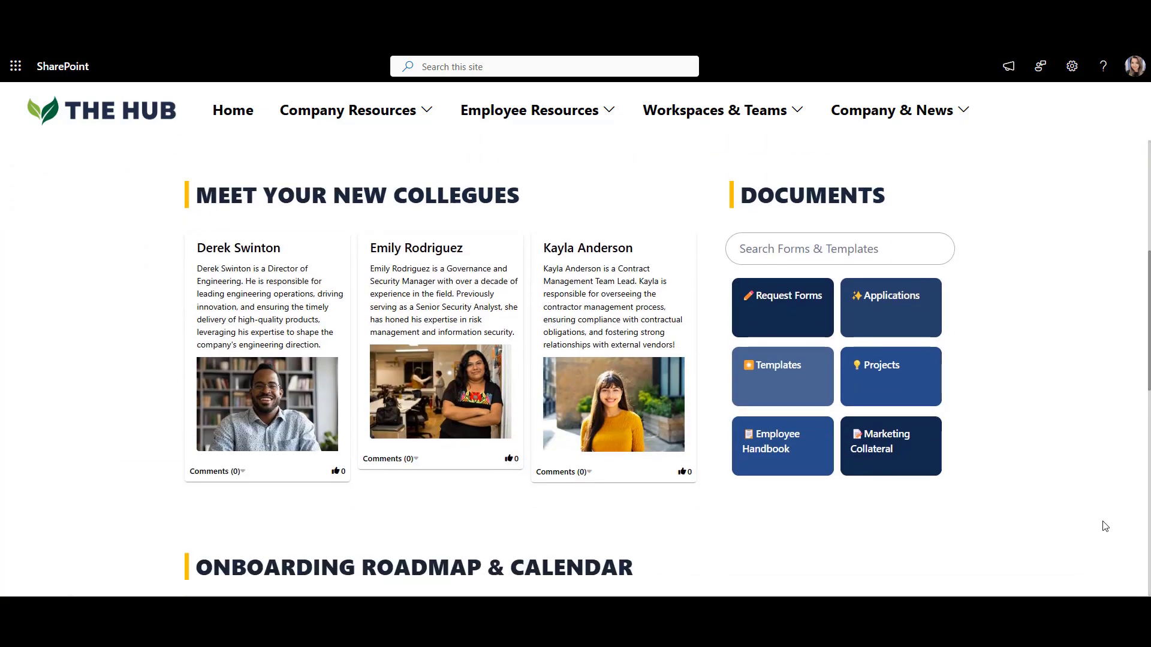
{"action": "scroll", "scroll_direction": "down", "scroll_amount": 3}
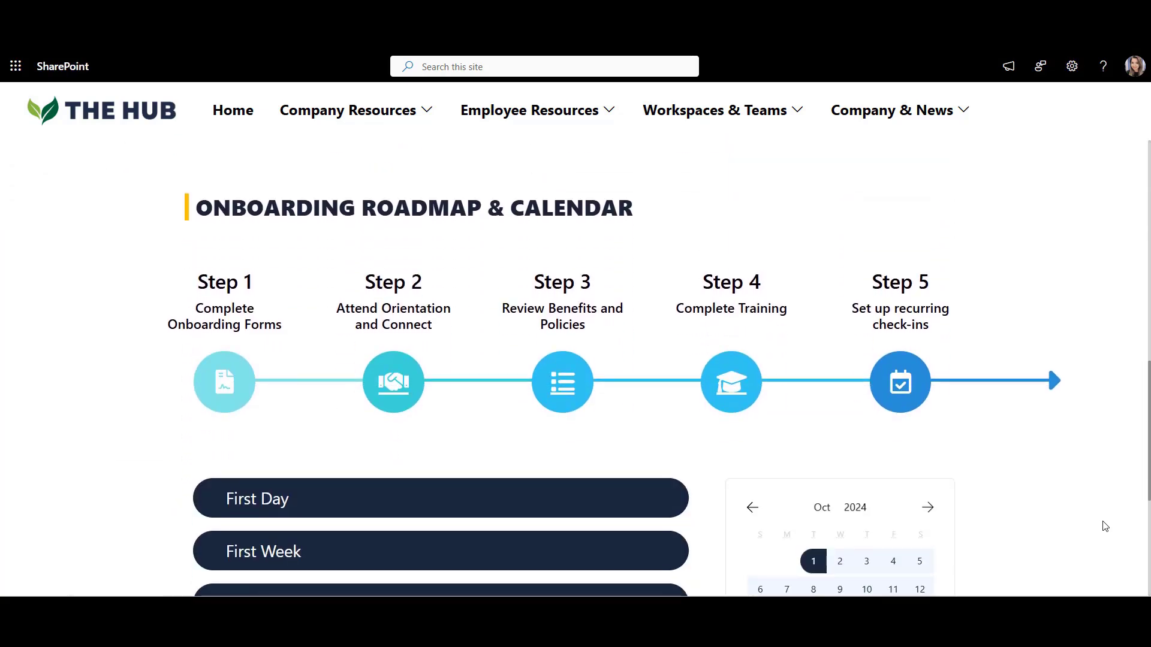
{"action": "scroll", "scroll_direction": "down", "scroll_amount": 3}
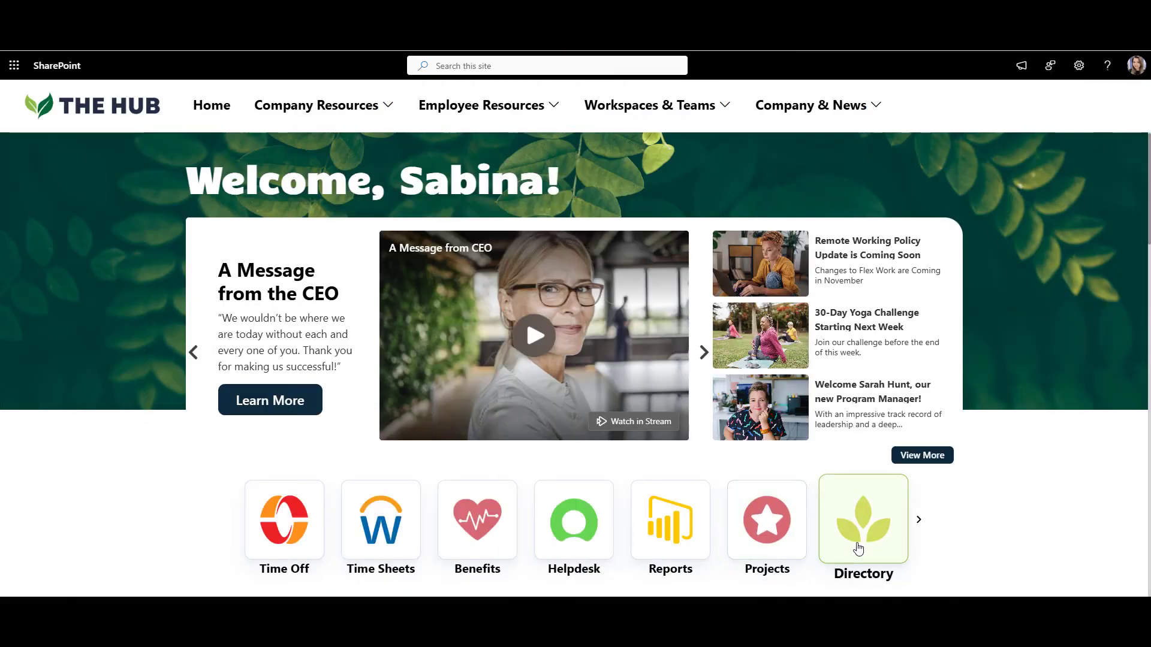
{"action": "scroll", "scroll_direction": "down", "scroll_amount": 3}
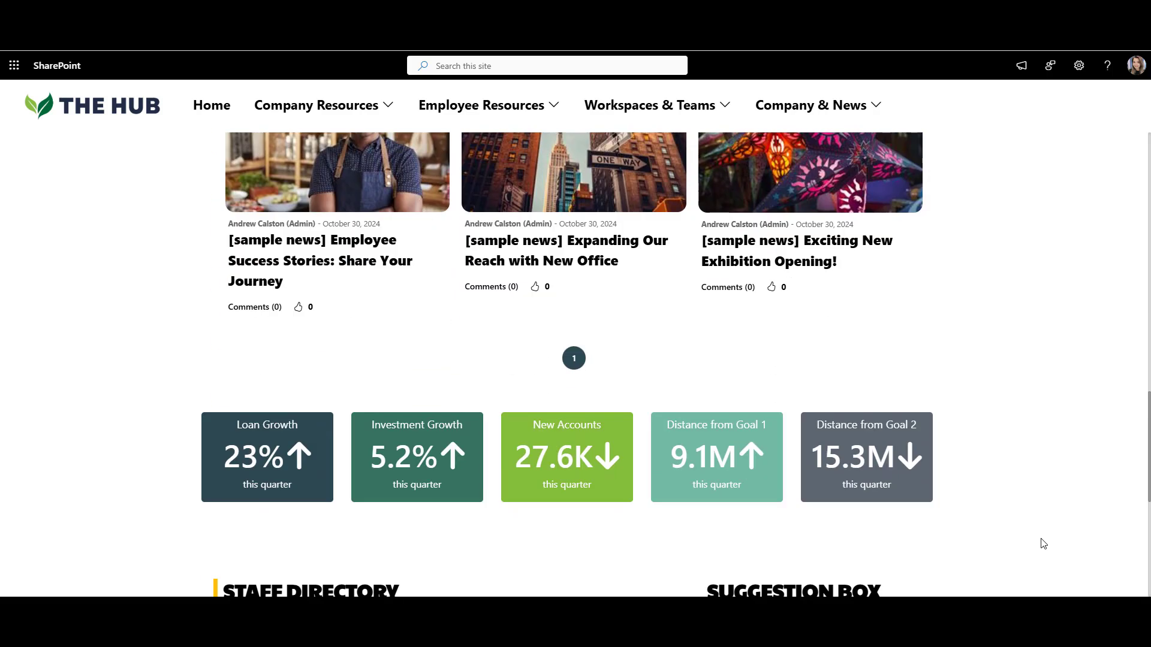
{"action": "scroll", "scroll_direction": "down", "scroll_amount": 3}
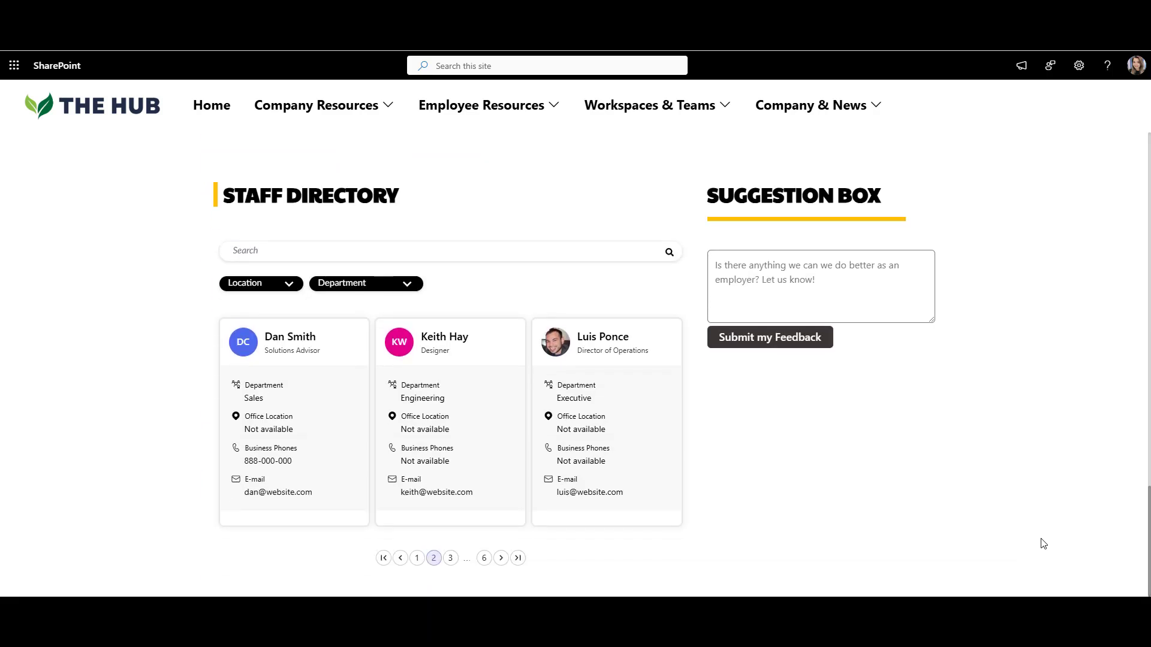
Open another Hub page and scroll down to the Holidays calendar web part.
{"action": "left_click", "coordinate": [232, 105]}
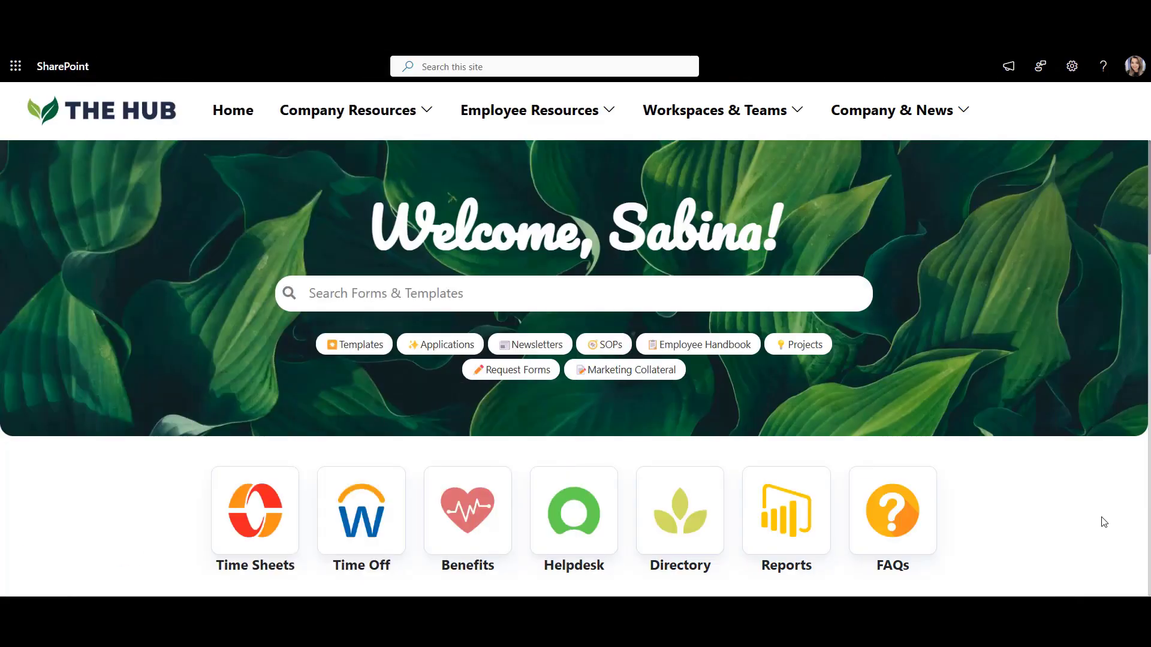
{"action": "scroll", "scroll_direction": "down", "scroll_amount": 3}
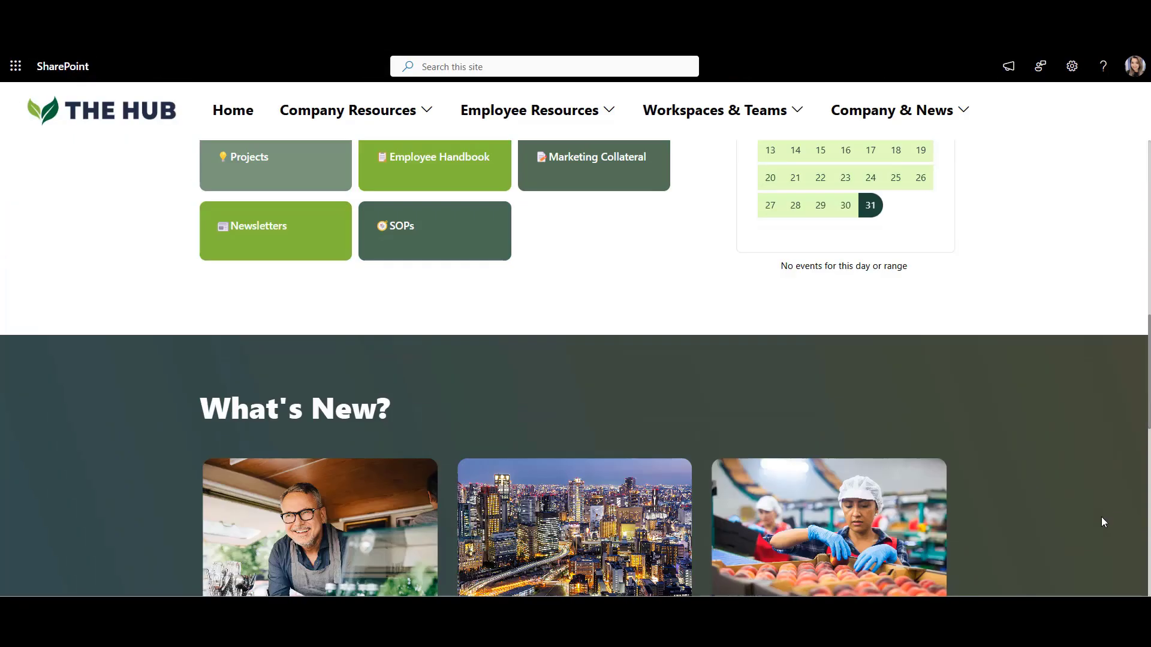
{"action": "scroll", "scroll_direction": "down", "scroll_amount": 3}
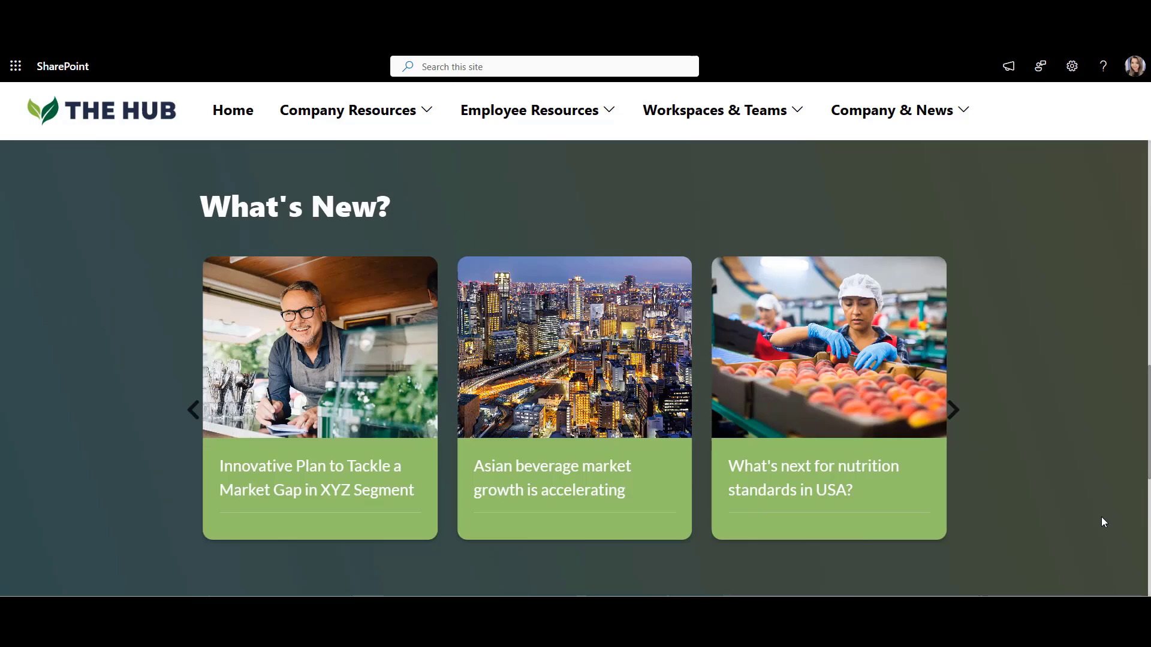
{"action": "scroll", "scroll_direction": "down", "scroll_amount": 3}
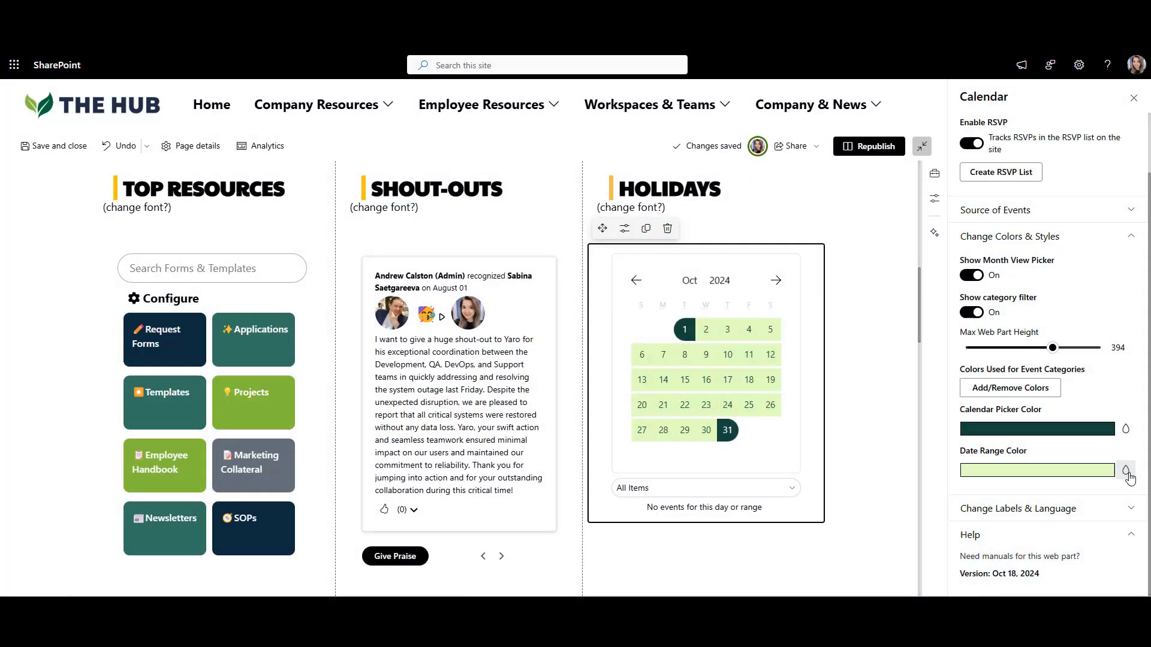
Pick a Date Range Color for the Holidays calendar with the eyedropper.
{"action": "left_click", "coordinate": [1126, 470]}
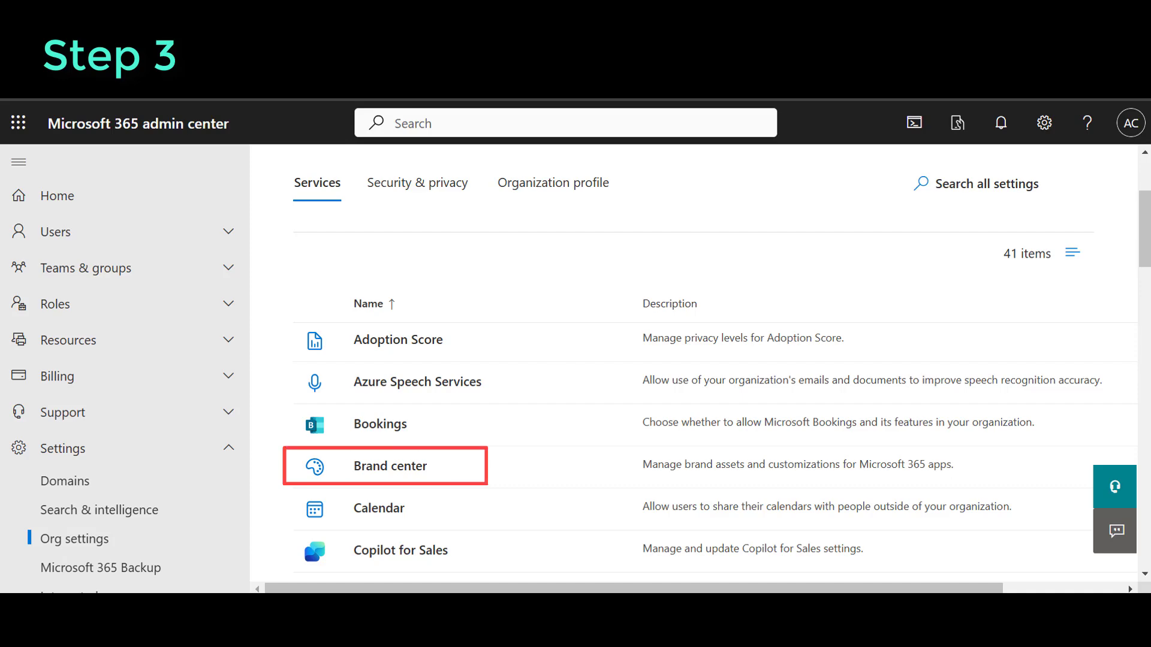
Create the Brand Guide brand center site with the CDN agreement accepted, then head to SharePoint admin center.
{"action": "left_click", "coordinate": [391, 465]}
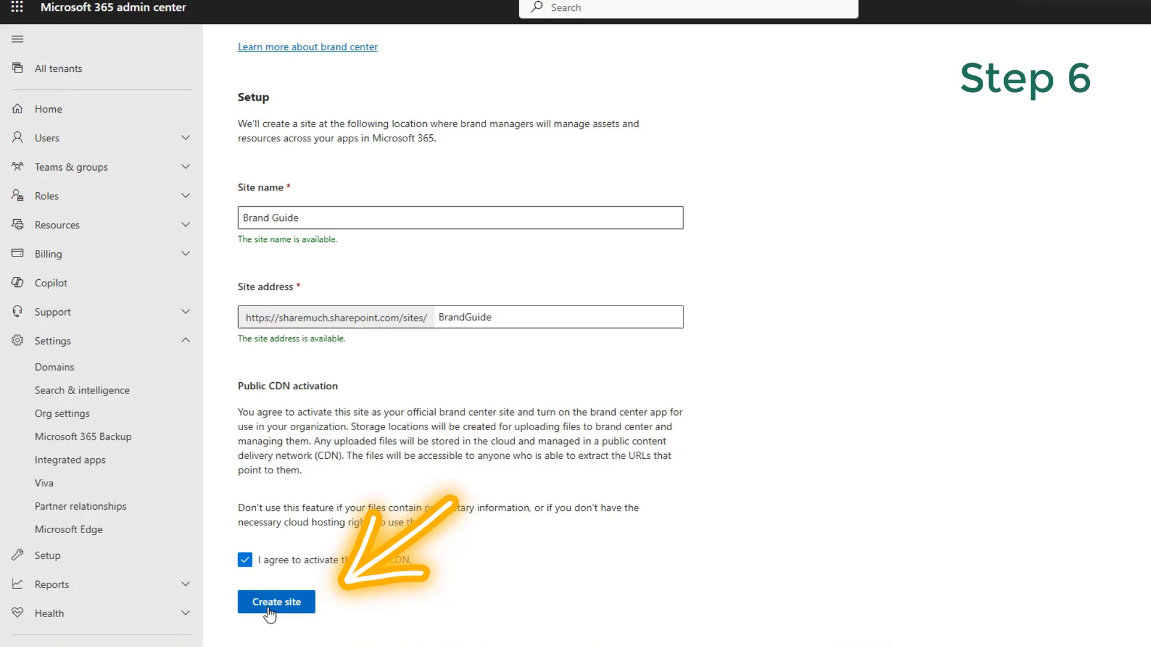
{"action": "left_click", "coordinate": [276, 602]}
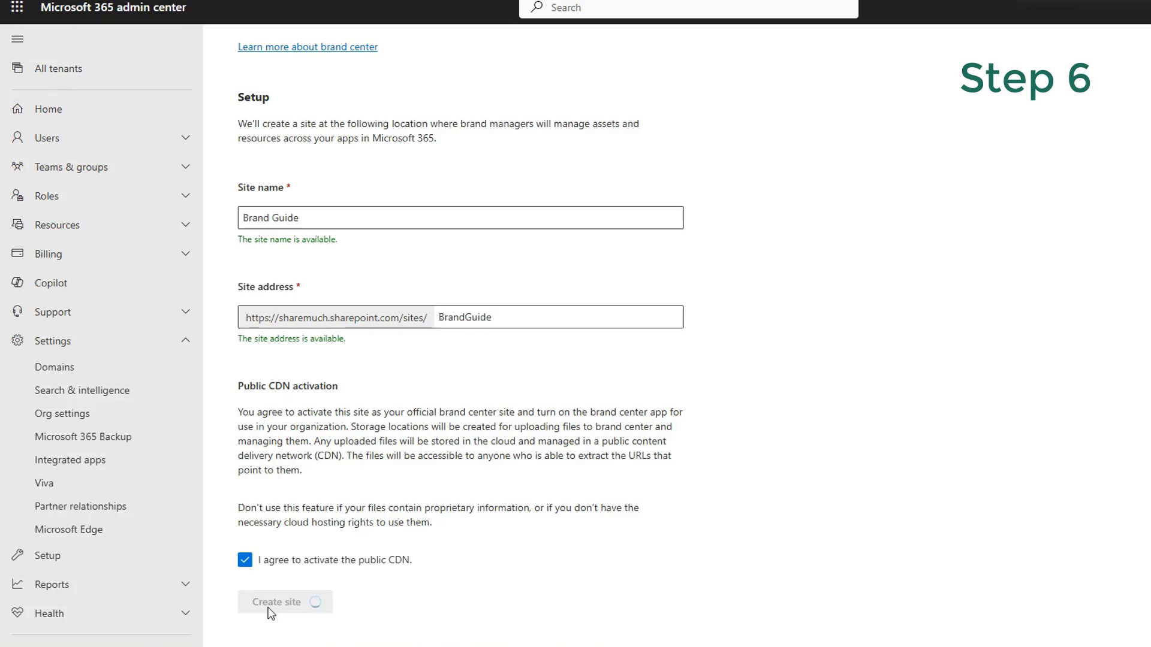
{"action": "left_click", "coordinate": [276, 602]}
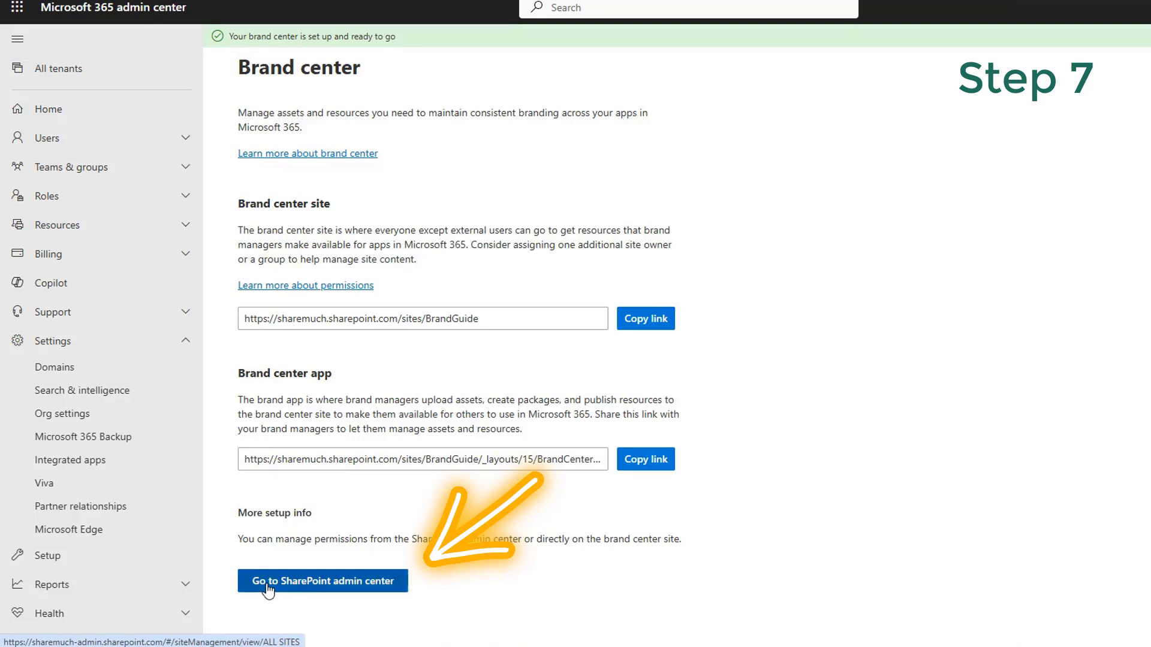
{"action": "left_click", "coordinate": [322, 580]}
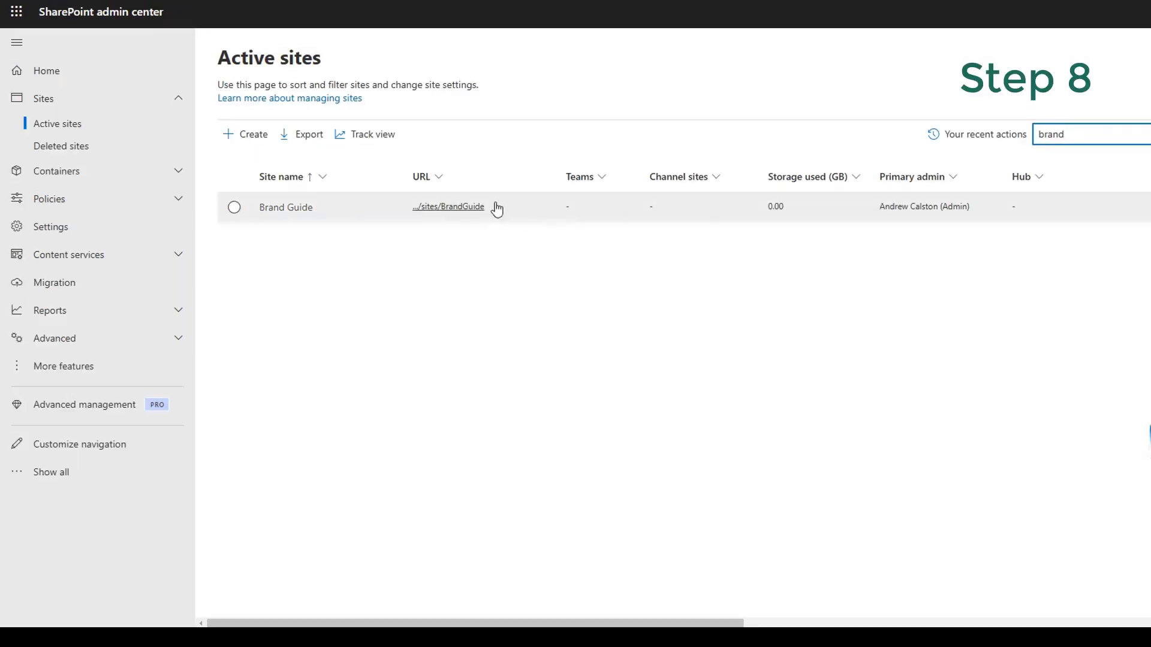
{"action": "mouse_move", "coordinate": [448, 207]}
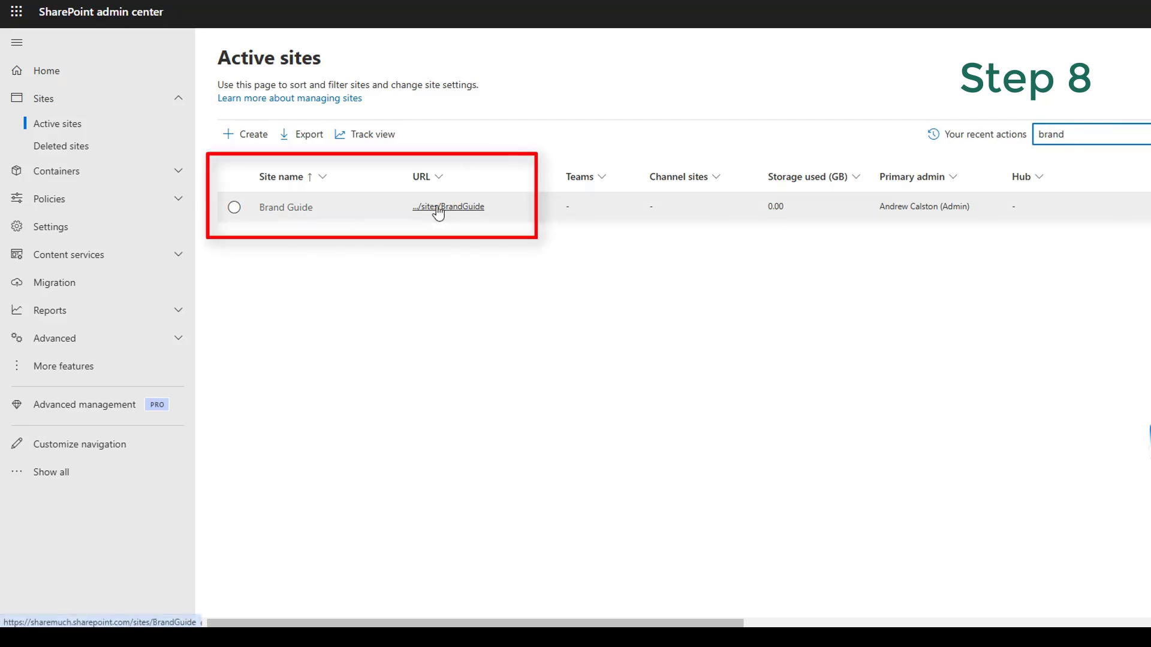
Open the Brand Guide site from the /sites/BrandGuide URL in Active sites.
{"action": "left_click", "coordinate": [448, 207]}
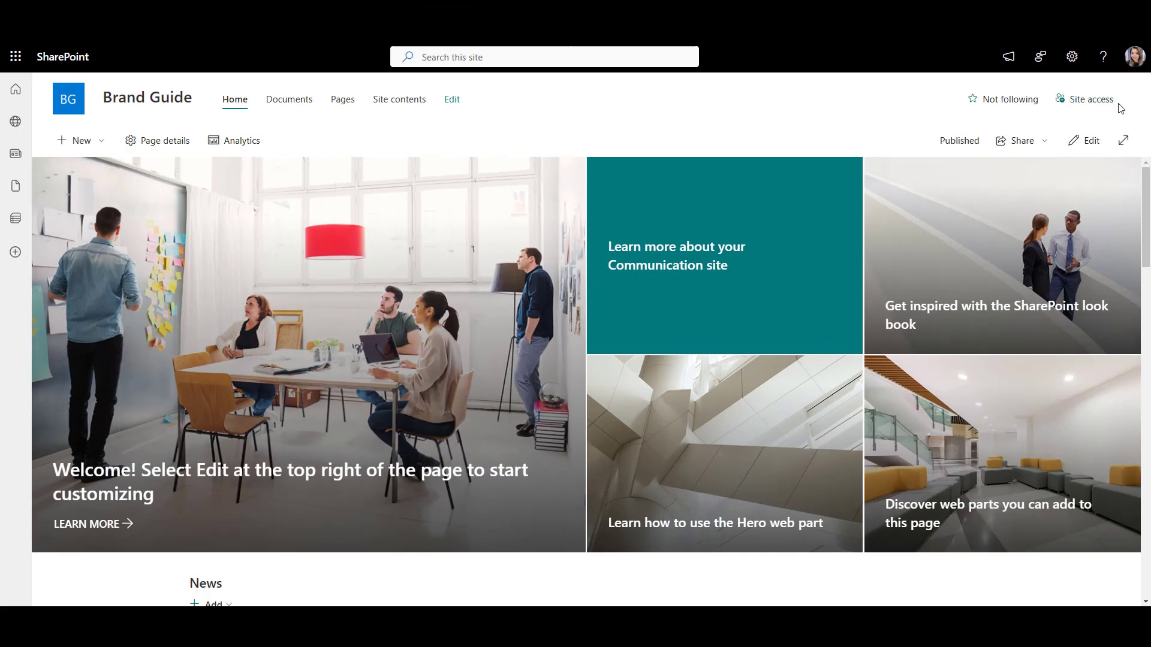
Reach the Brand Guide site's Brand center via the Settings gear, listing brand fonts like Inter.
{"action": "left_click", "coordinate": [1090, 100]}
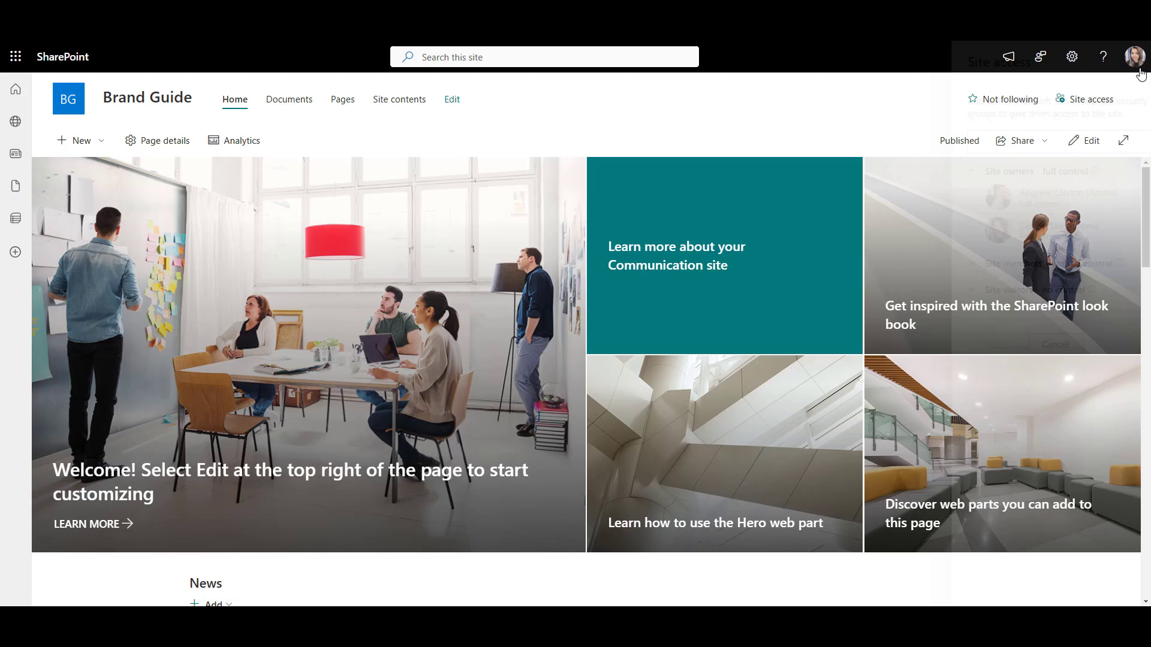
{"action": "left_click", "coordinate": [1070, 56]}
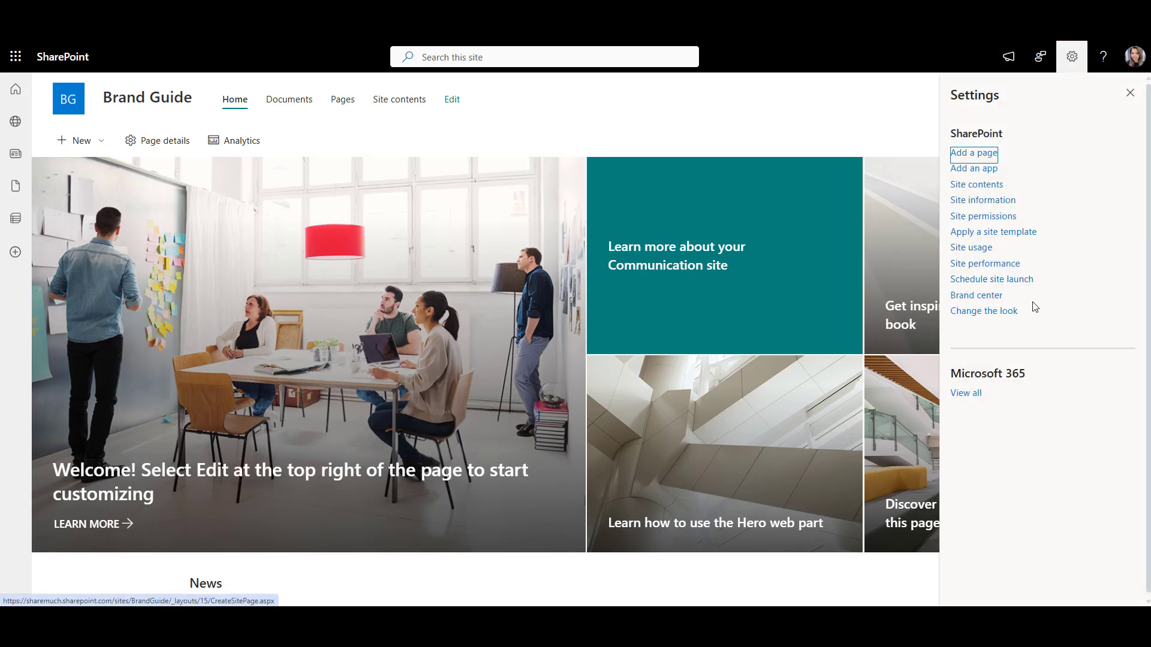
{"action": "left_click", "coordinate": [976, 295]}
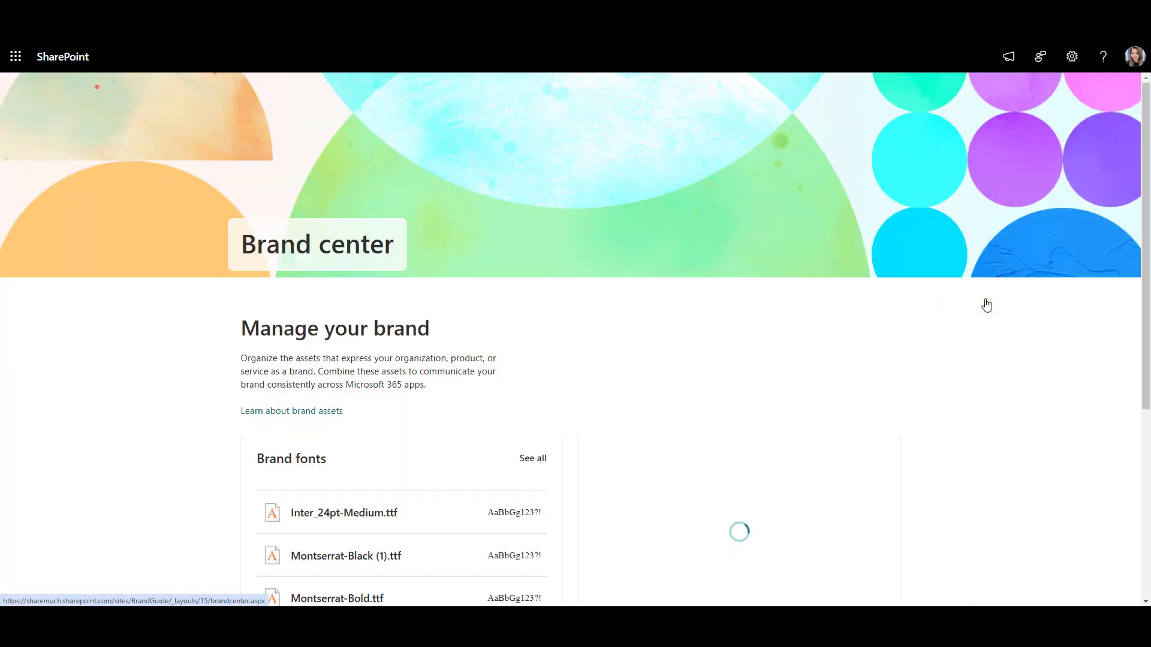